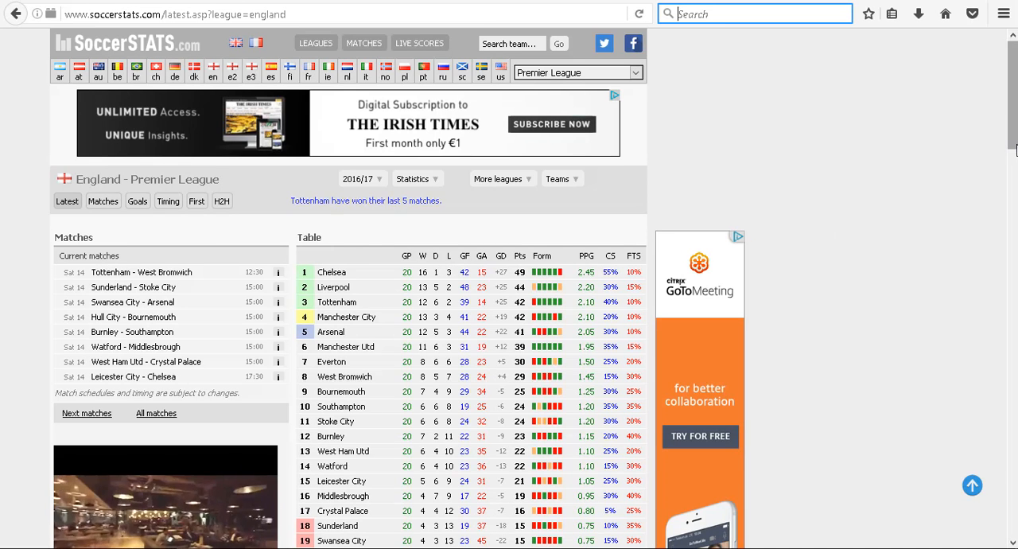
- Show the 2016/17 Premier League home and away tables side by side in SoccerStats
scroll("down", 3)
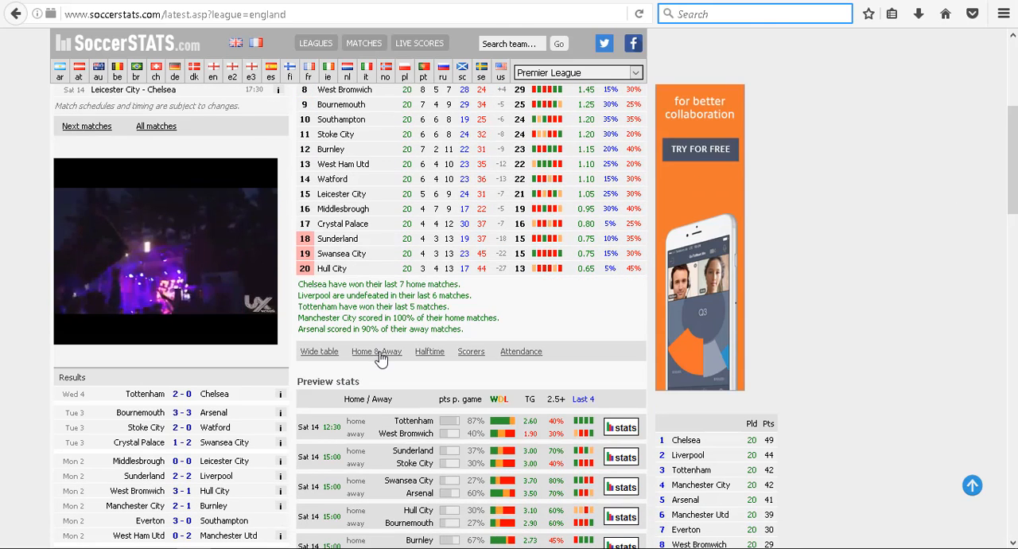
left_click(375, 350)
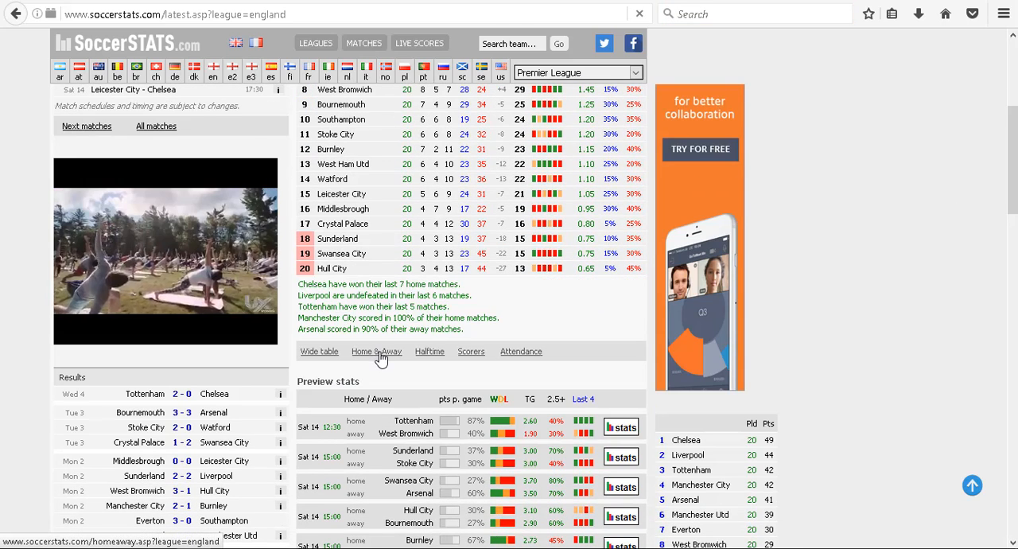
left_click(375, 350)
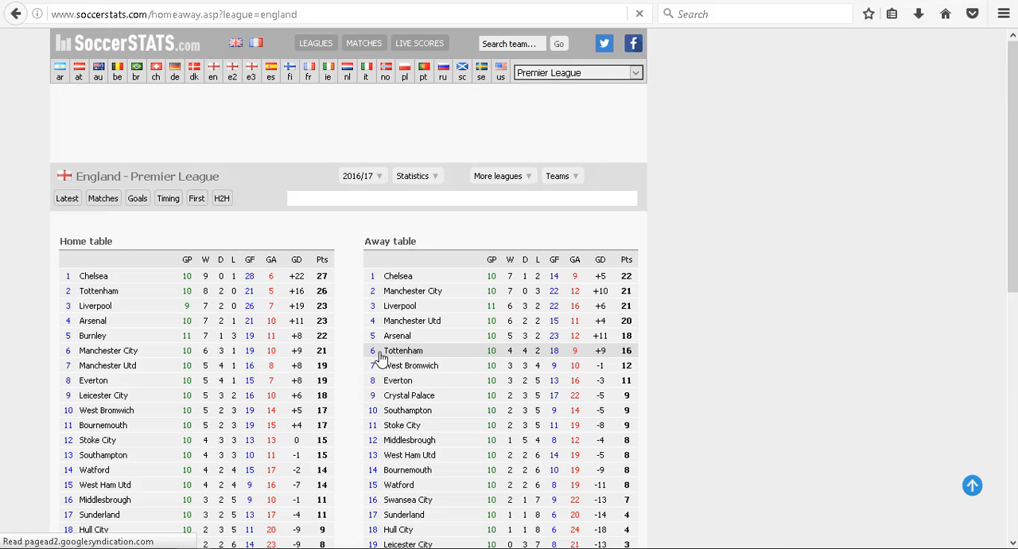
mouse_move(1015, 222)
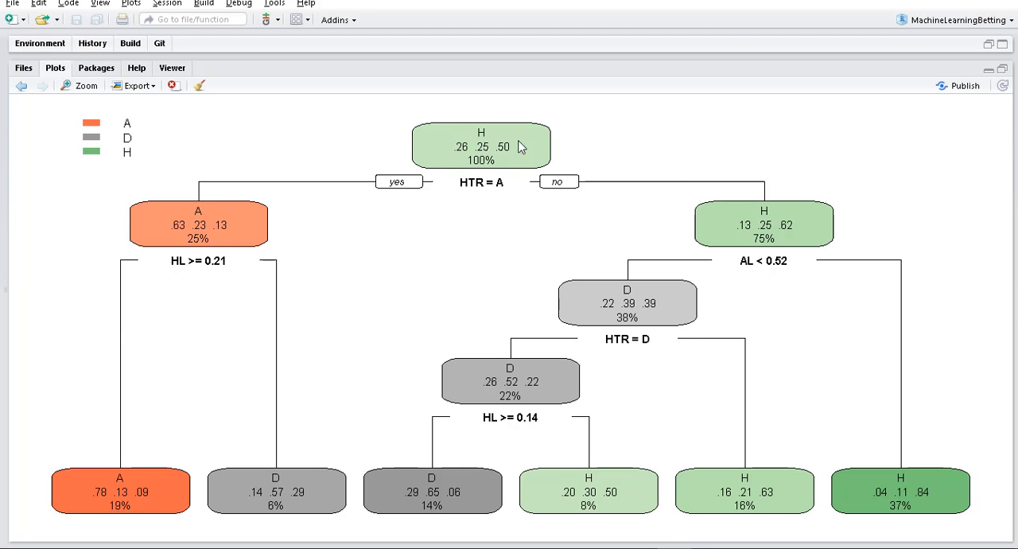
mouse_move(516, 146)
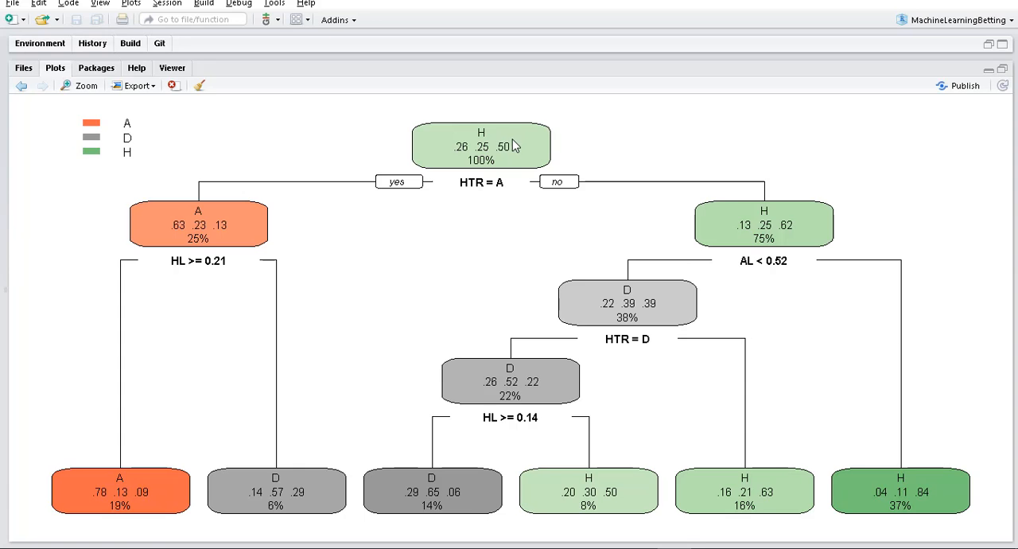
mouse_move(470, 189)
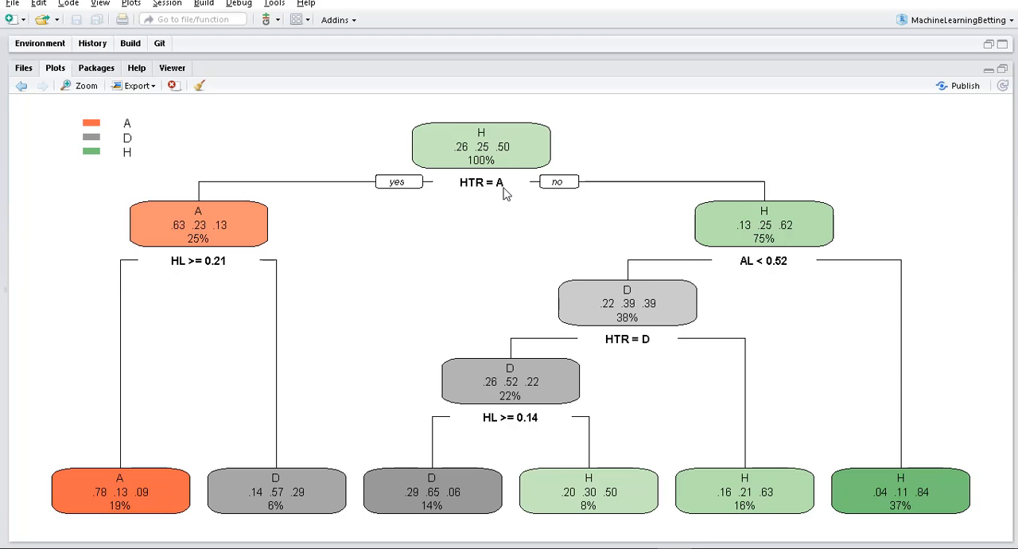
mouse_move(421, 191)
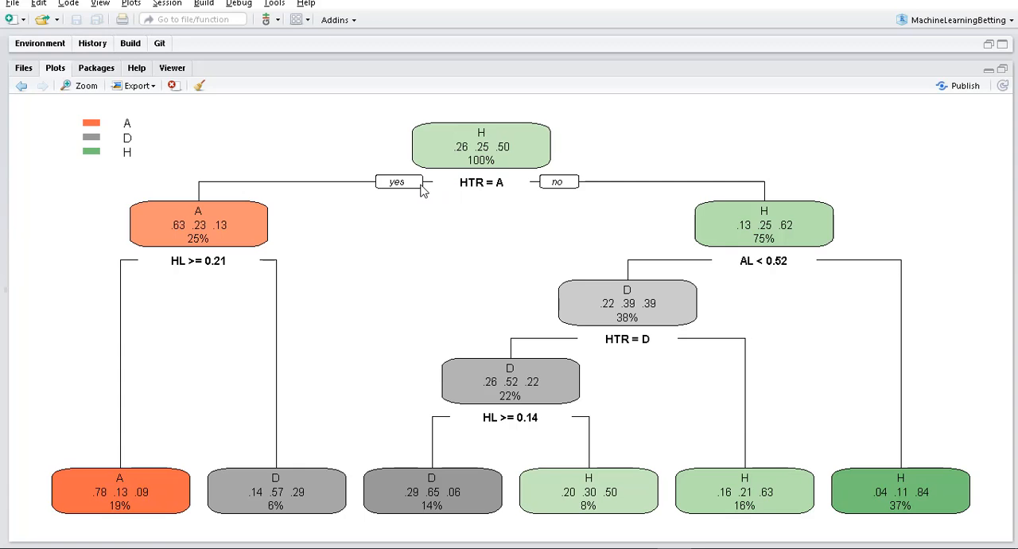
mouse_move(178, 175)
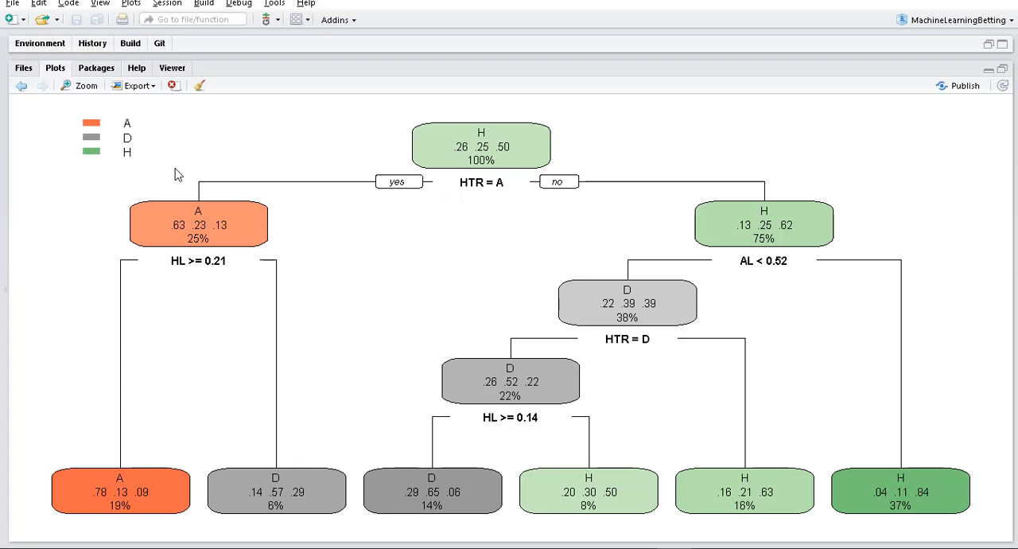
mouse_move(201, 232)
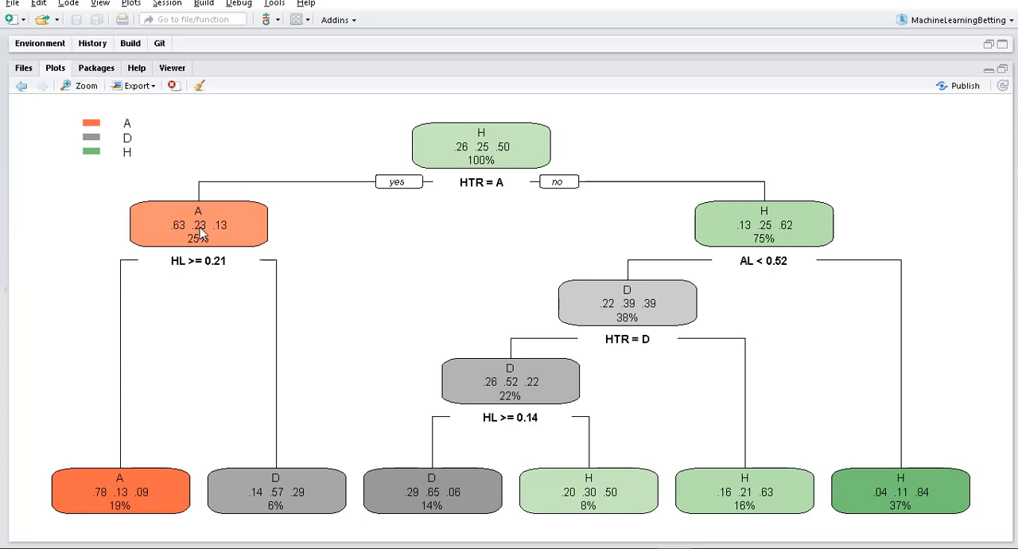
mouse_move(204, 232)
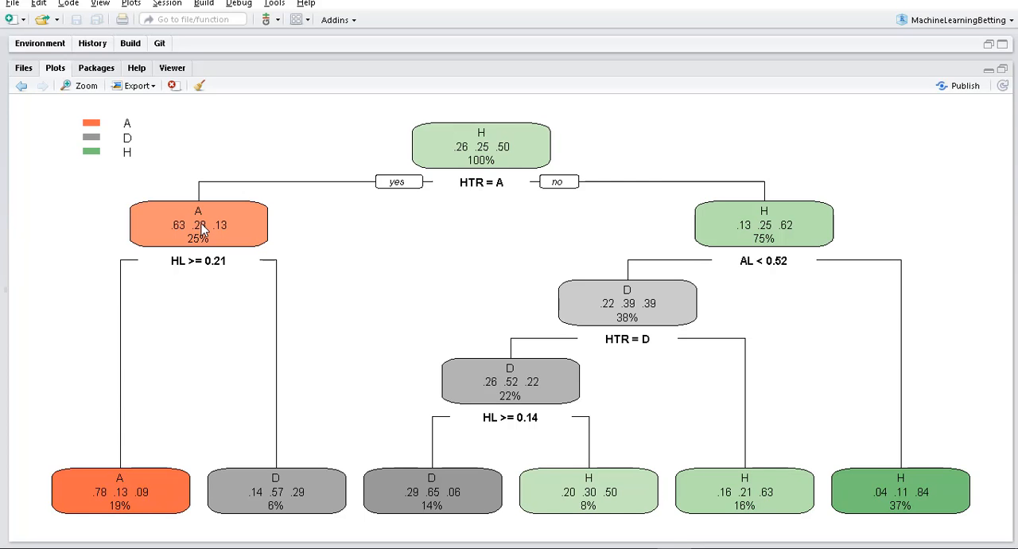
mouse_move(204, 242)
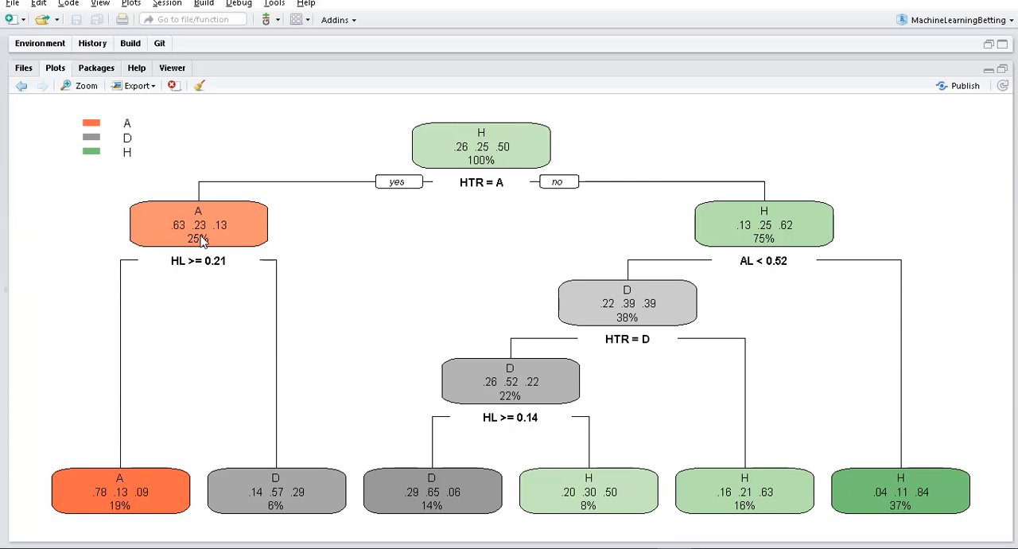
mouse_move(200, 233)
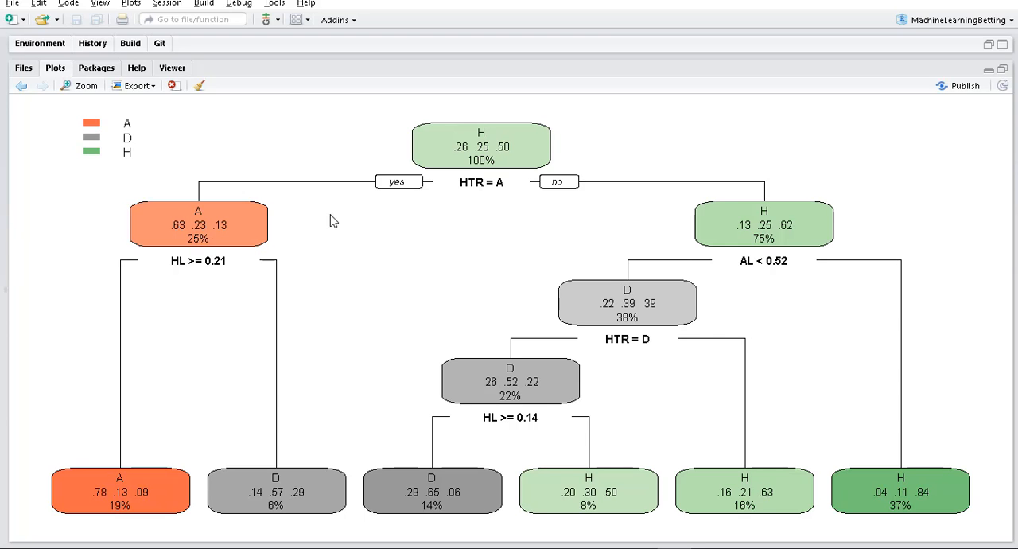
mouse_move(247, 202)
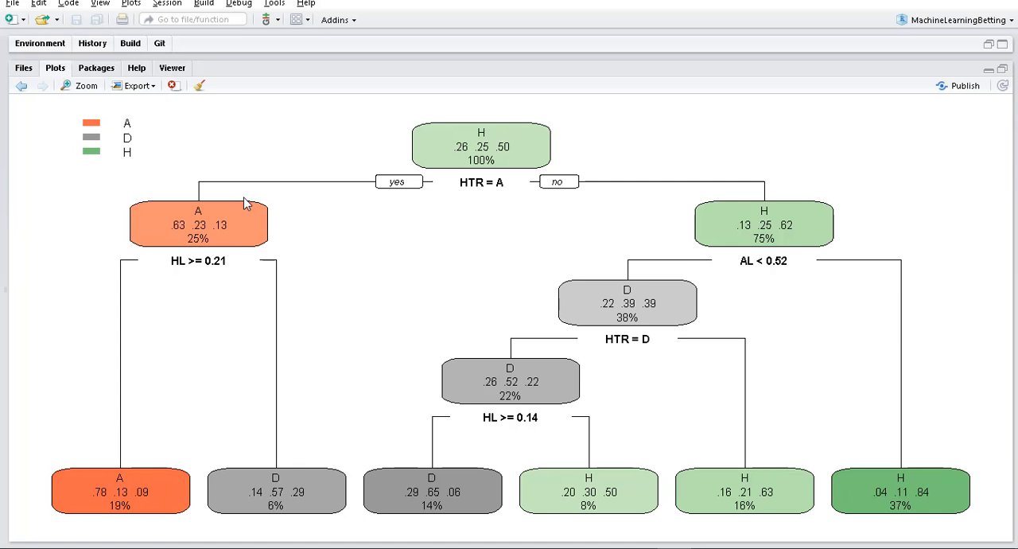
mouse_move(202, 233)
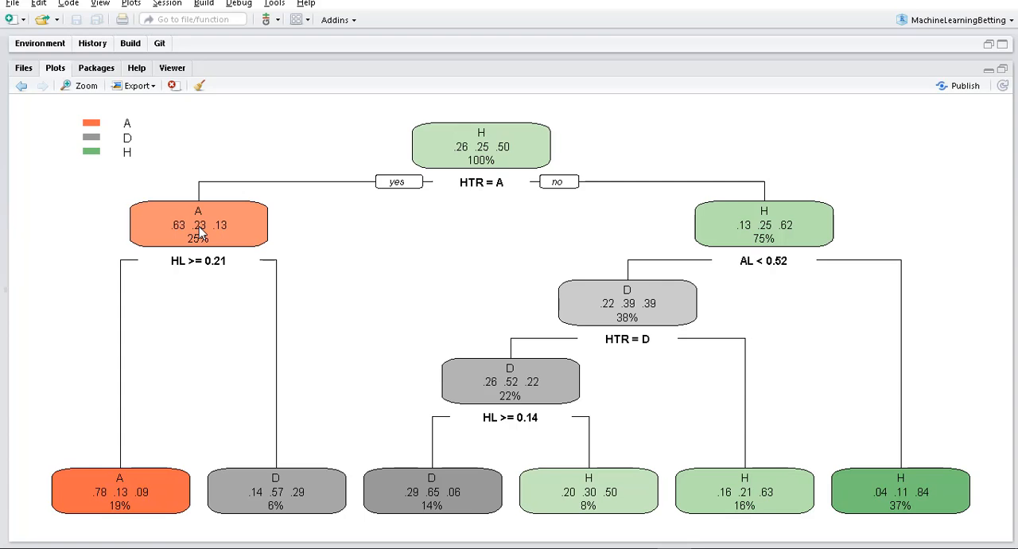
mouse_move(199, 274)
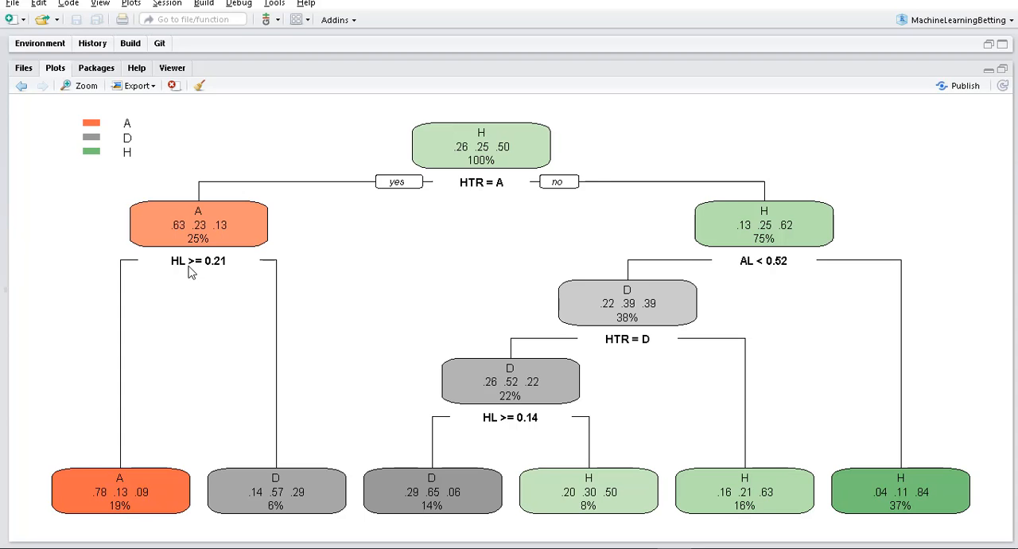
mouse_move(213, 273)
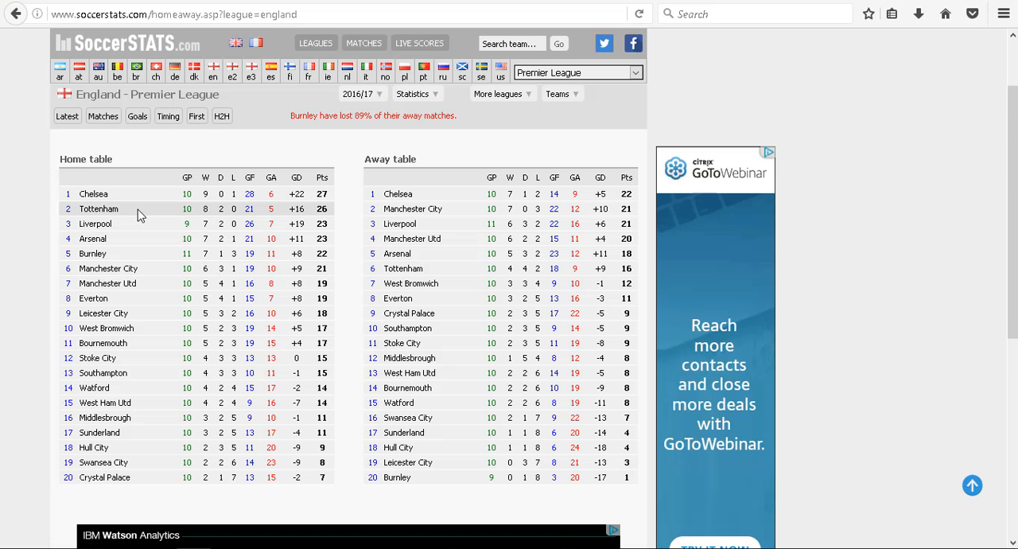
mouse_move(108, 283)
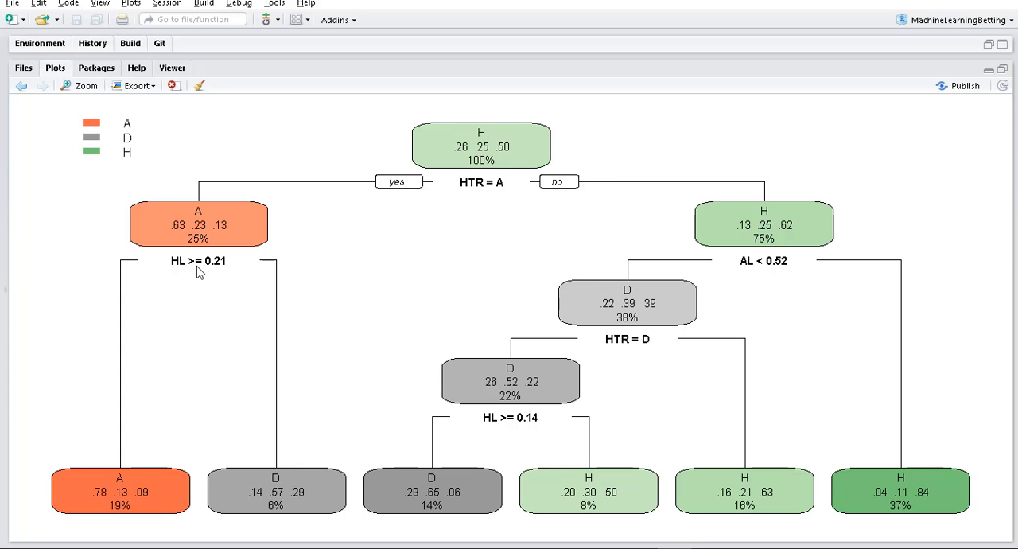
mouse_move(248, 264)
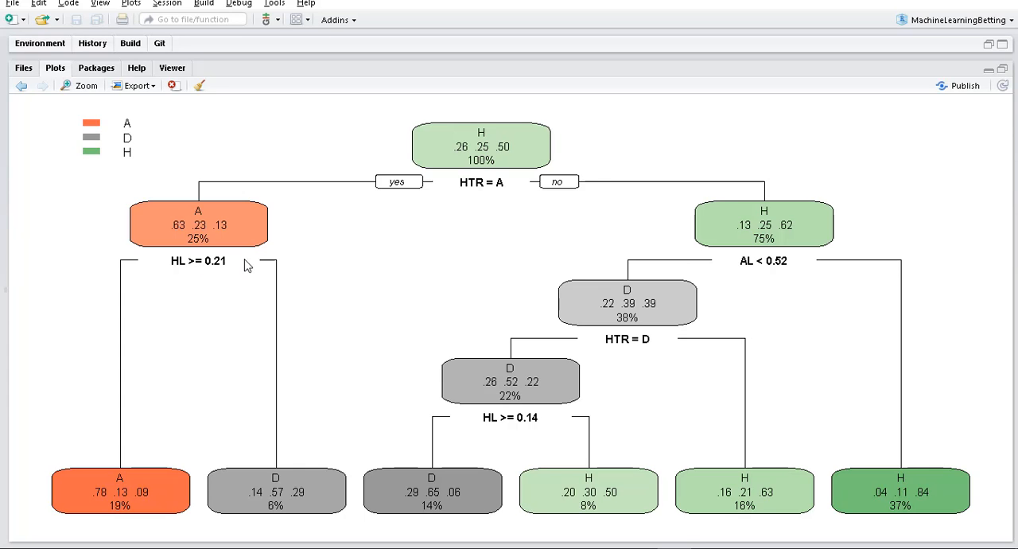
mouse_move(277, 268)
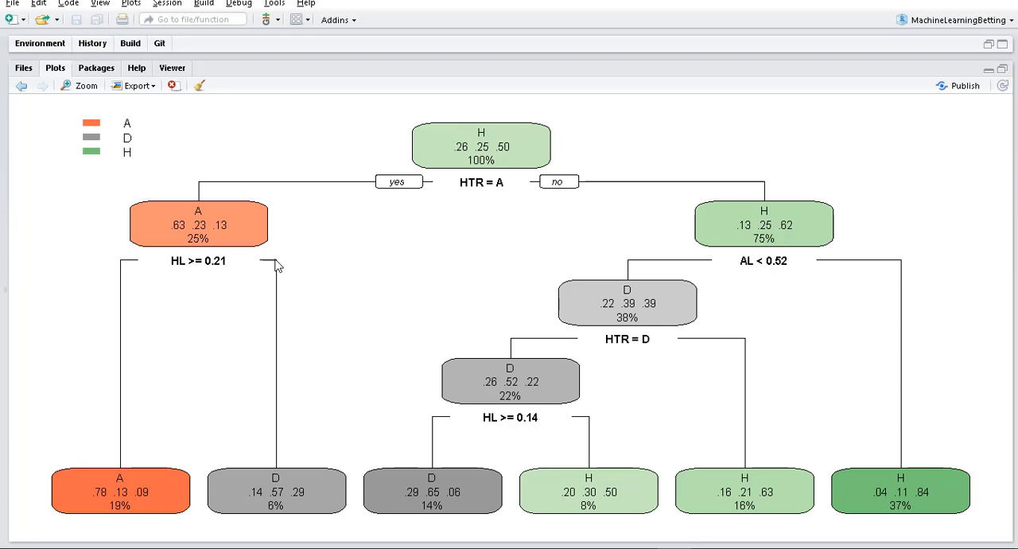
mouse_move(283, 468)
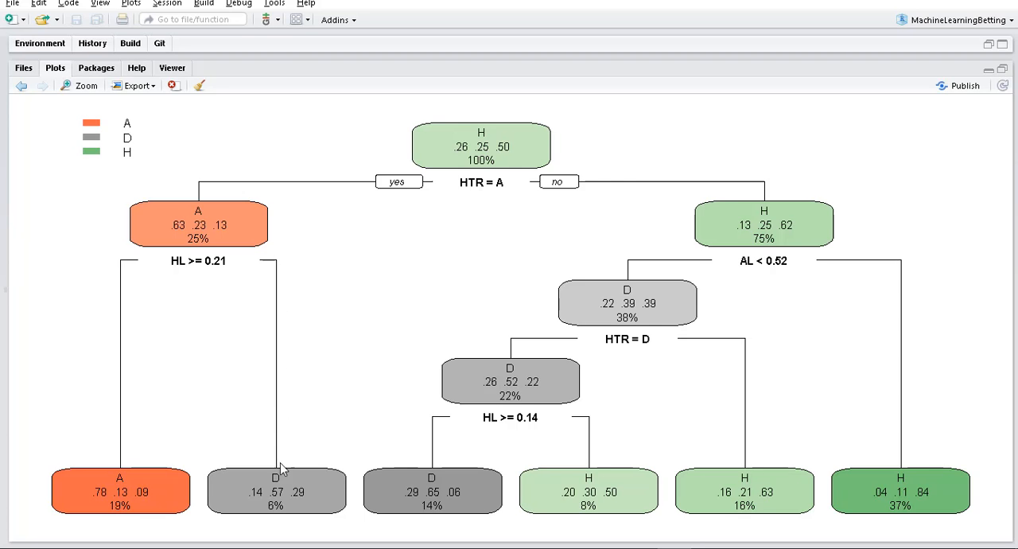
mouse_move(284, 481)
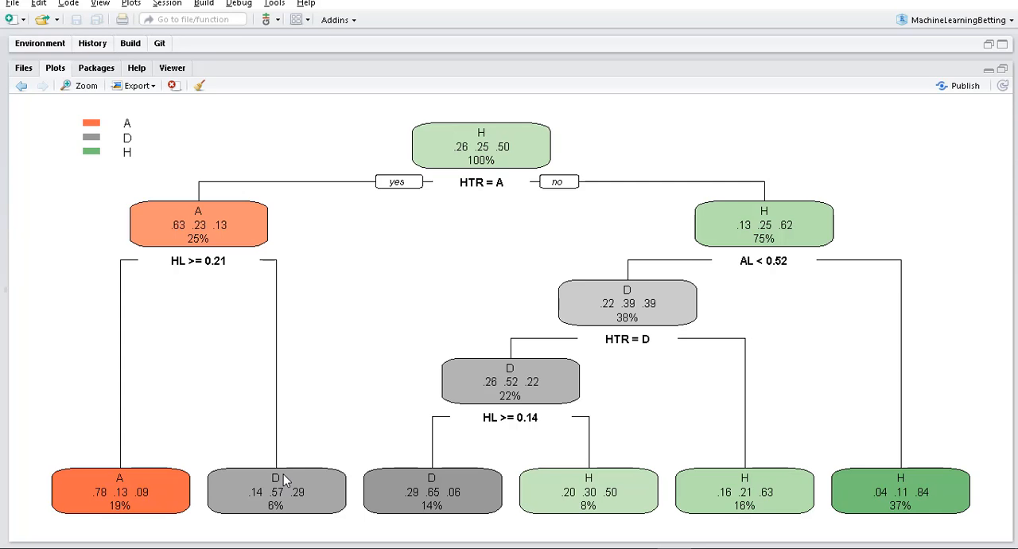
mouse_move(283, 477)
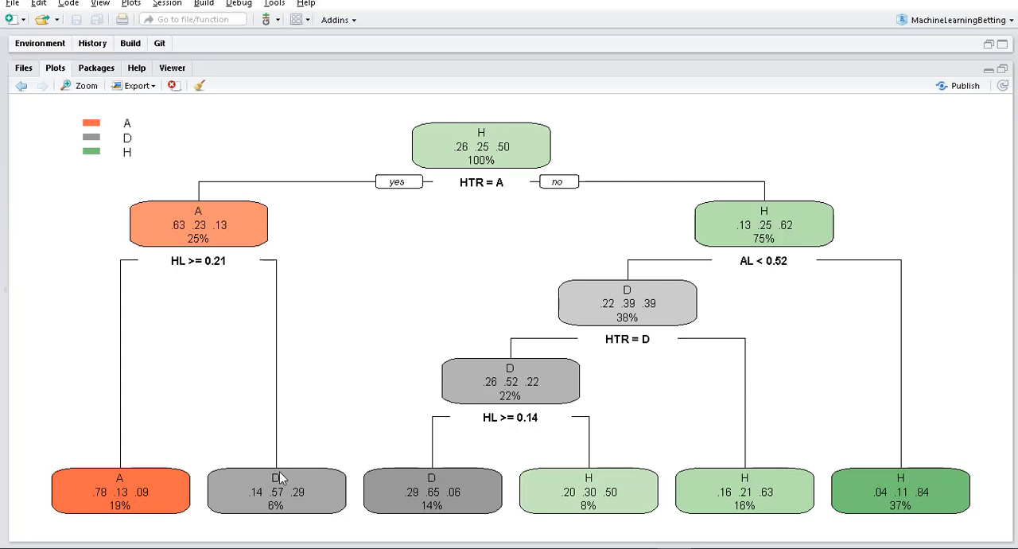
mouse_move(484, 197)
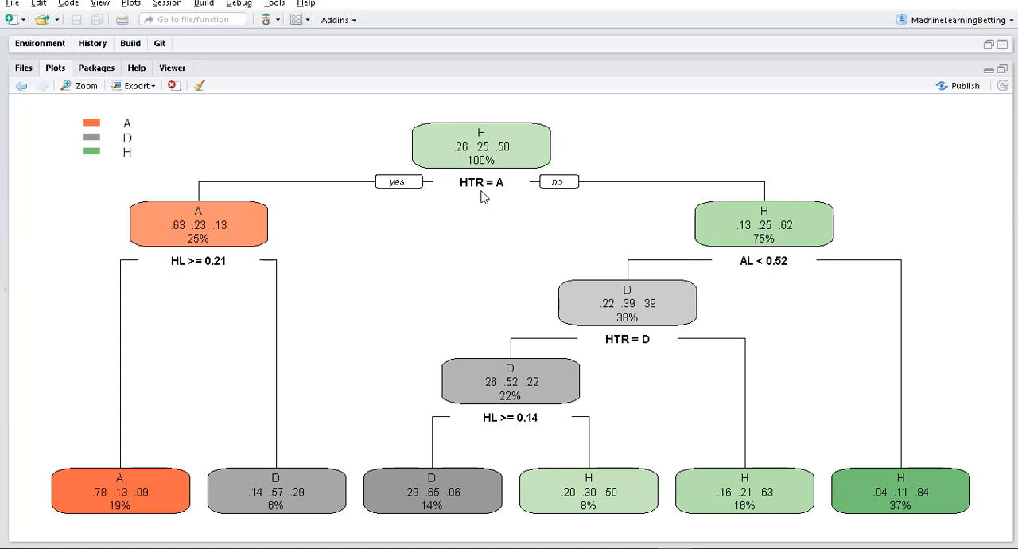
mouse_move(366, 286)
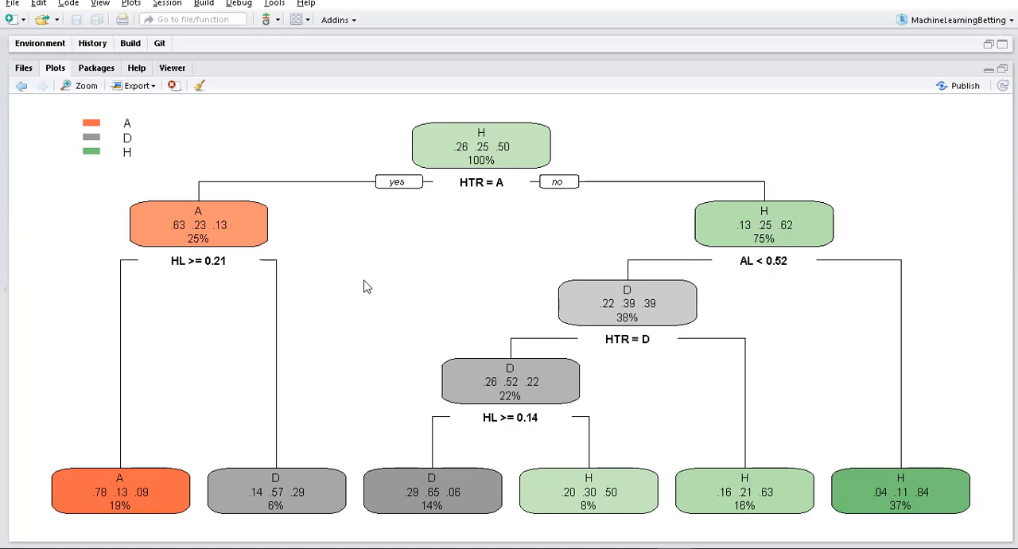
mouse_move(331, 311)
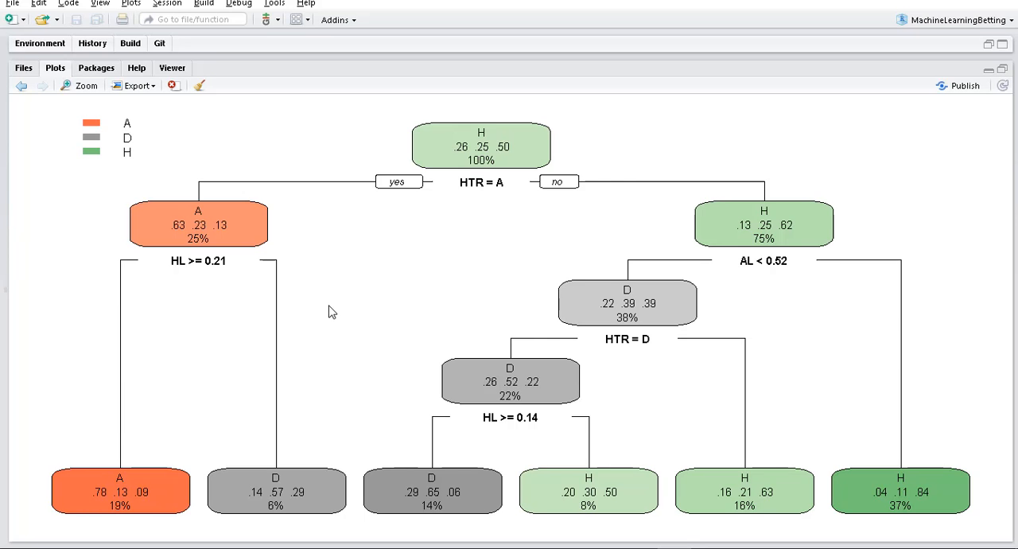
mouse_move(299, 439)
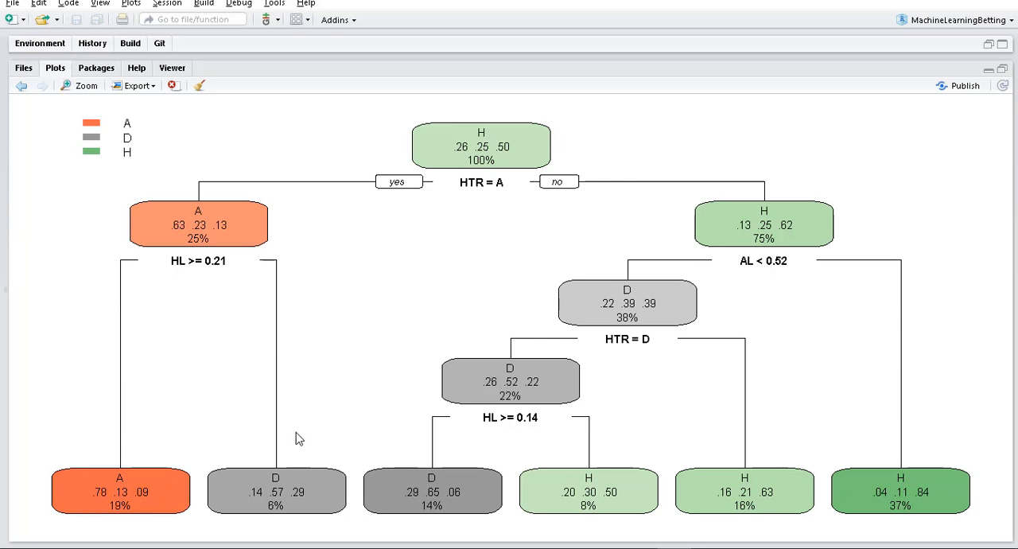
mouse_move(283, 442)
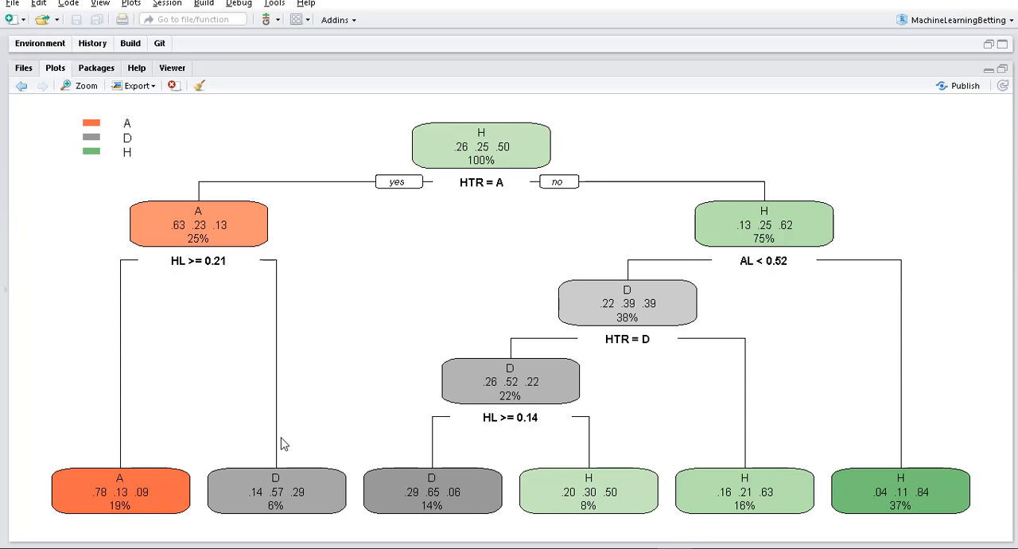
mouse_move(463, 245)
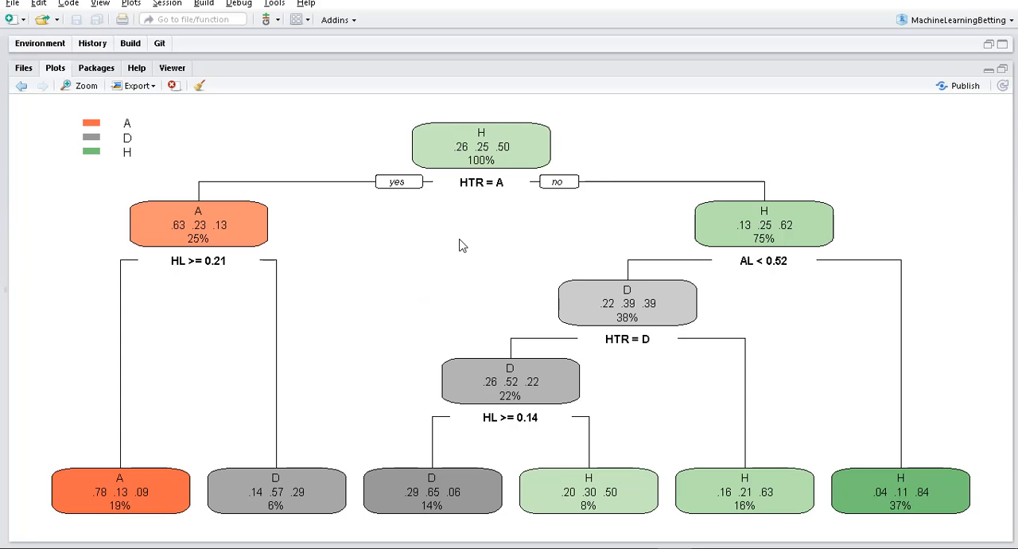
mouse_move(517, 194)
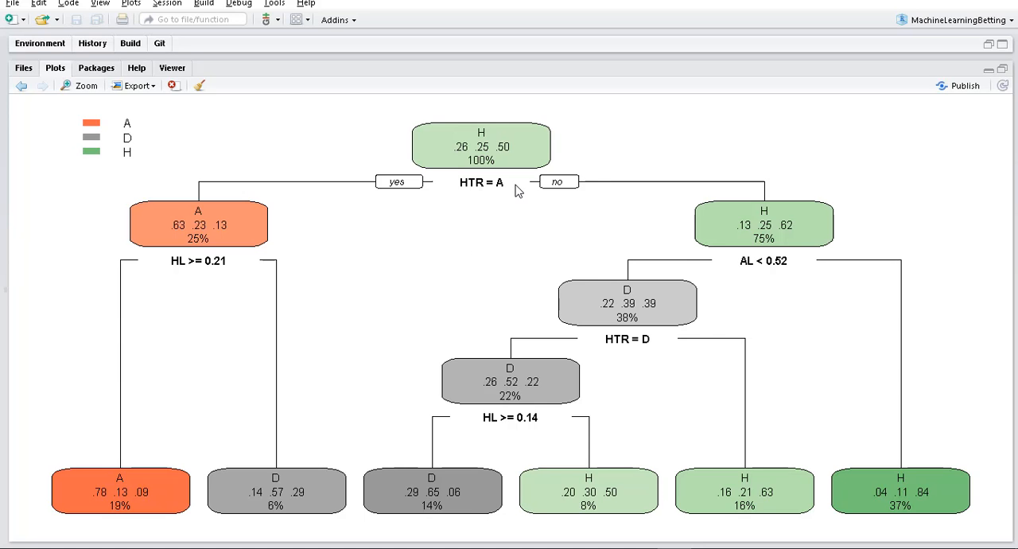
mouse_move(777, 178)
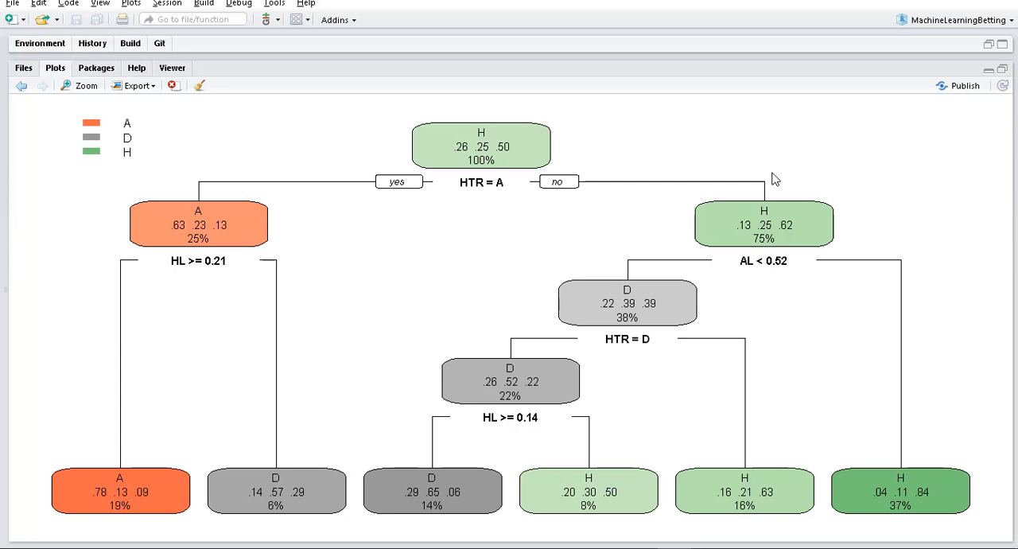
mouse_move(776, 237)
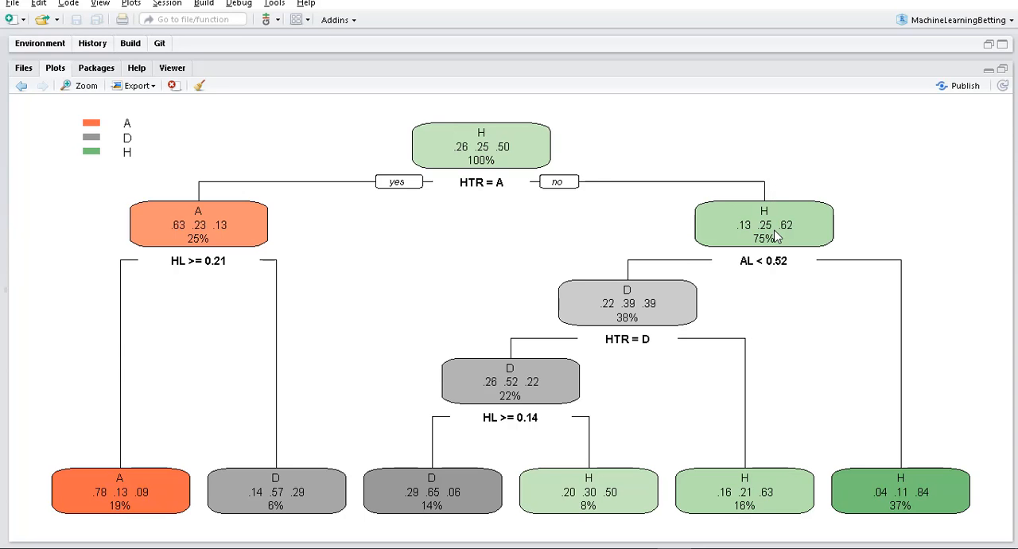
mouse_move(773, 230)
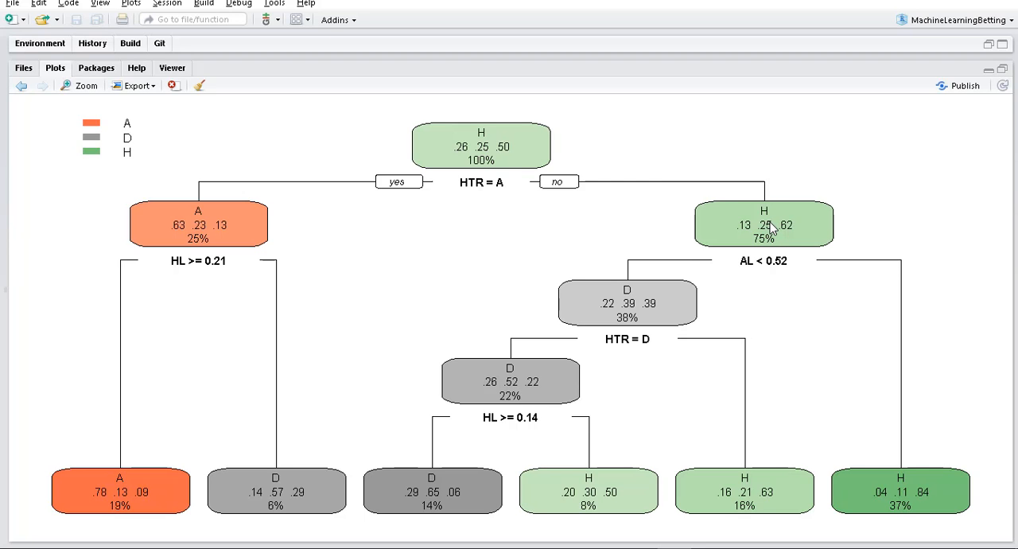
mouse_move(767, 251)
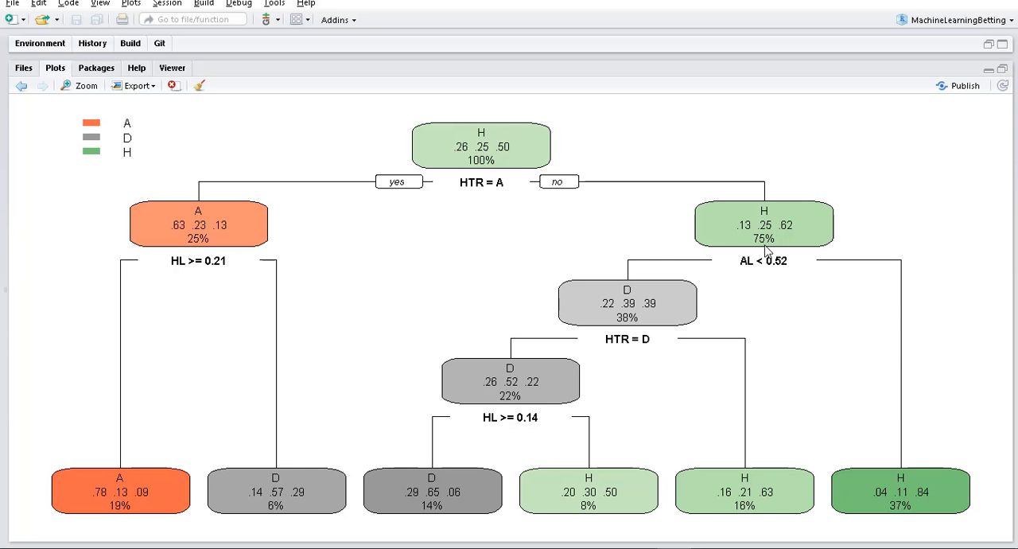
mouse_move(764, 249)
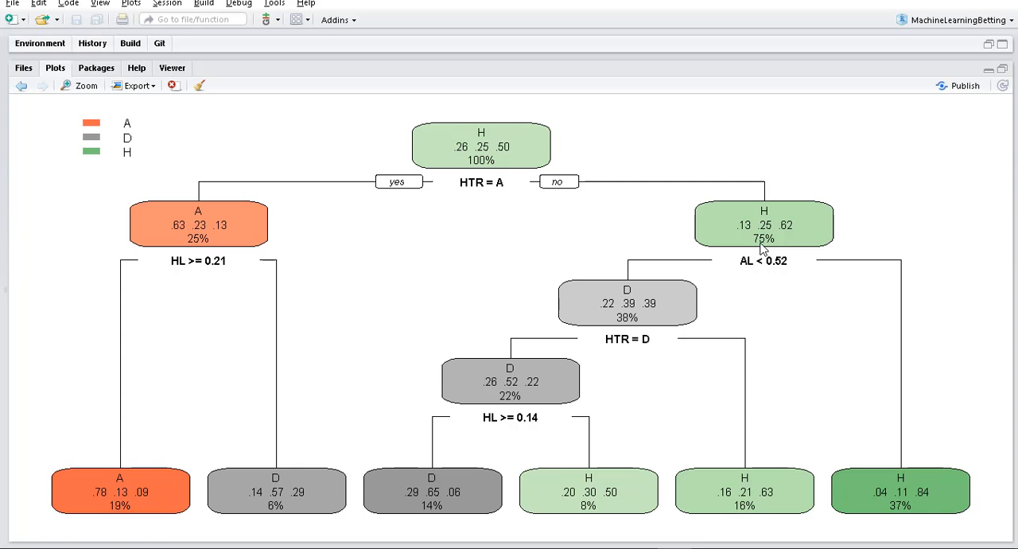
mouse_move(792, 239)
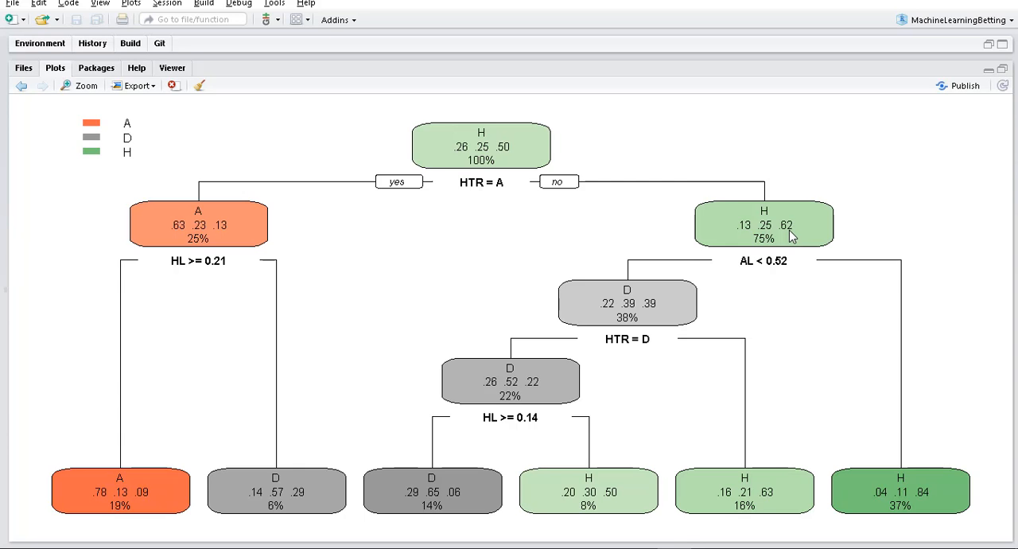
mouse_move(506, 143)
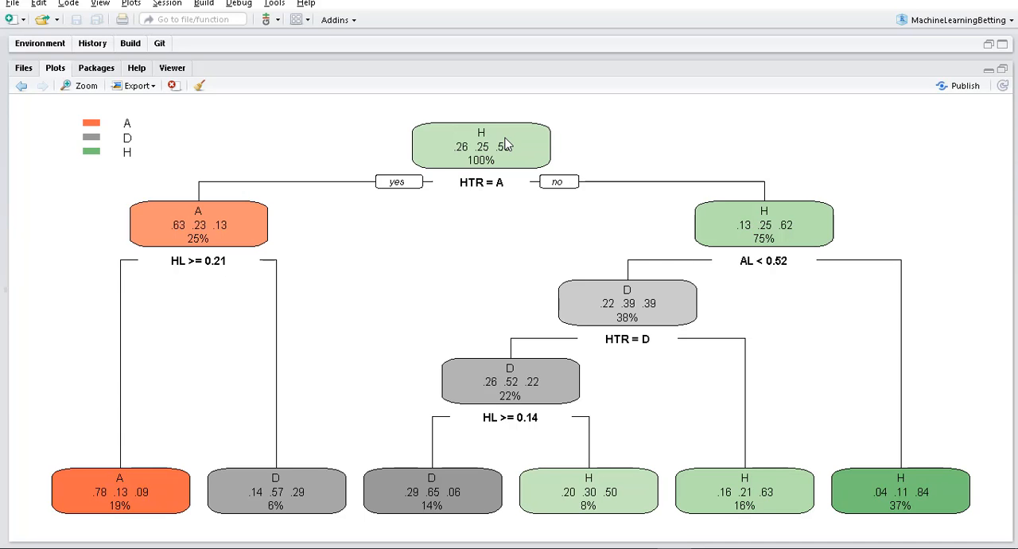
mouse_move(505, 152)
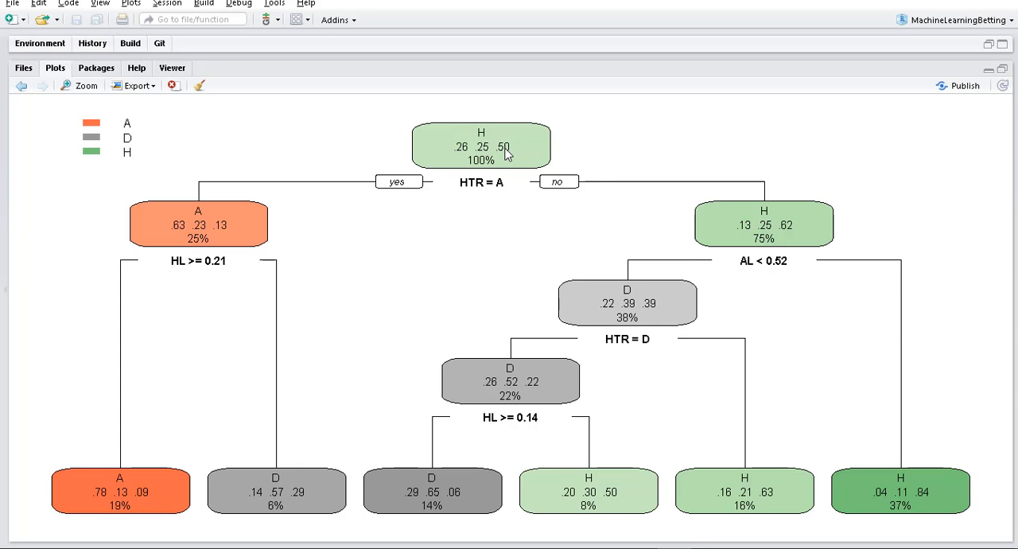
mouse_move(720, 210)
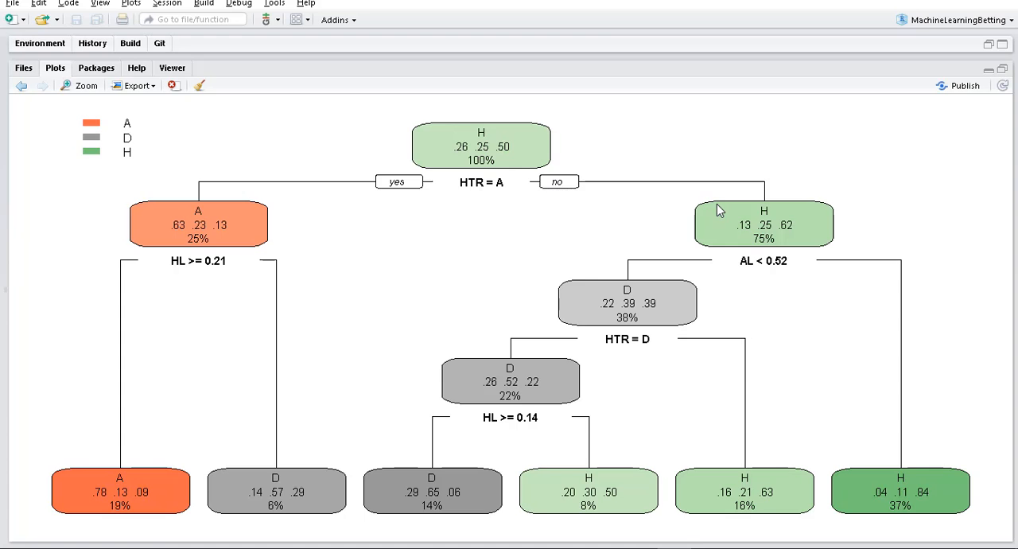
mouse_move(792, 239)
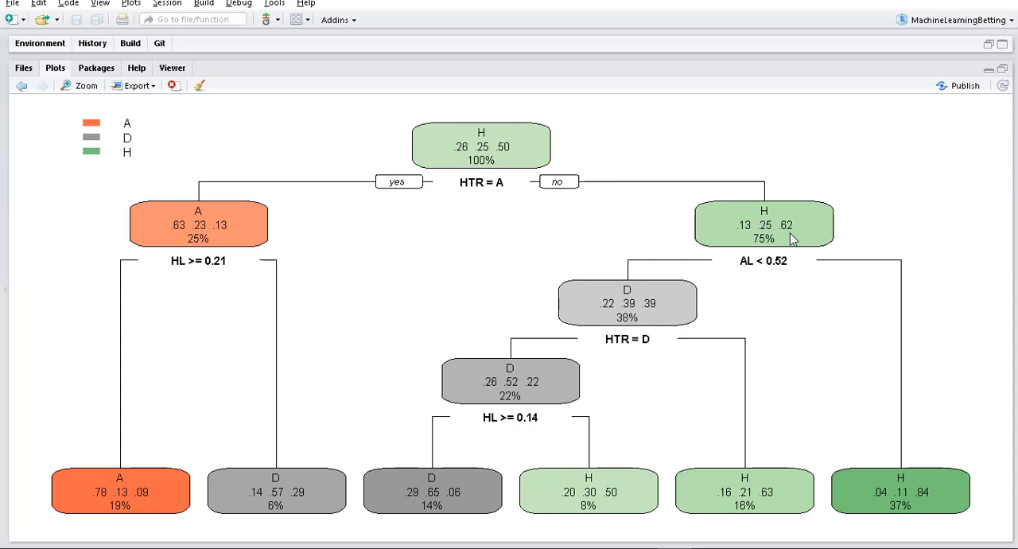
mouse_move(761, 280)
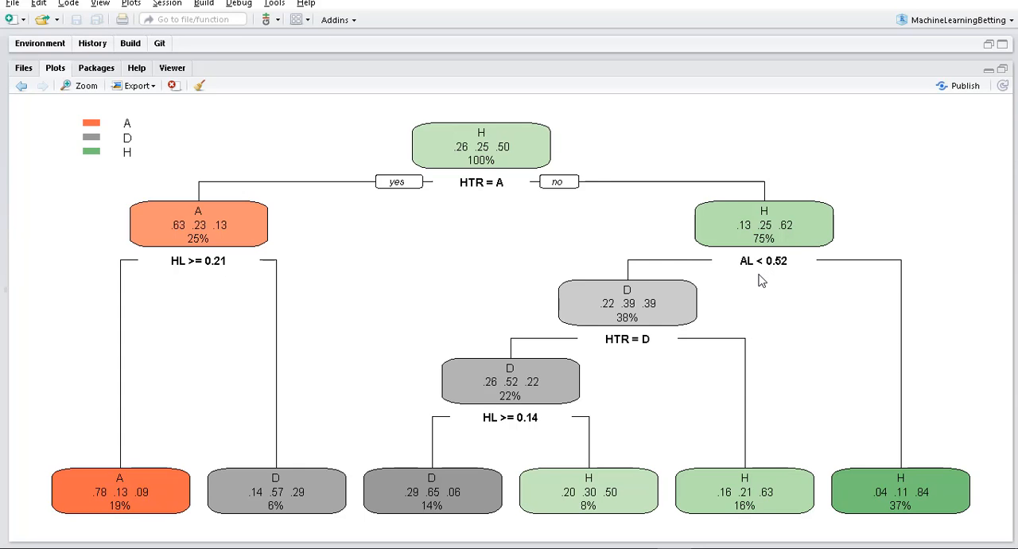
mouse_move(757, 275)
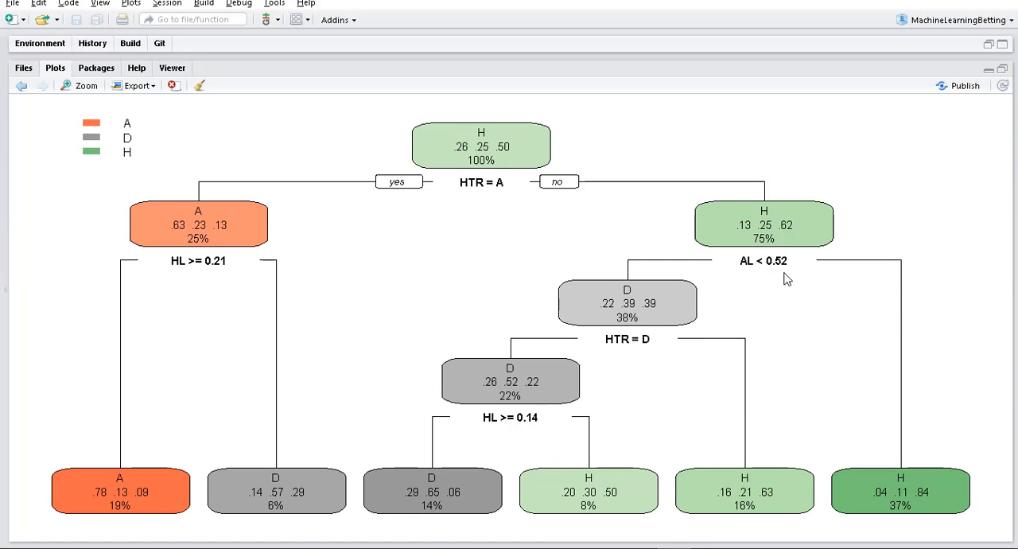
mouse_move(779, 277)
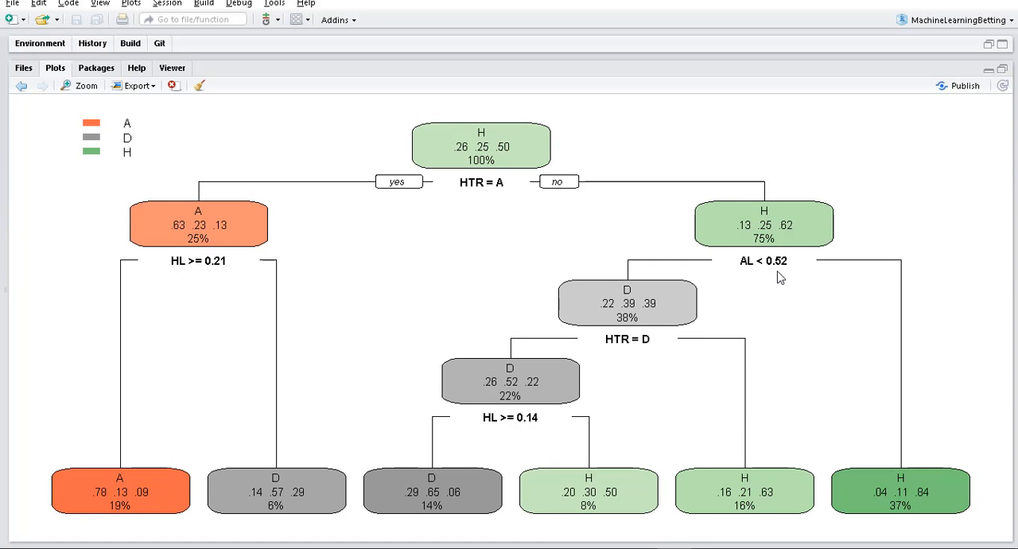
mouse_move(629, 267)
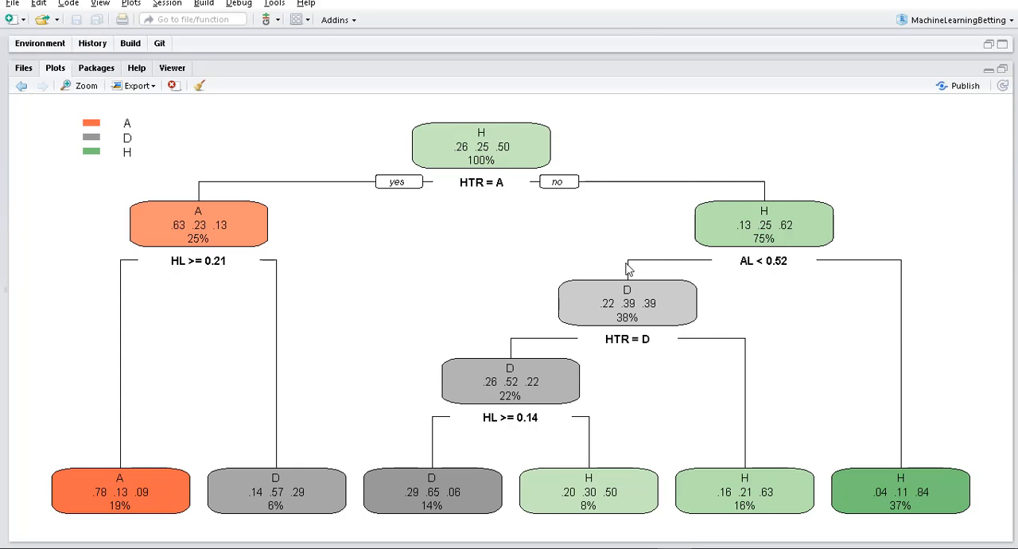
mouse_move(623, 309)
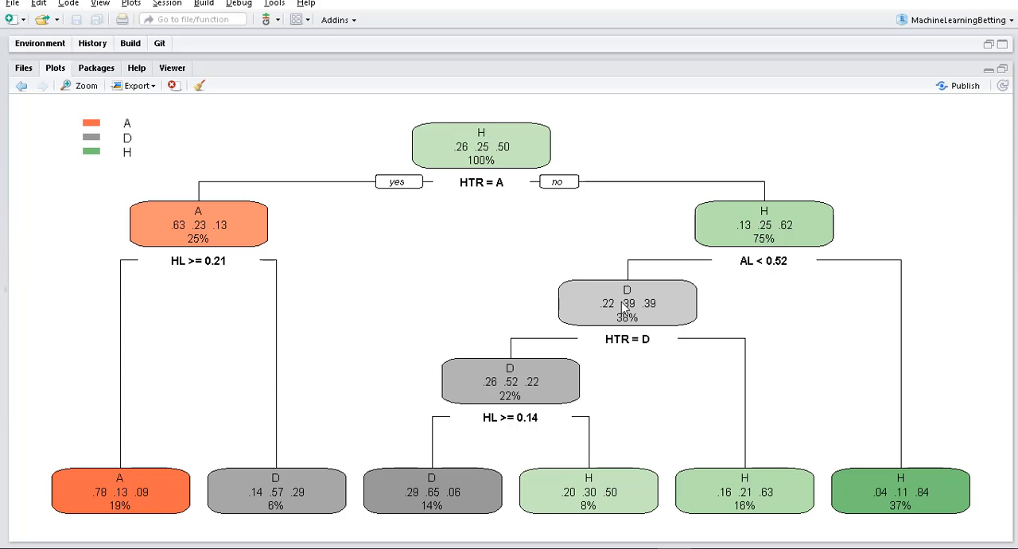
mouse_move(634, 350)
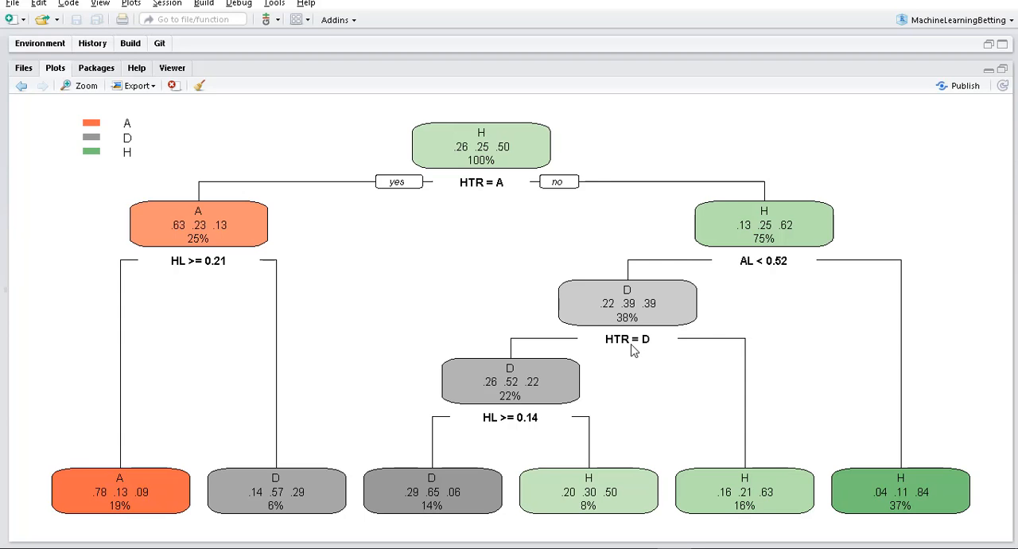
mouse_move(551, 188)
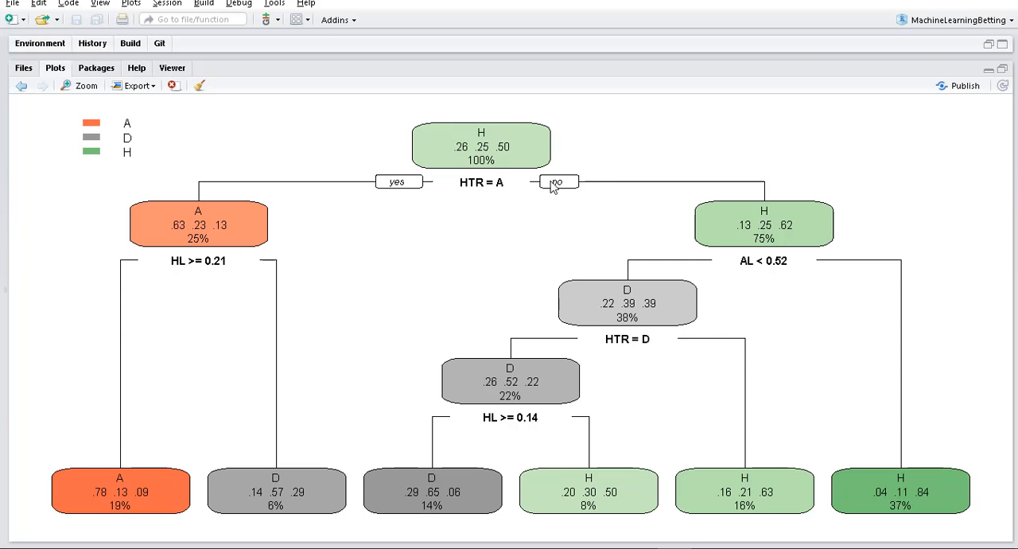
mouse_move(643, 189)
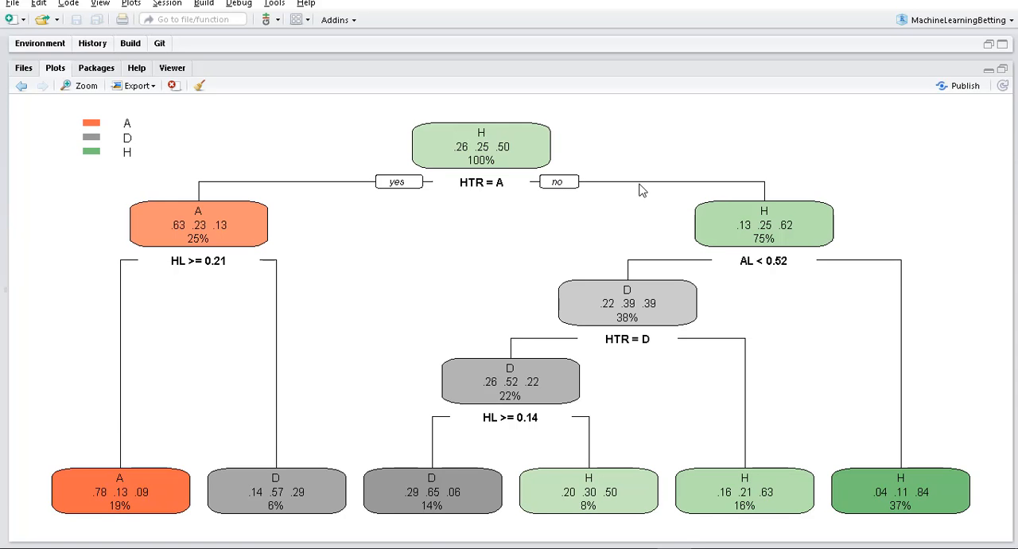
mouse_move(487, 185)
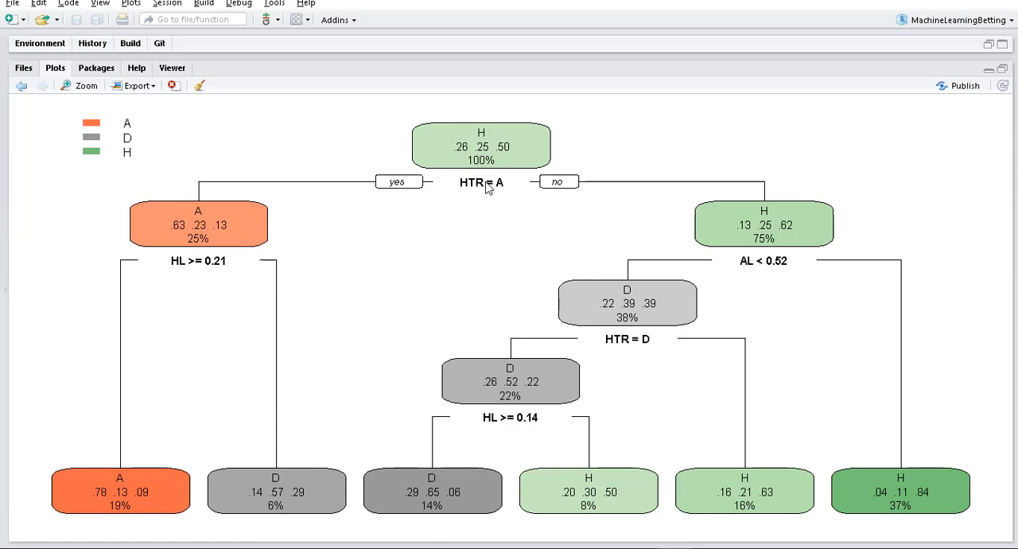
mouse_move(633, 350)
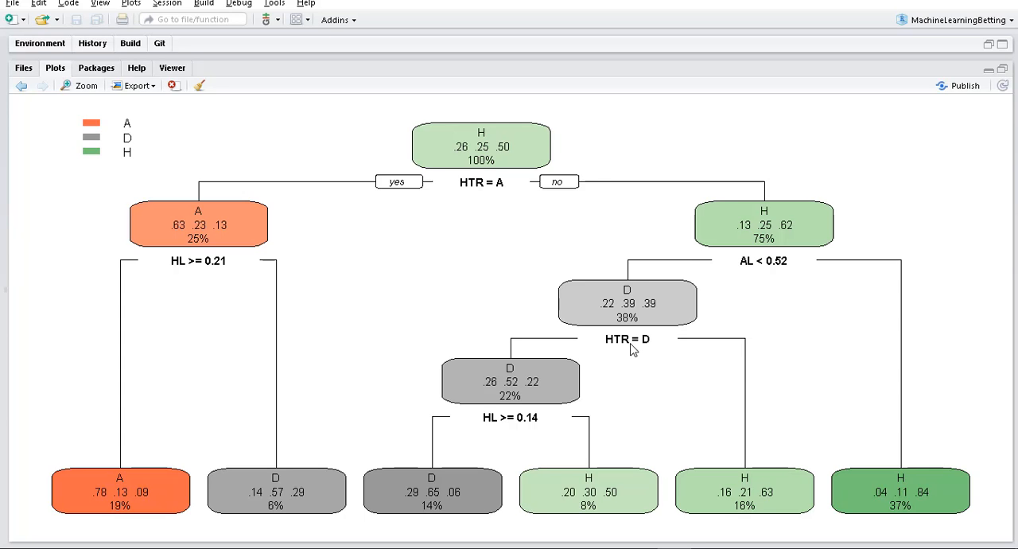
mouse_move(502, 342)
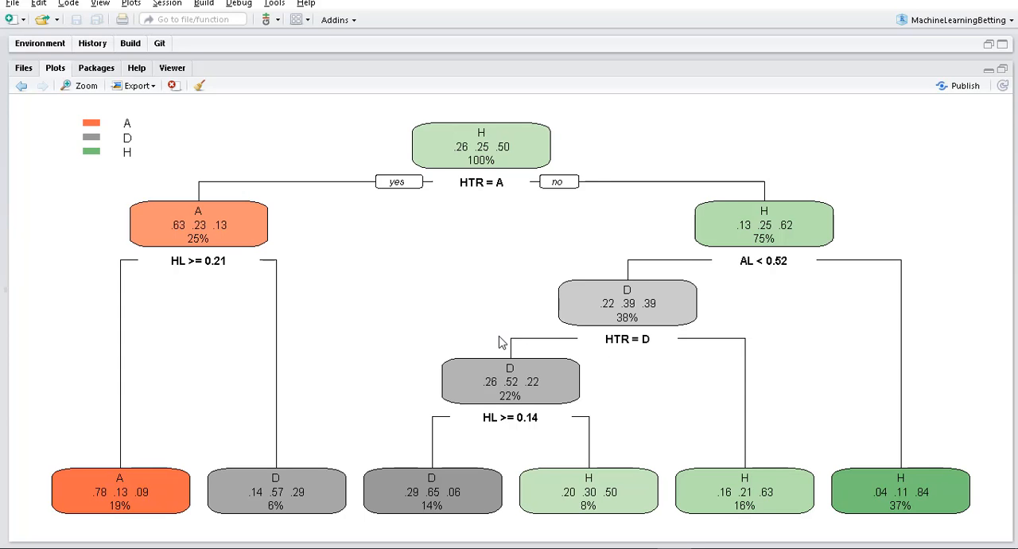
mouse_move(515, 338)
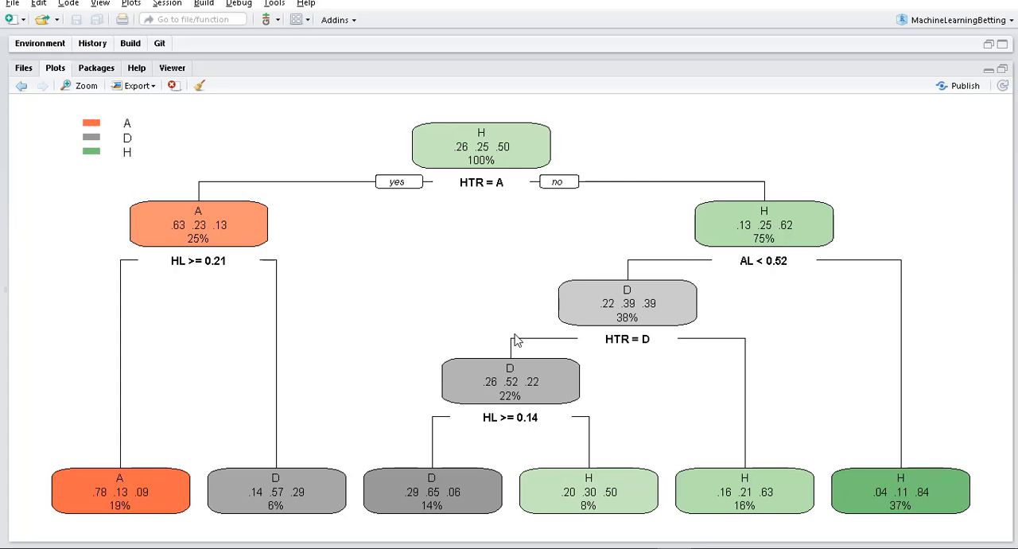
mouse_move(512, 382)
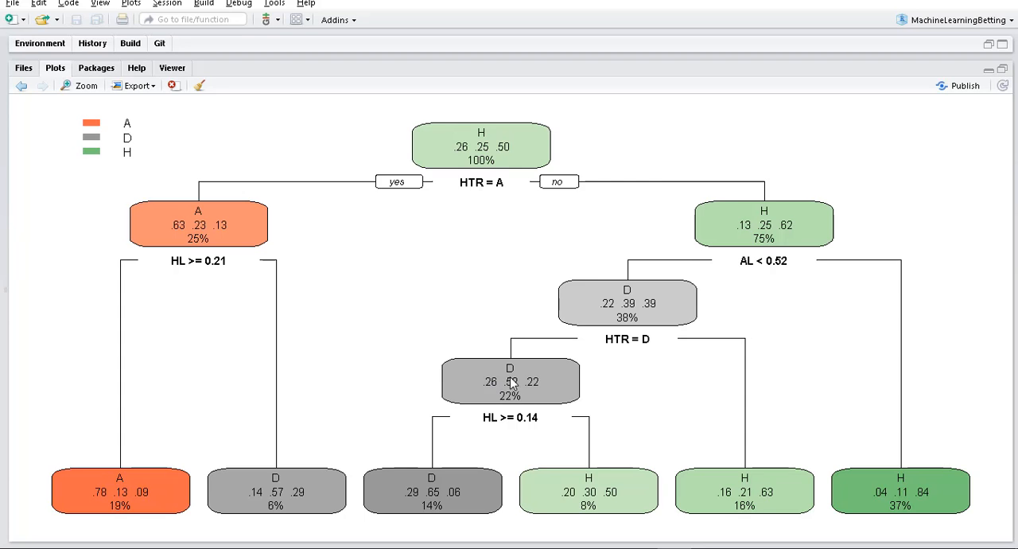
mouse_move(512, 380)
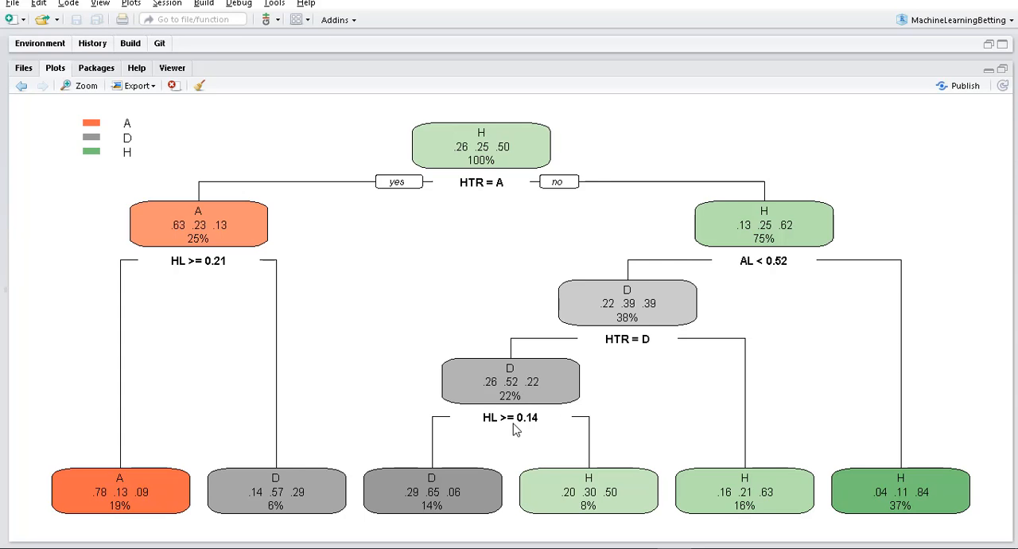
mouse_move(539, 423)
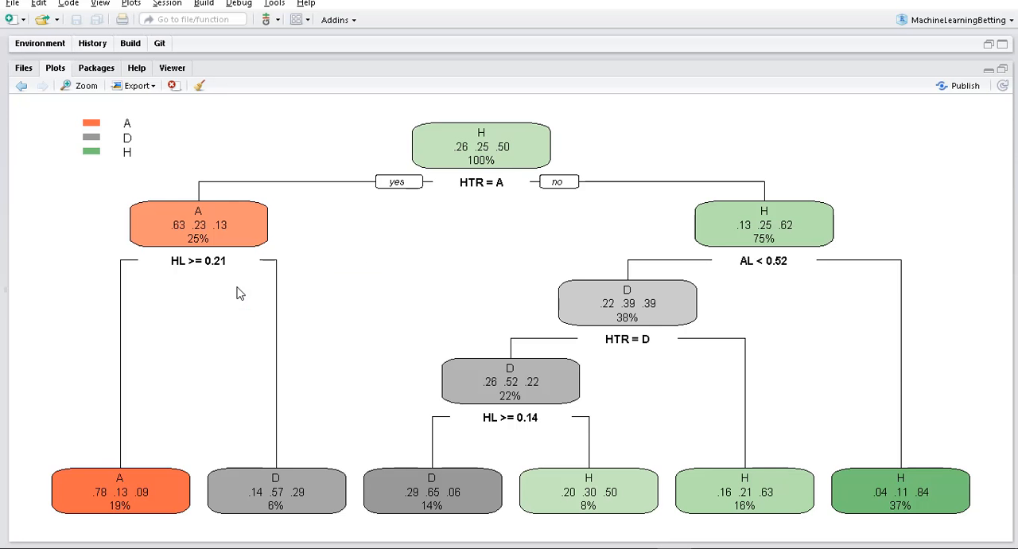
mouse_move(510, 436)
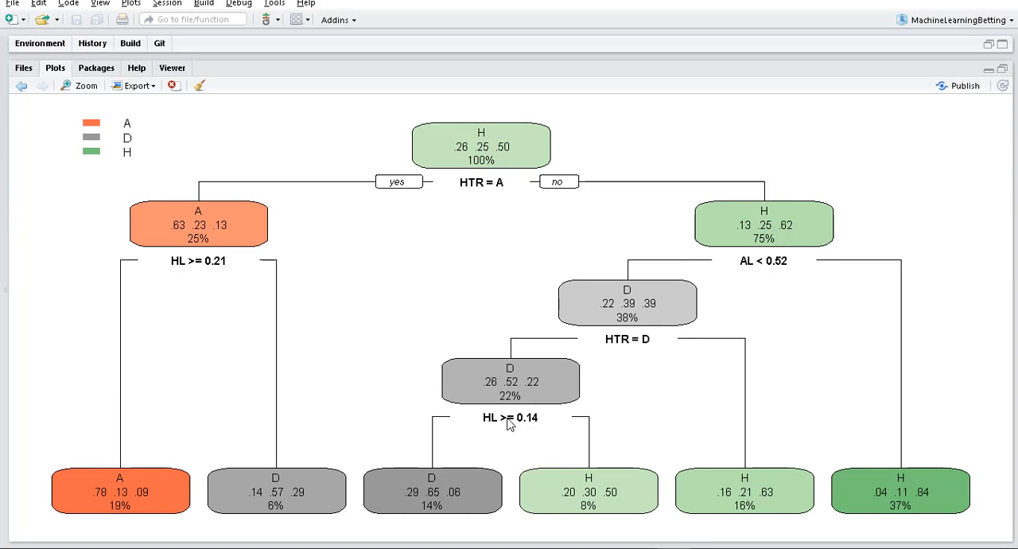
mouse_move(582, 426)
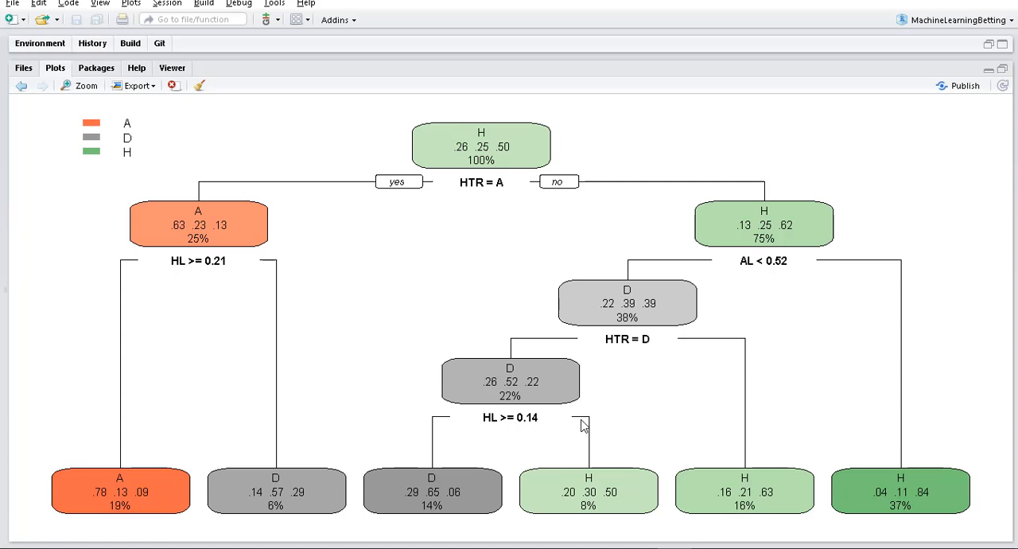
mouse_move(588, 501)
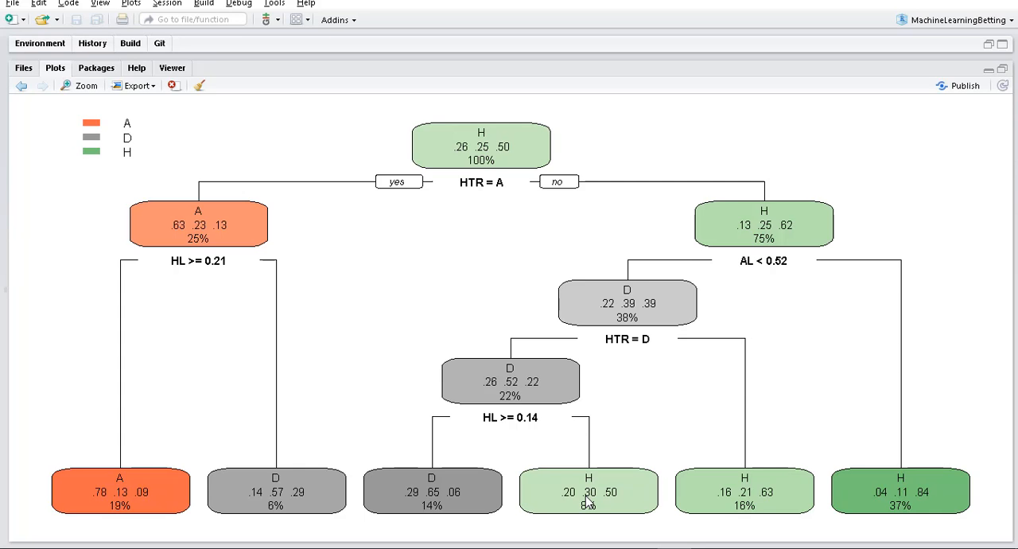
mouse_move(612, 502)
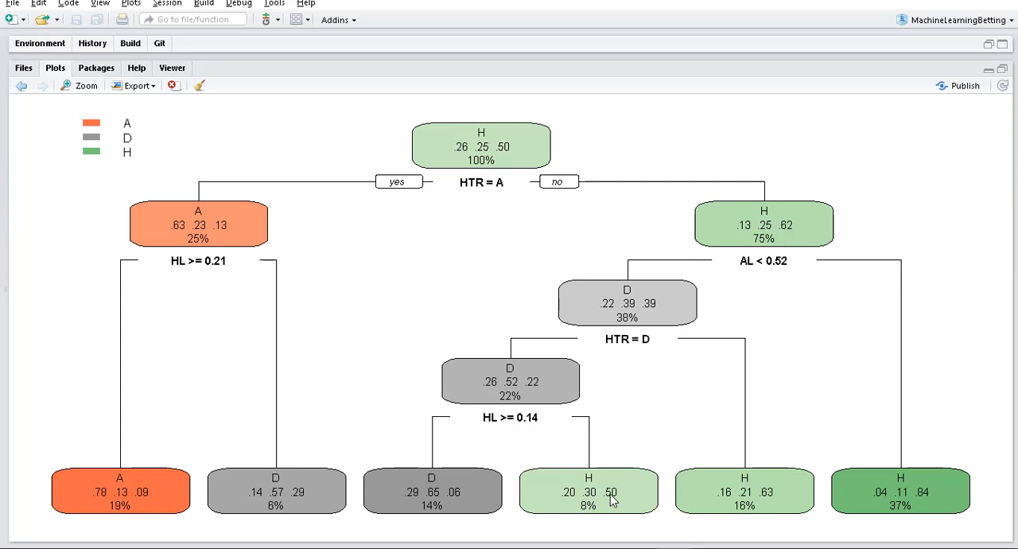
mouse_move(611, 499)
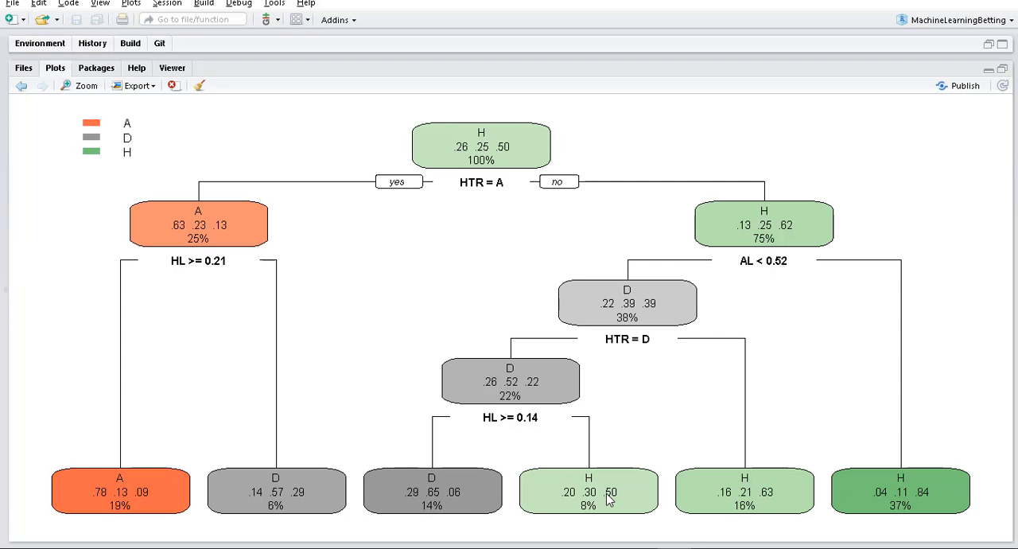
mouse_move(591, 487)
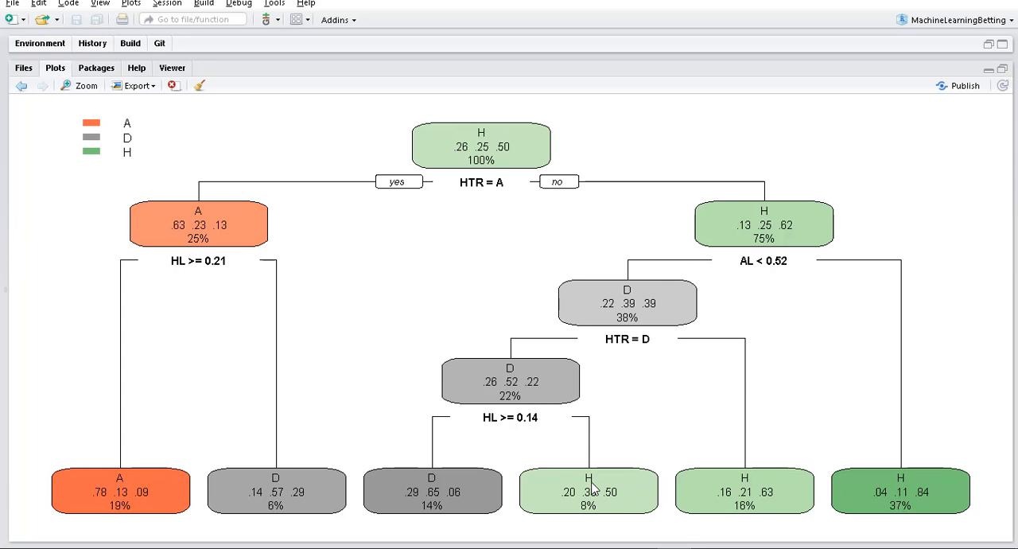
mouse_move(624, 506)
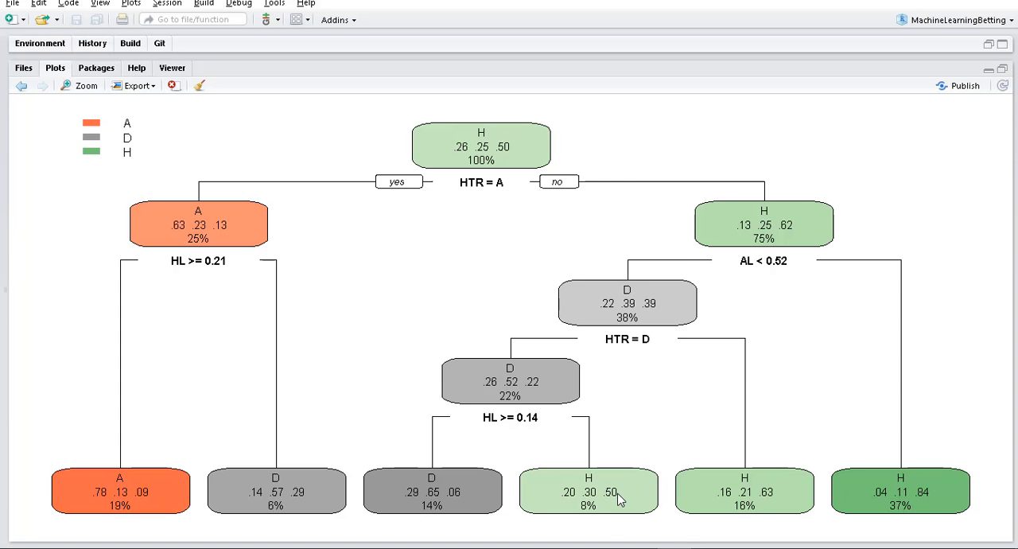
mouse_move(610, 501)
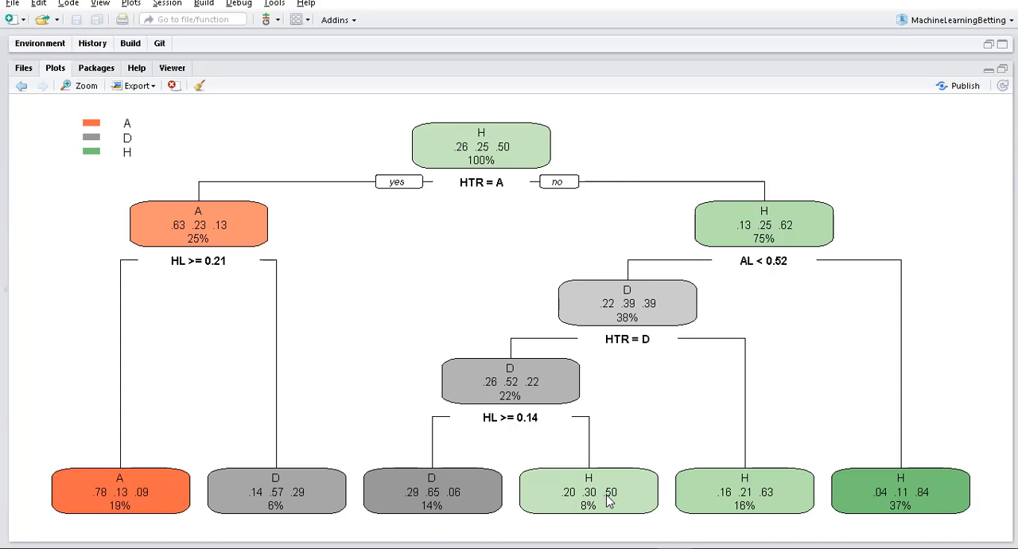
mouse_move(636, 371)
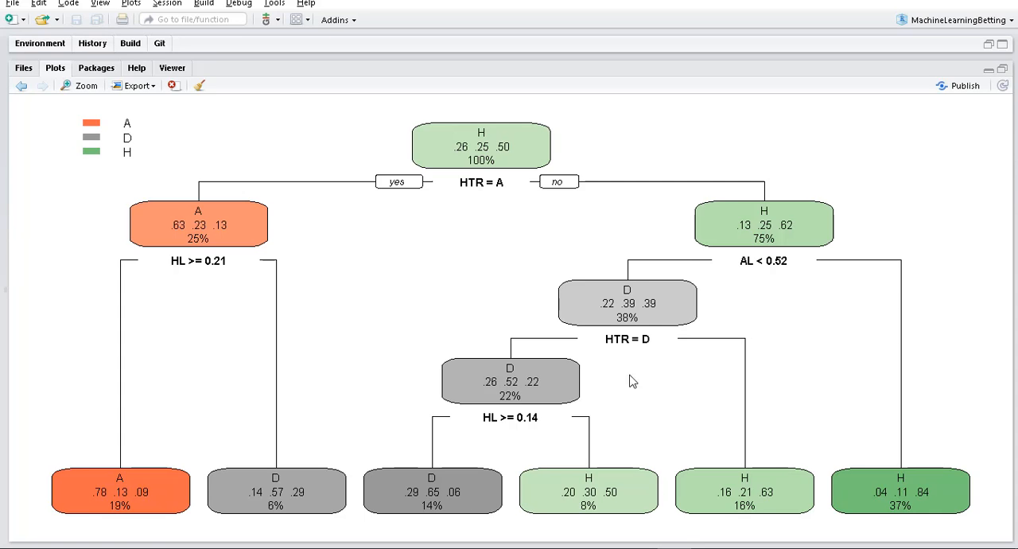
mouse_move(613, 501)
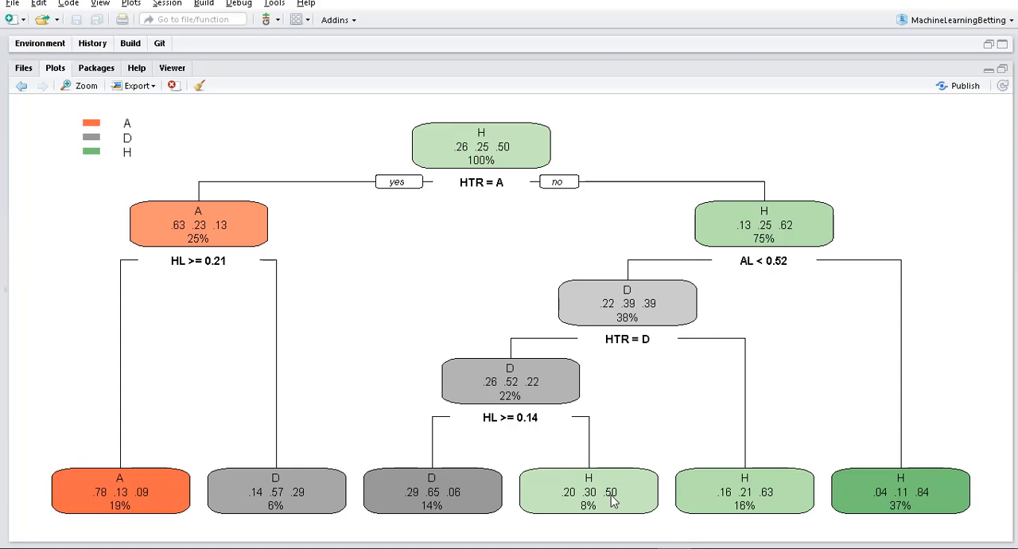
mouse_move(474, 127)
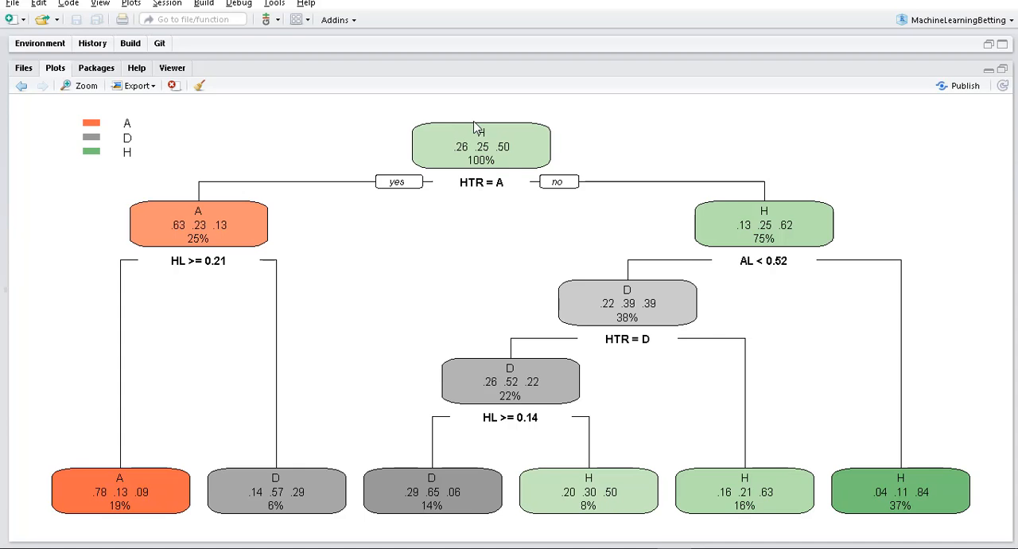
mouse_move(518, 169)
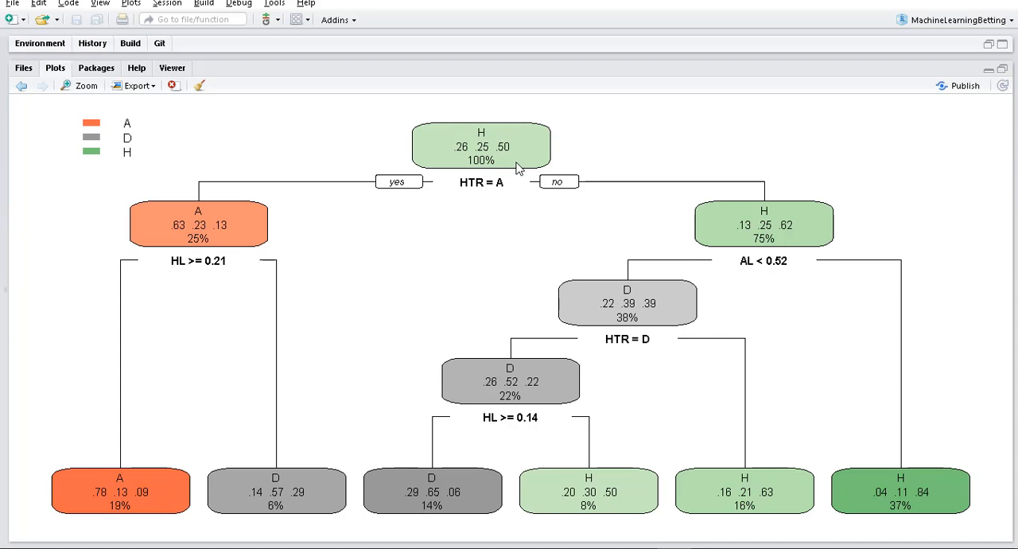
mouse_move(469, 159)
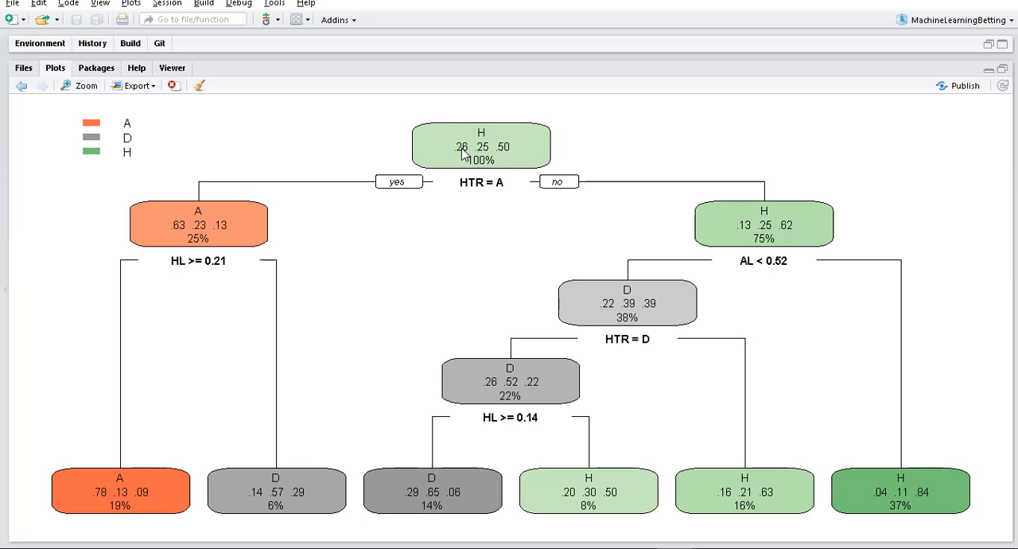
mouse_move(569, 496)
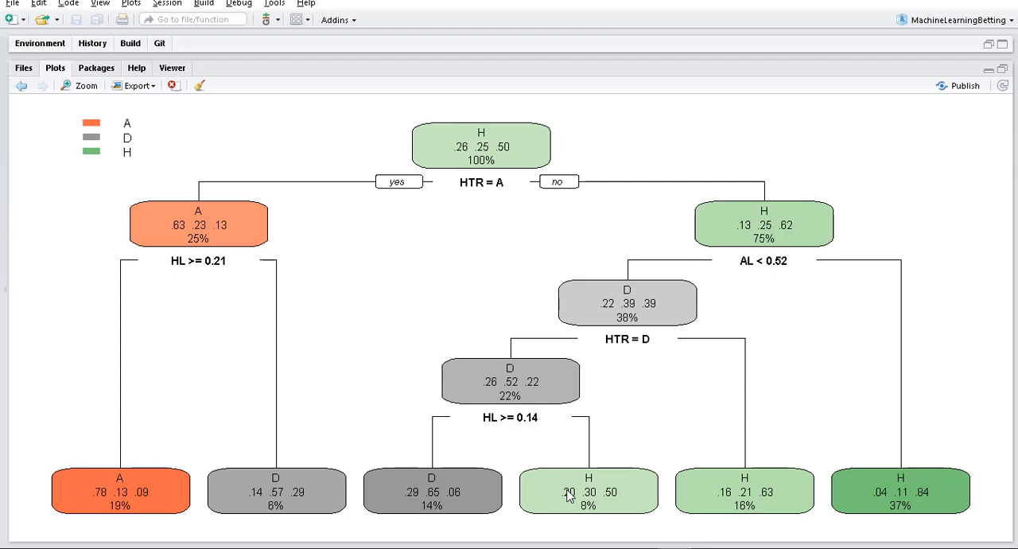
mouse_move(603, 503)
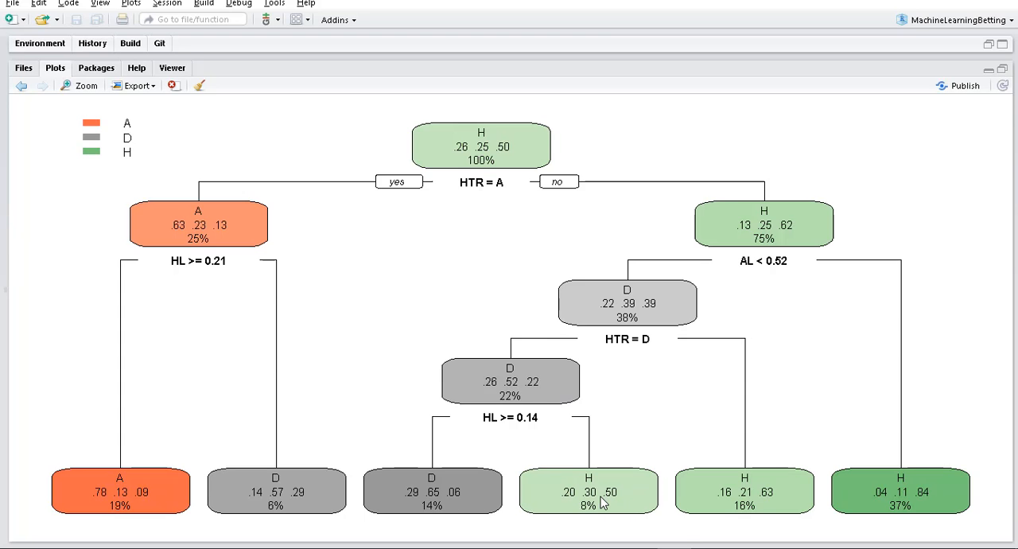
mouse_move(477, 151)
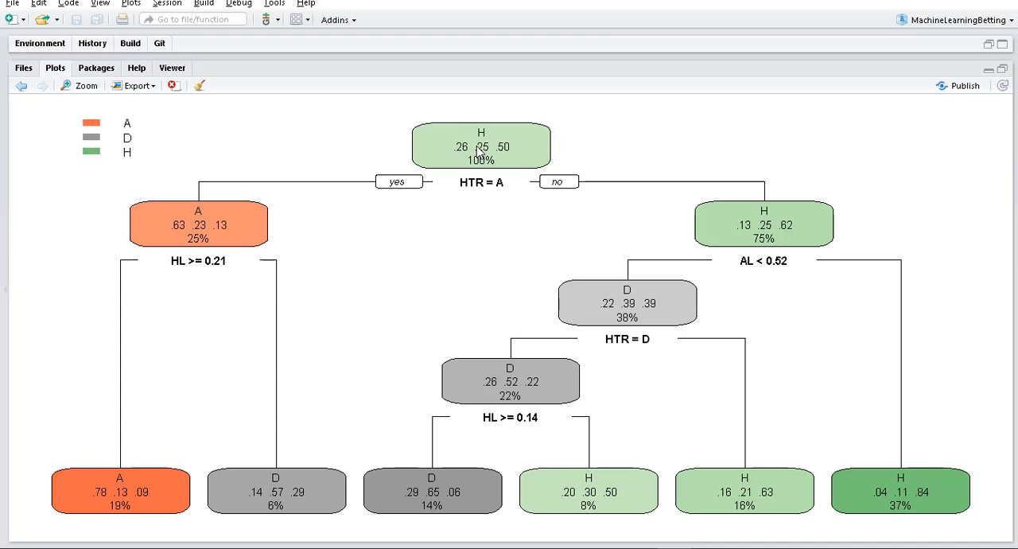
mouse_move(598, 493)
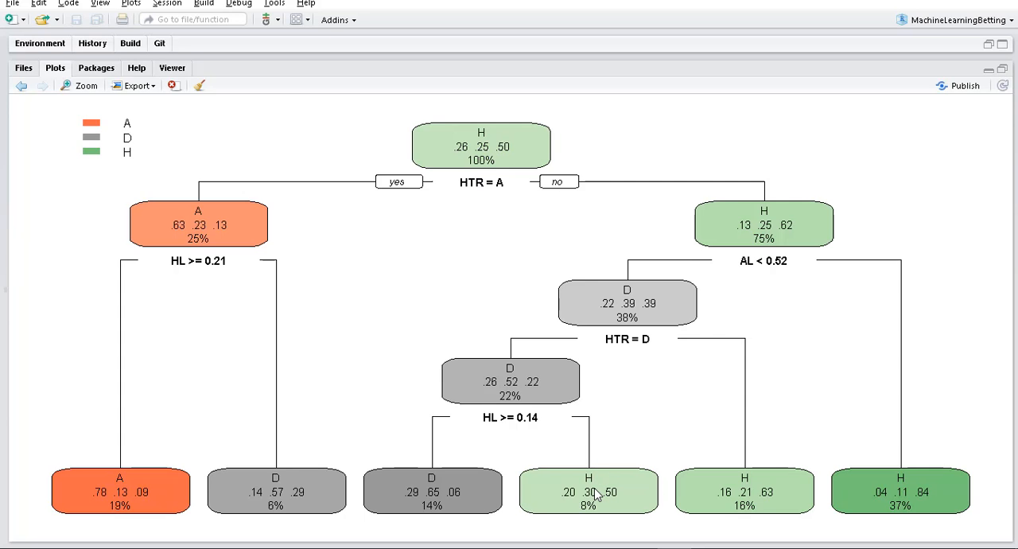
mouse_move(634, 350)
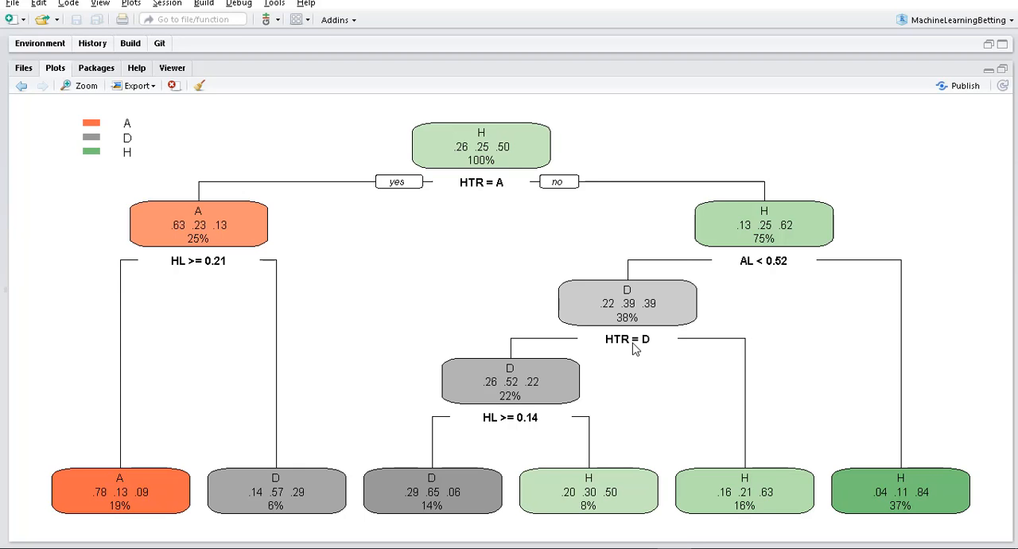
mouse_move(649, 350)
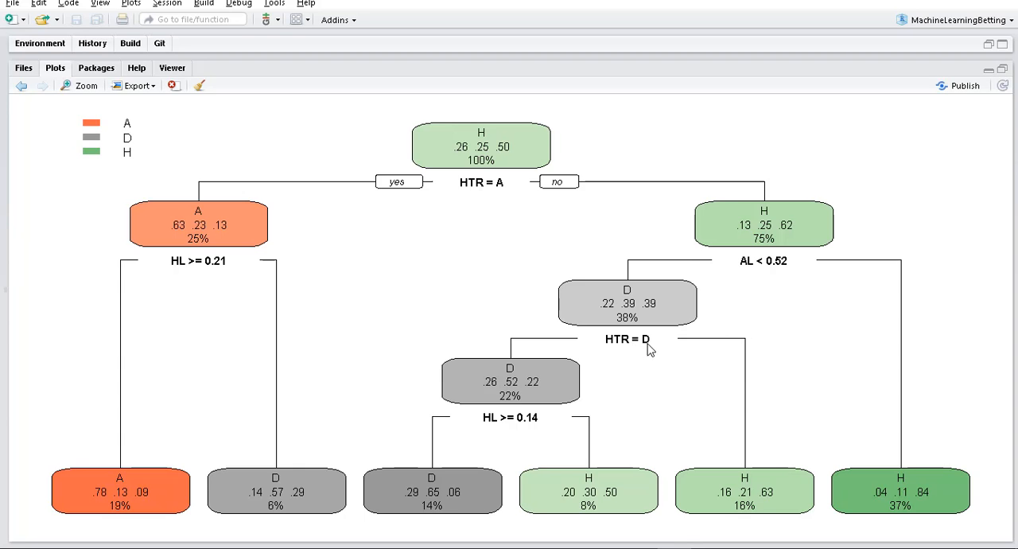
mouse_move(738, 337)
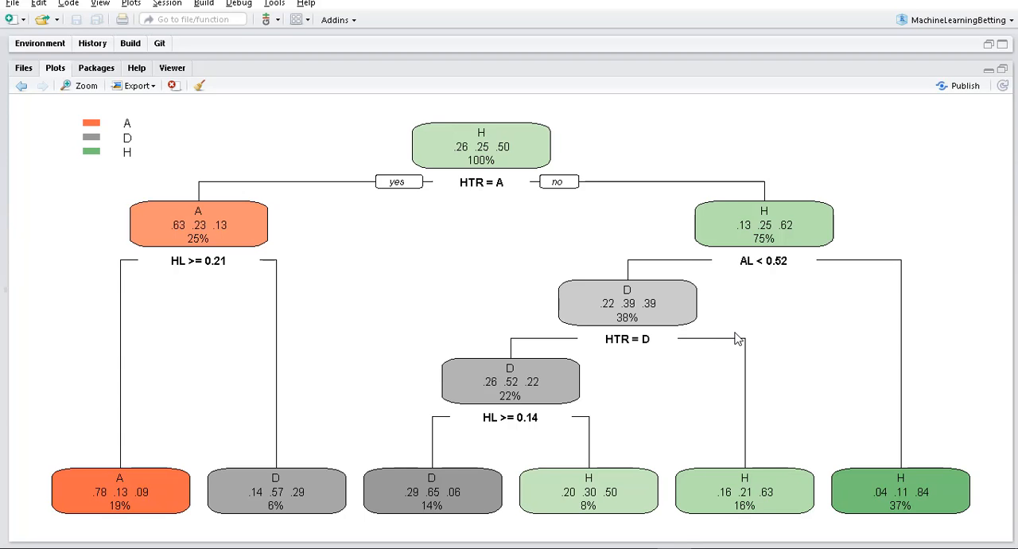
mouse_move(757, 463)
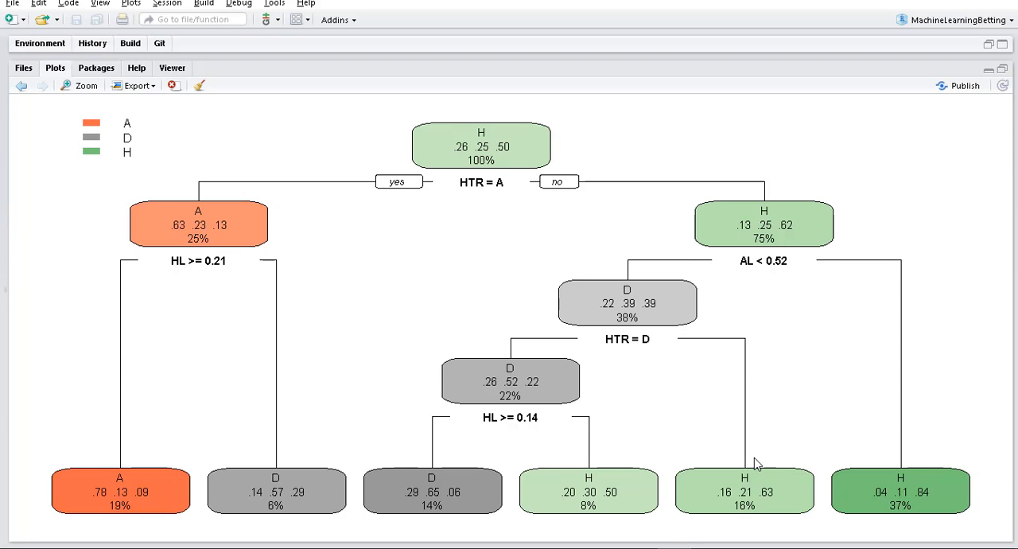
mouse_move(770, 503)
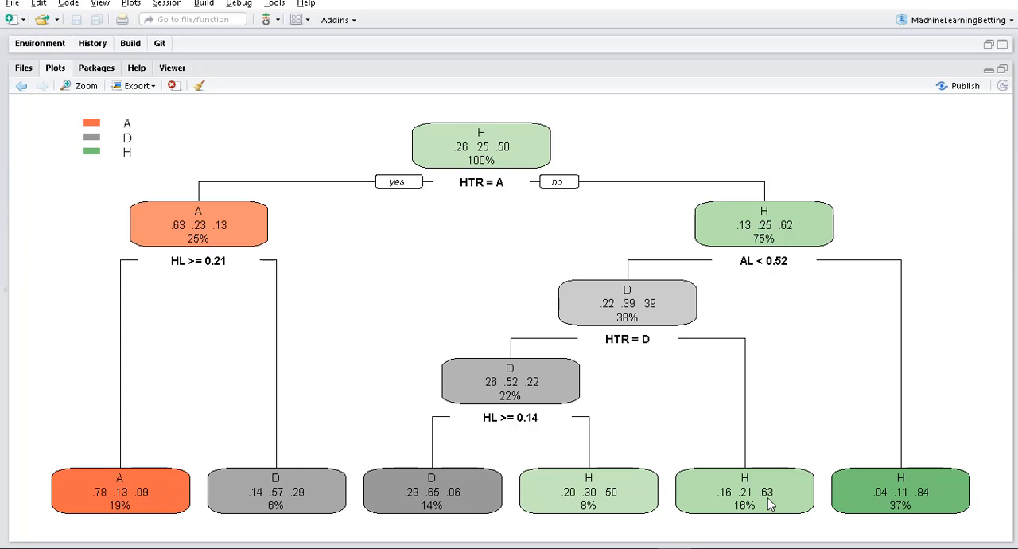
mouse_move(731, 506)
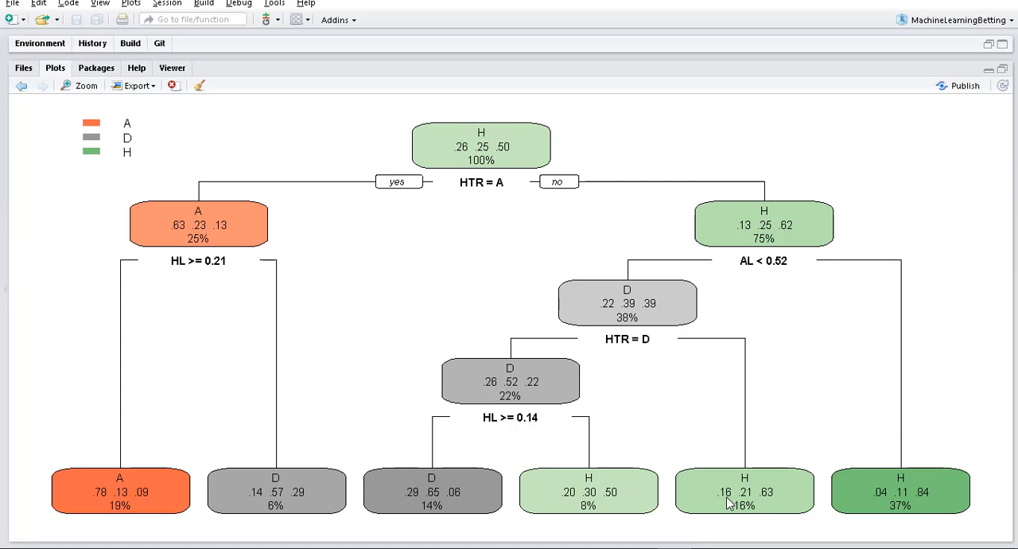
mouse_move(805, 420)
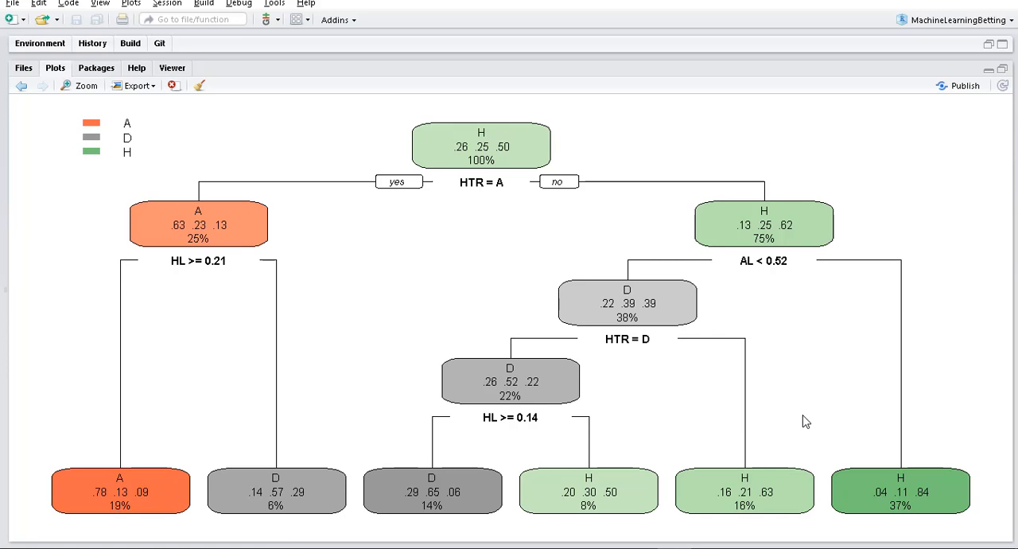
mouse_move(541, 234)
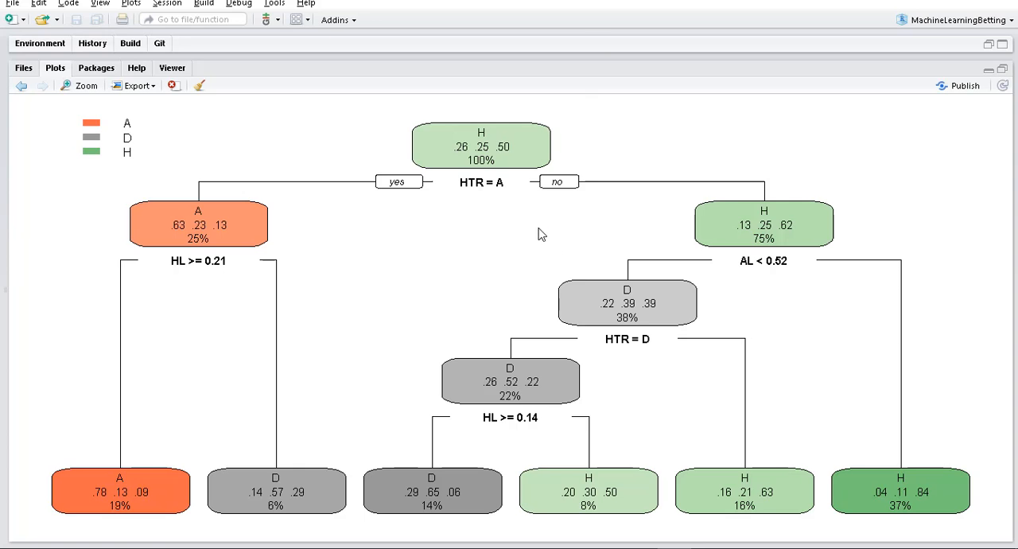
mouse_move(490, 218)
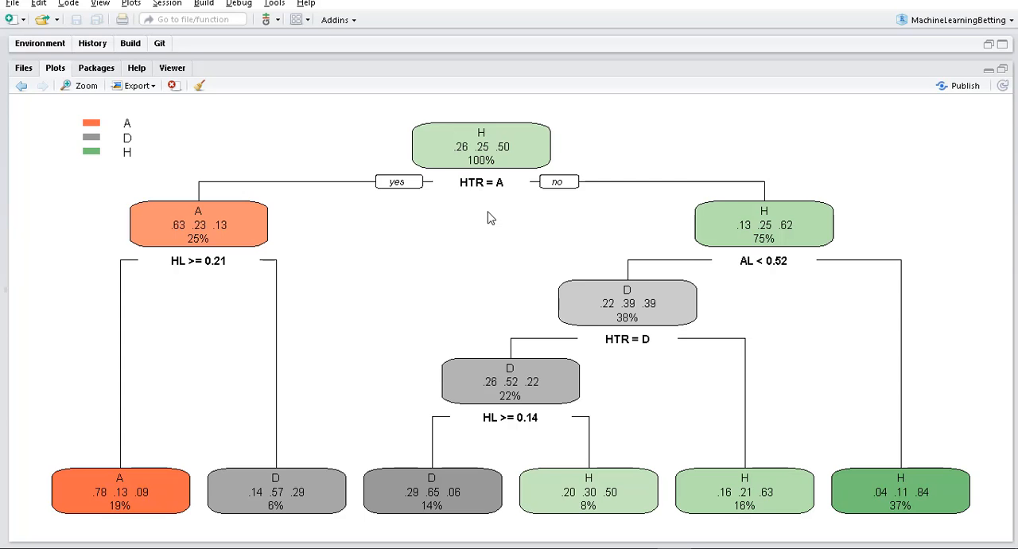
mouse_move(452, 200)
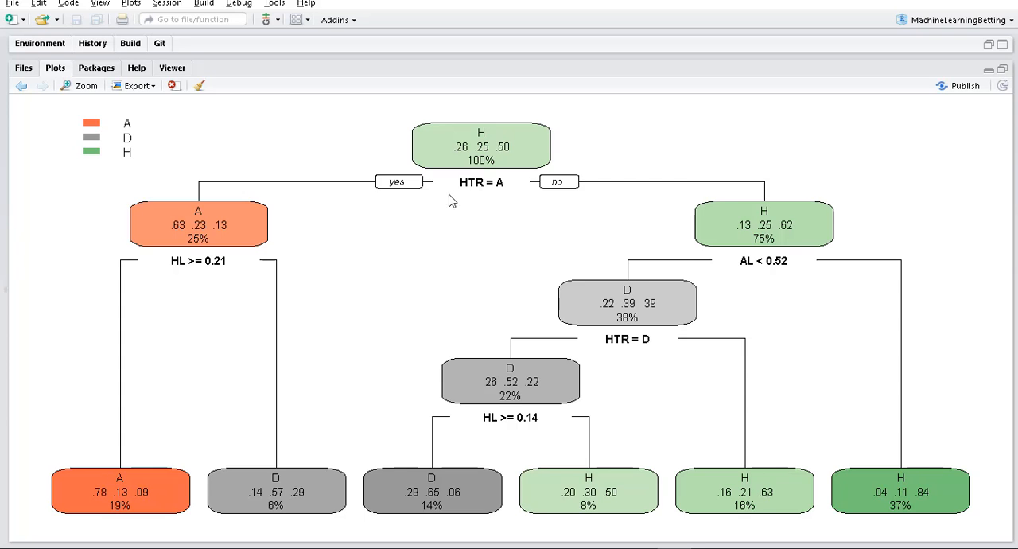
mouse_move(474, 201)
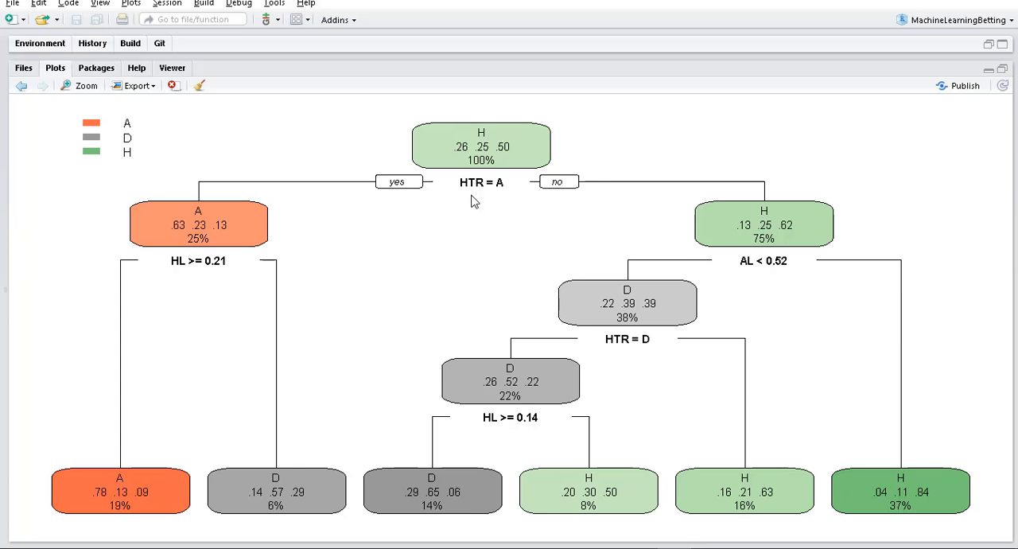
mouse_move(474, 191)
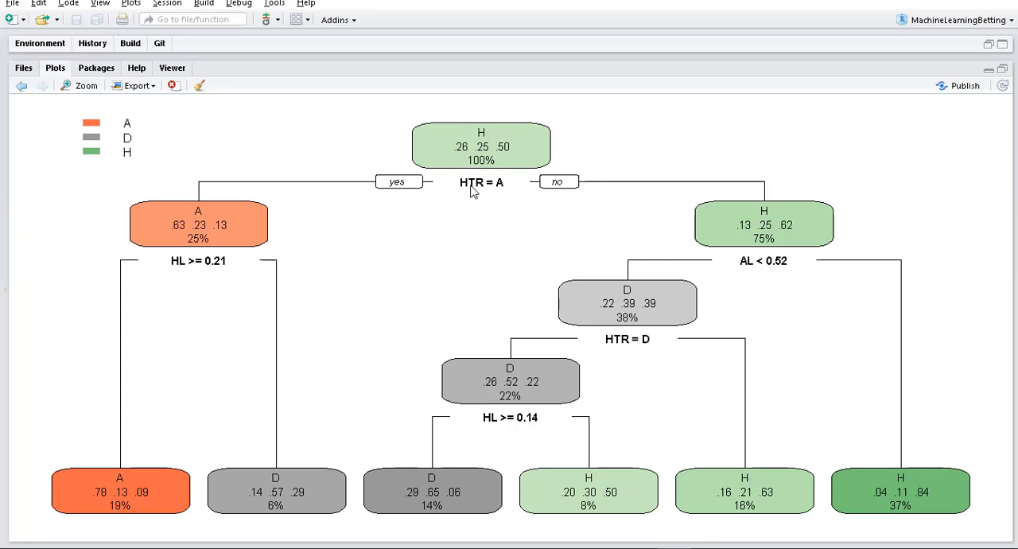
mouse_move(485, 194)
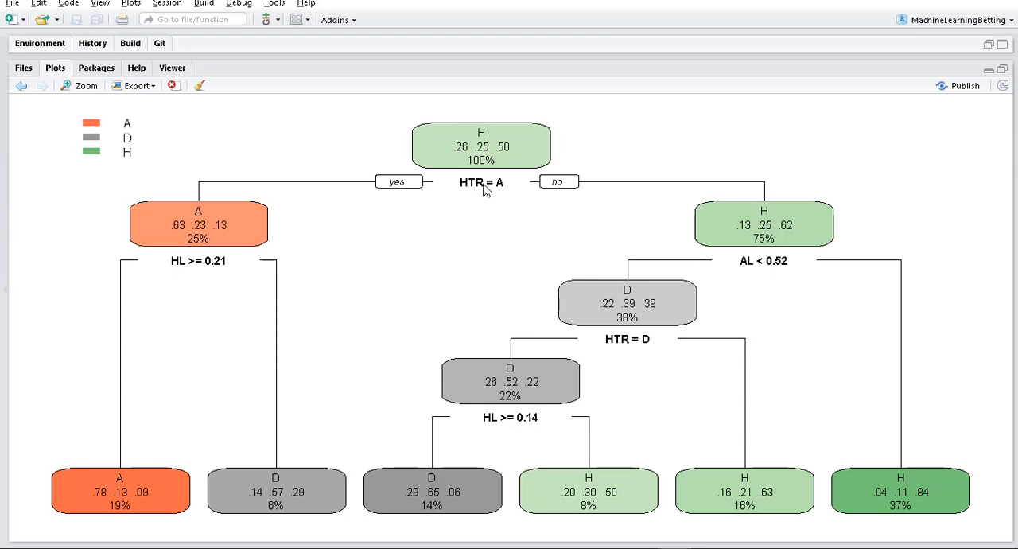
mouse_move(503, 191)
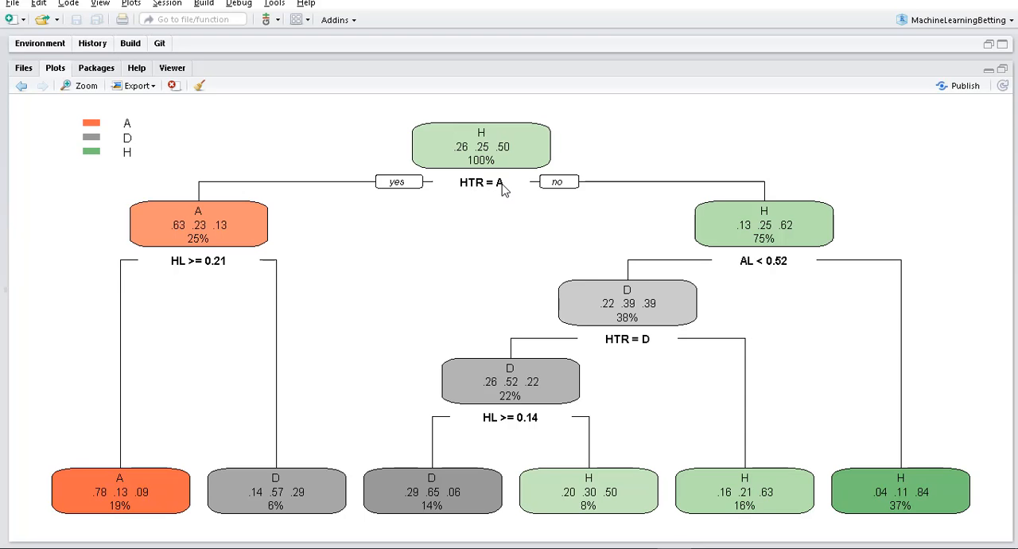
mouse_move(509, 191)
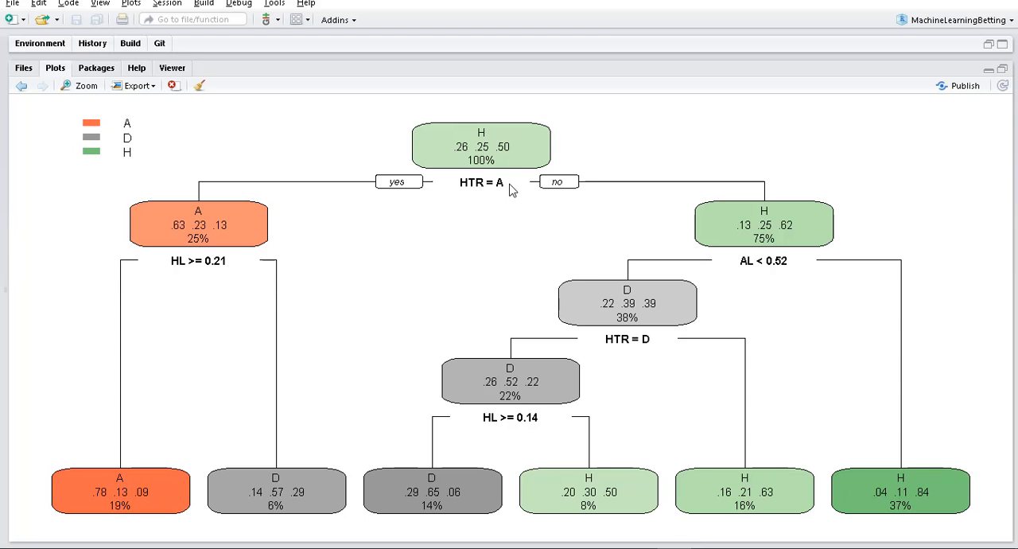
mouse_move(503, 191)
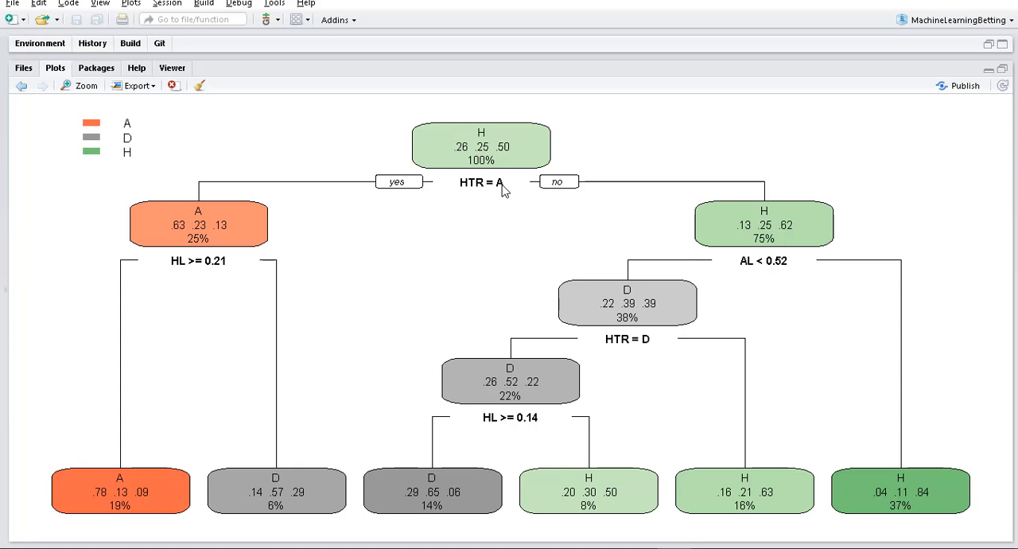
mouse_move(391, 188)
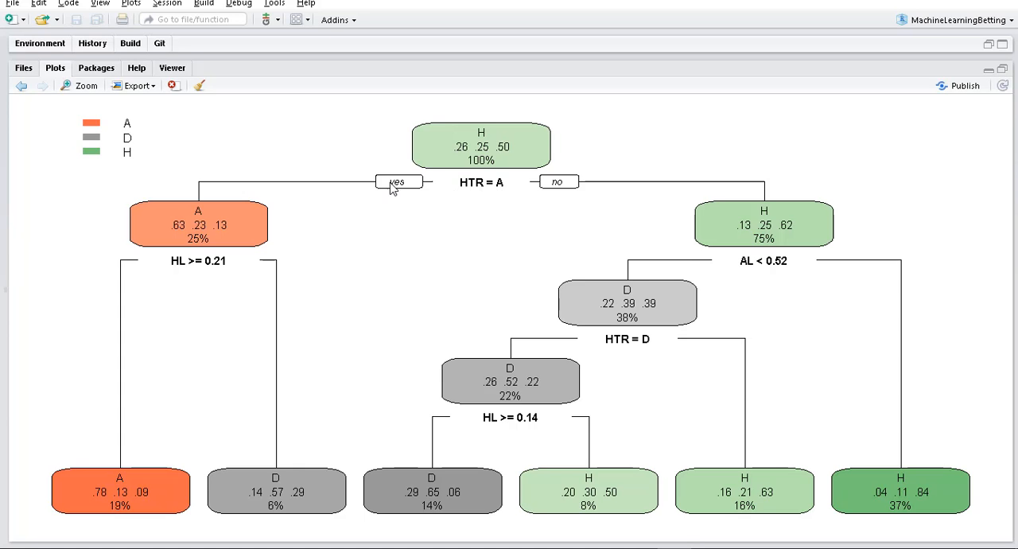
mouse_move(226, 184)
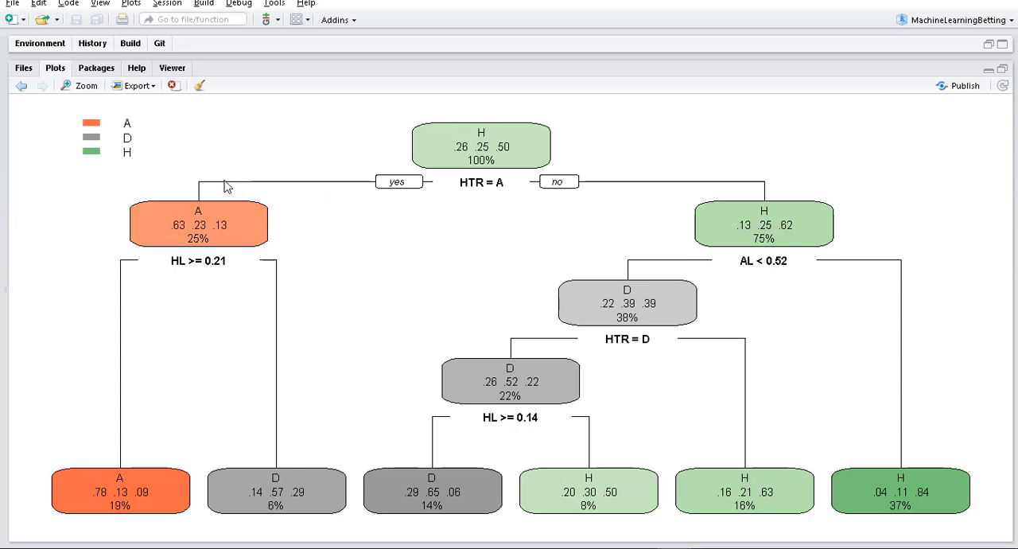
mouse_move(219, 279)
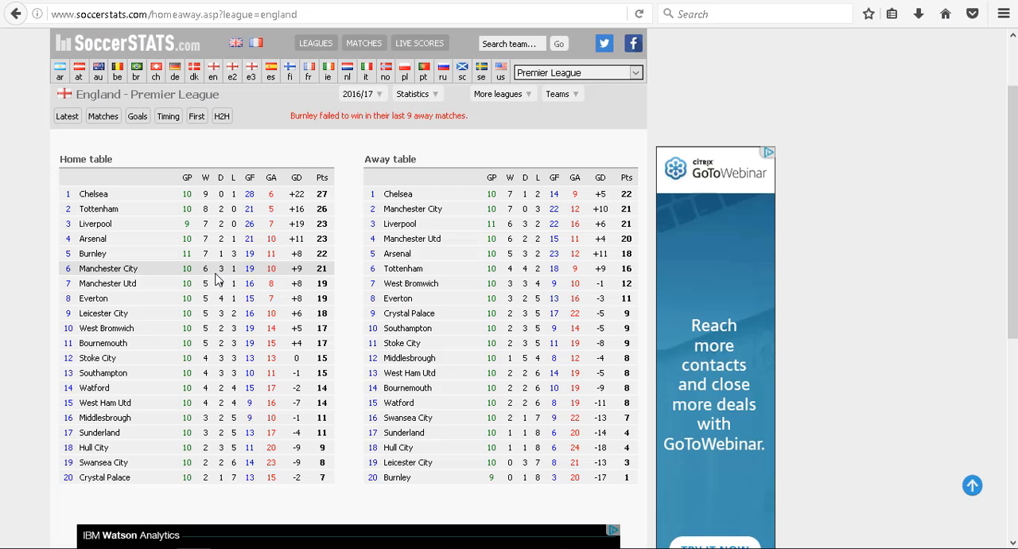
mouse_move(147, 389)
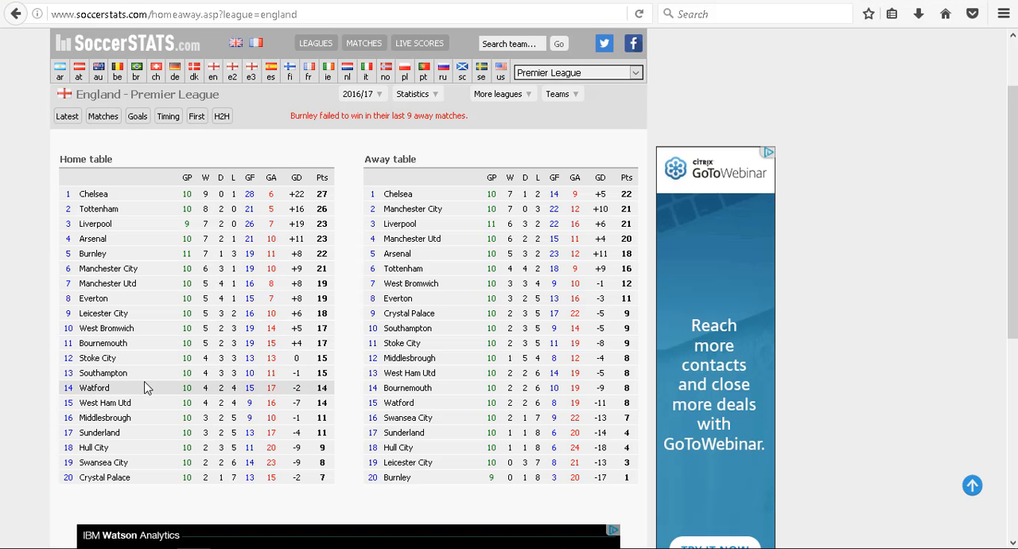
mouse_move(105, 477)
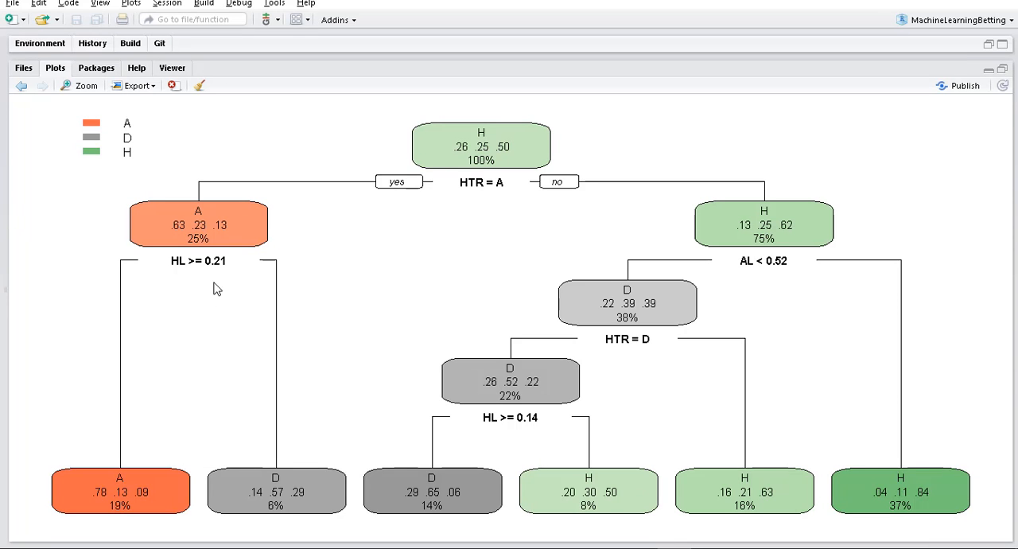
mouse_move(115, 256)
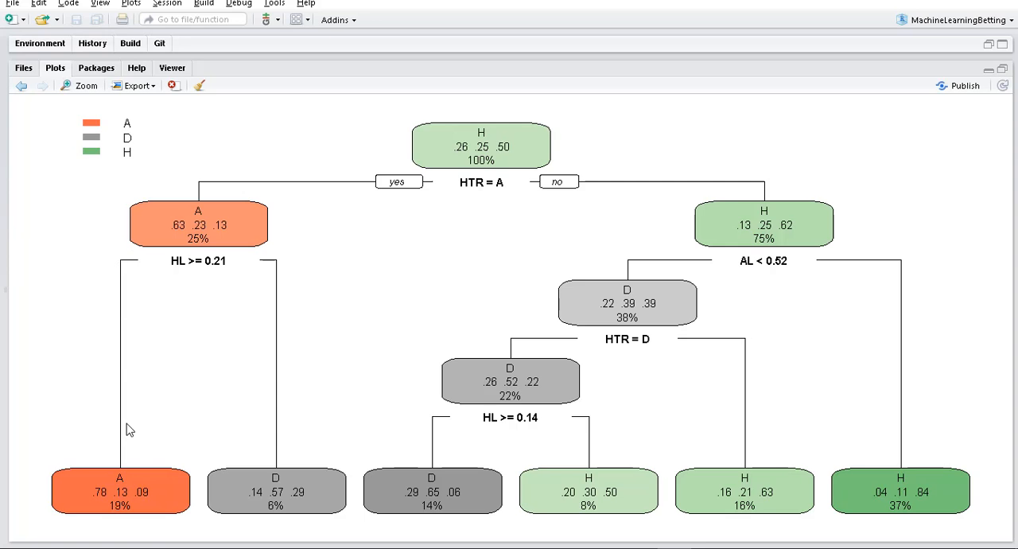
mouse_move(94, 497)
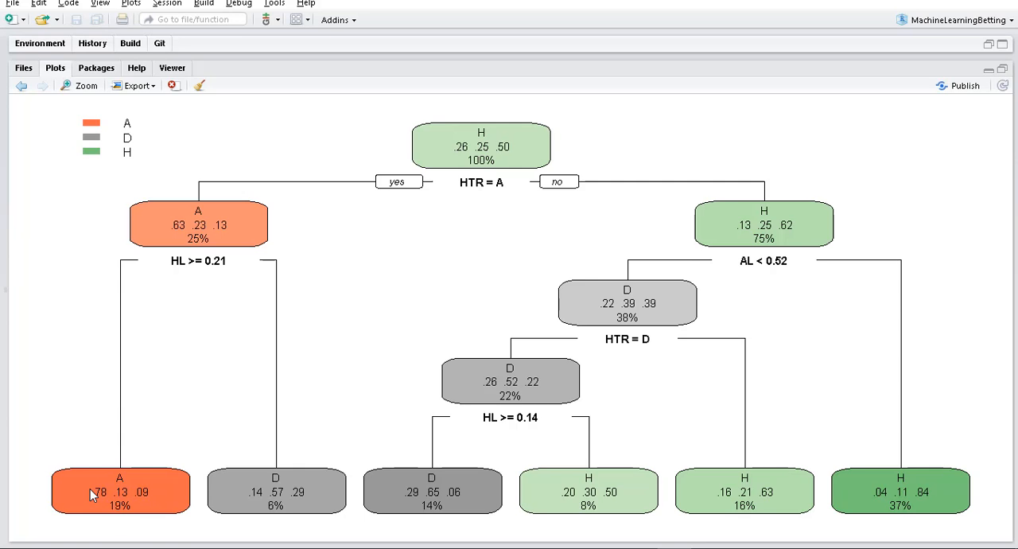
mouse_move(89, 480)
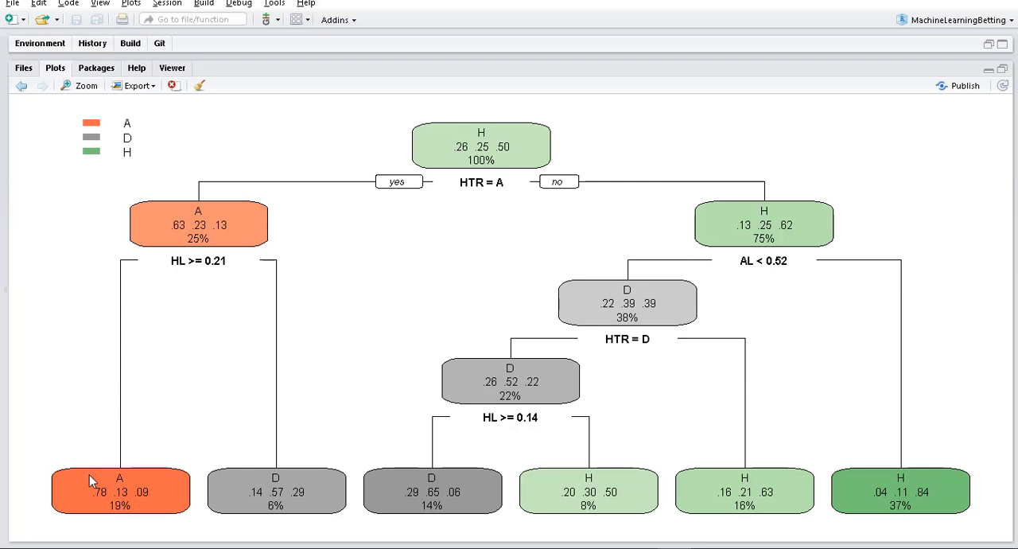
mouse_move(201, 388)
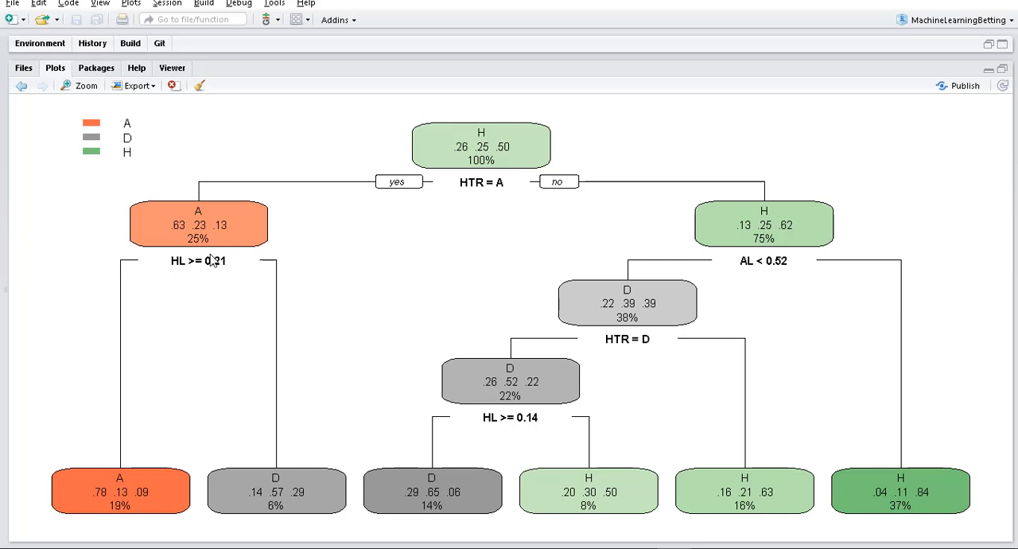
mouse_move(200, 267)
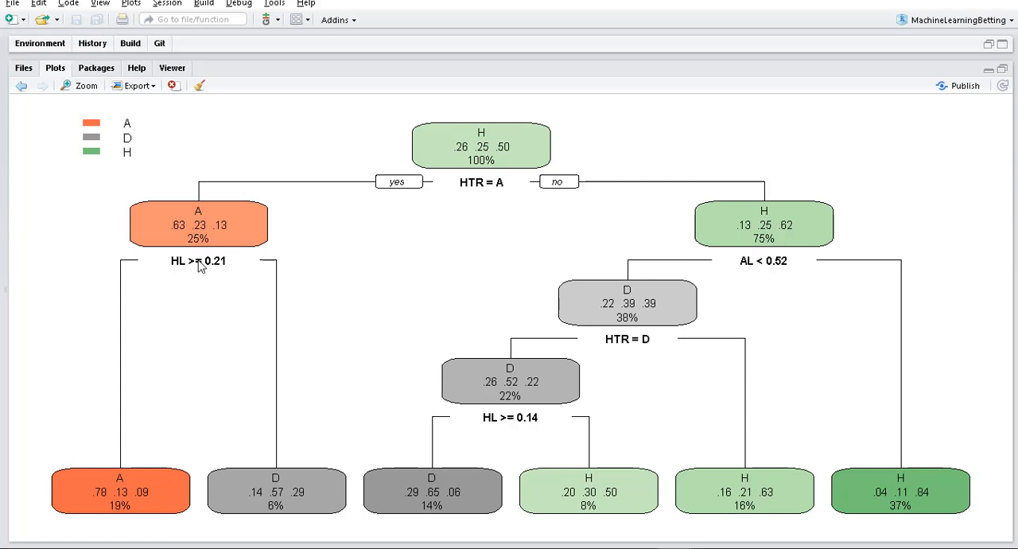
mouse_move(201, 266)
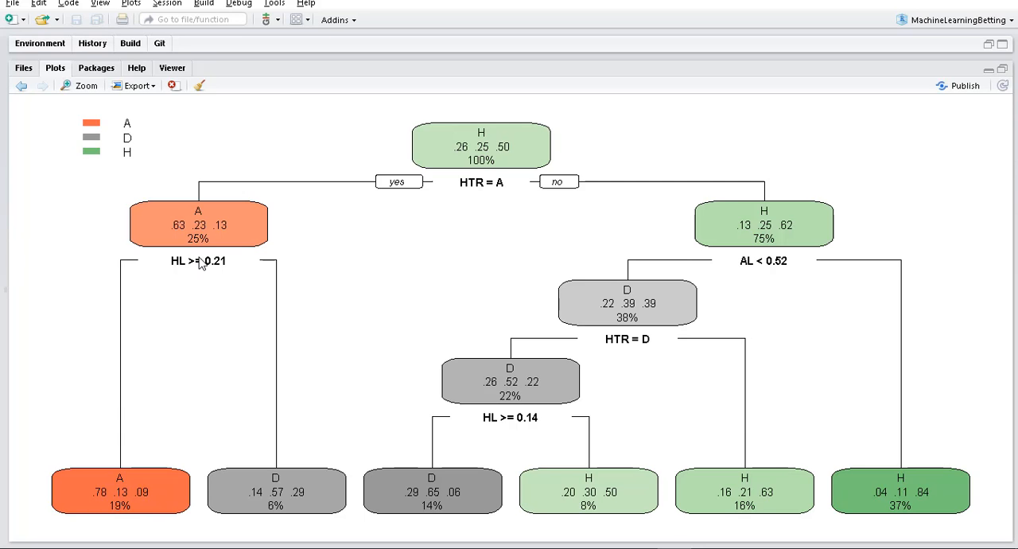
mouse_move(191, 264)
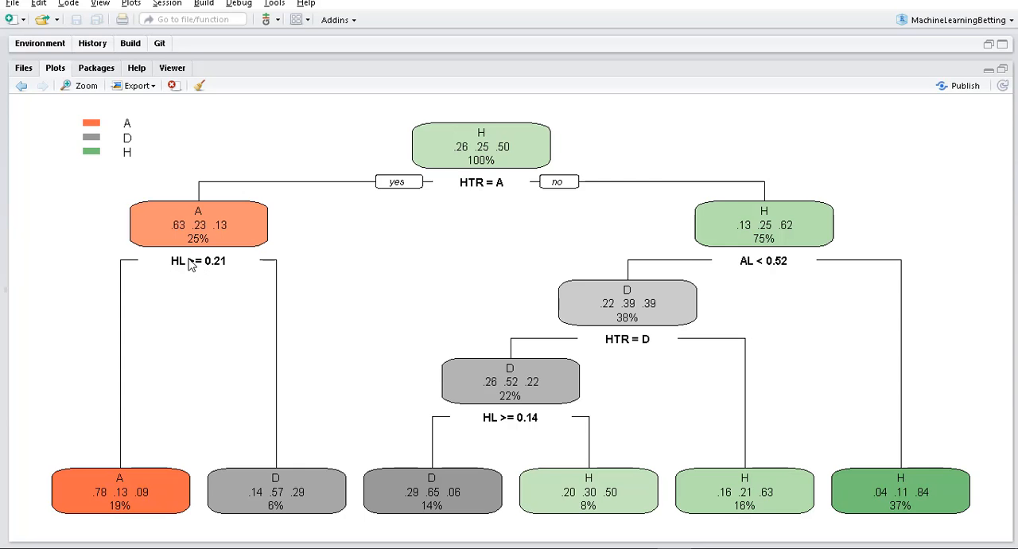
mouse_move(229, 274)
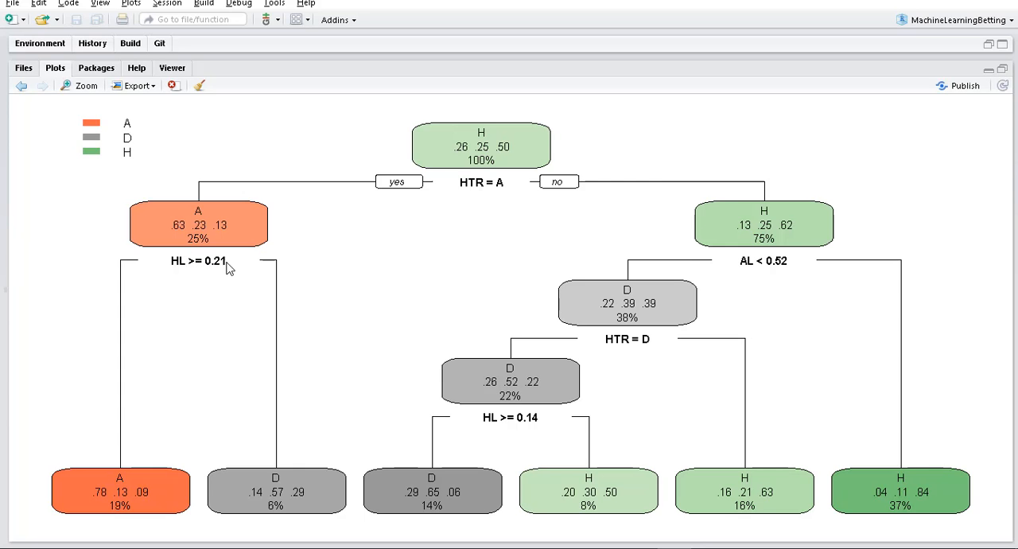
mouse_move(290, 267)
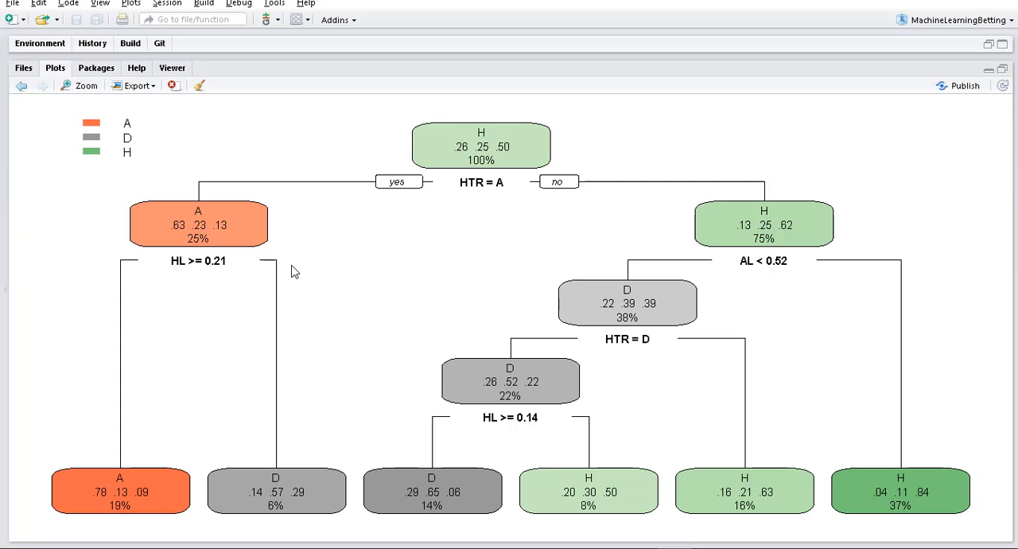
mouse_move(290, 461)
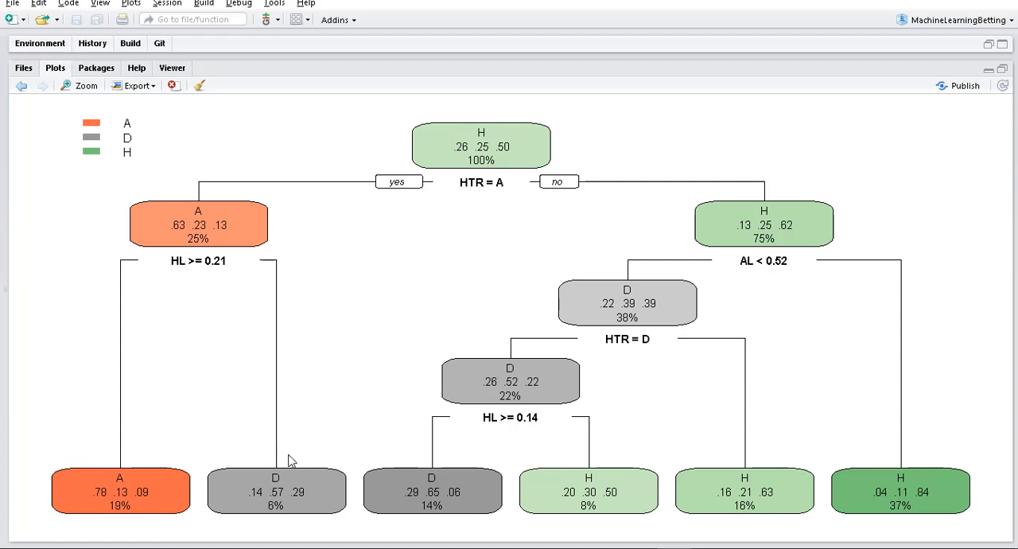
mouse_move(296, 467)
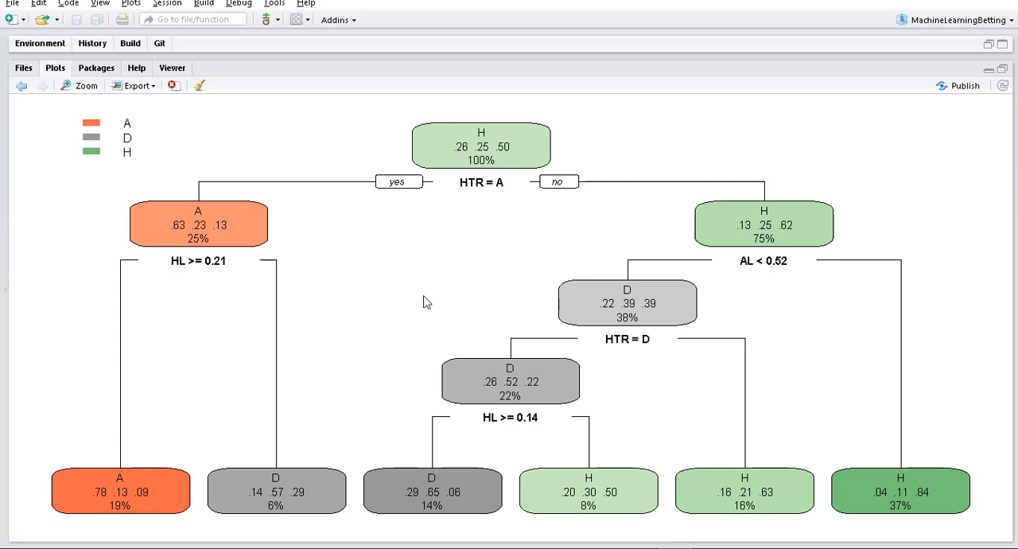
mouse_move(480, 184)
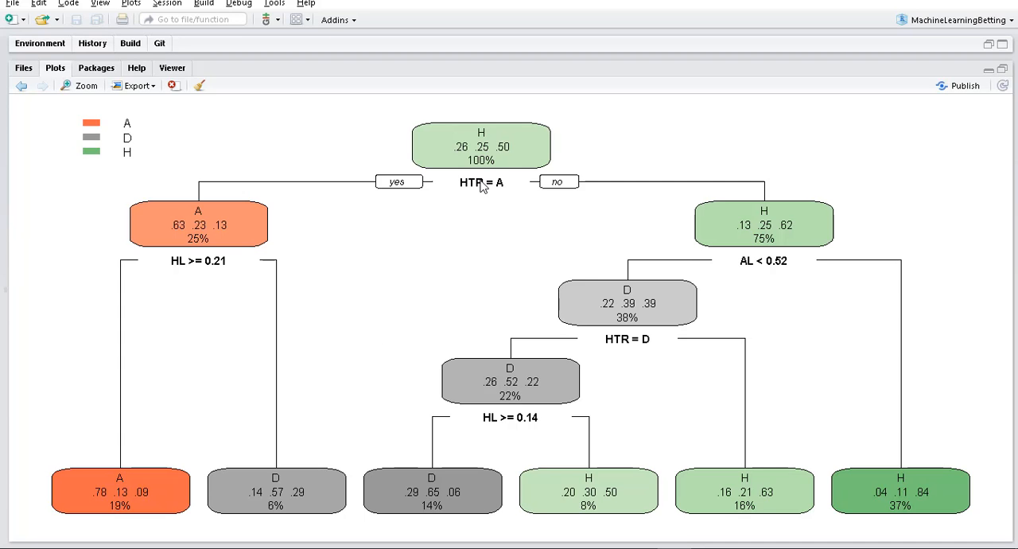
mouse_move(711, 188)
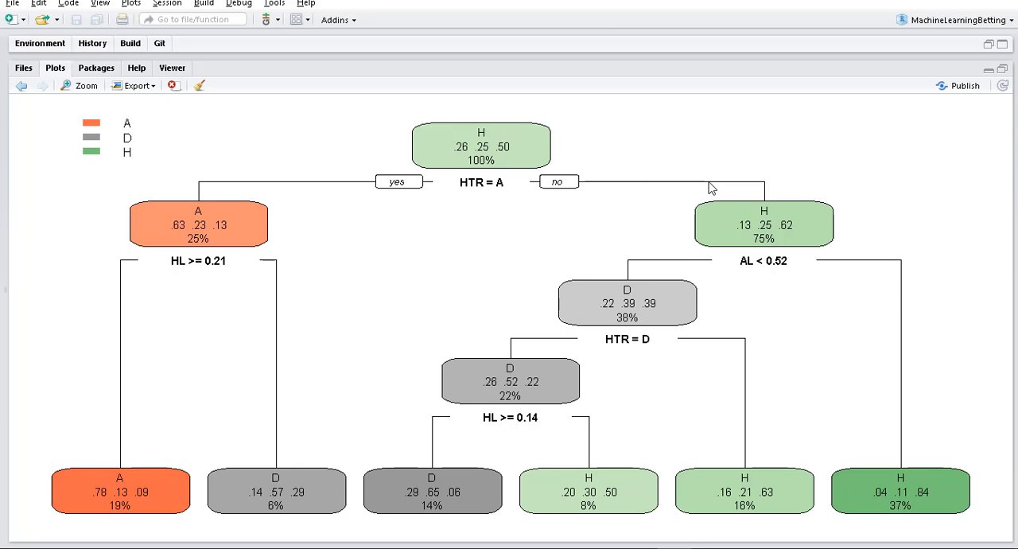
mouse_move(786, 177)
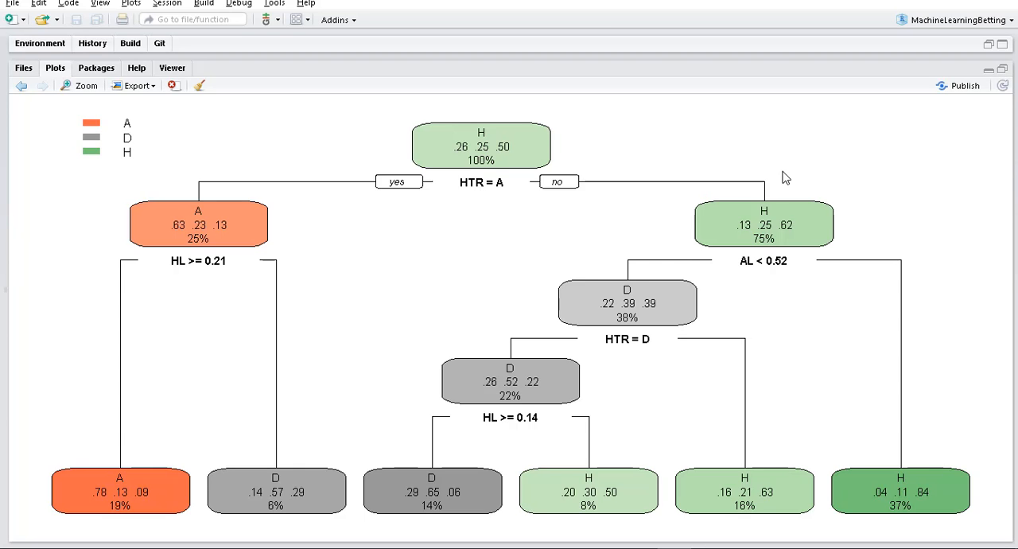
mouse_move(786, 283)
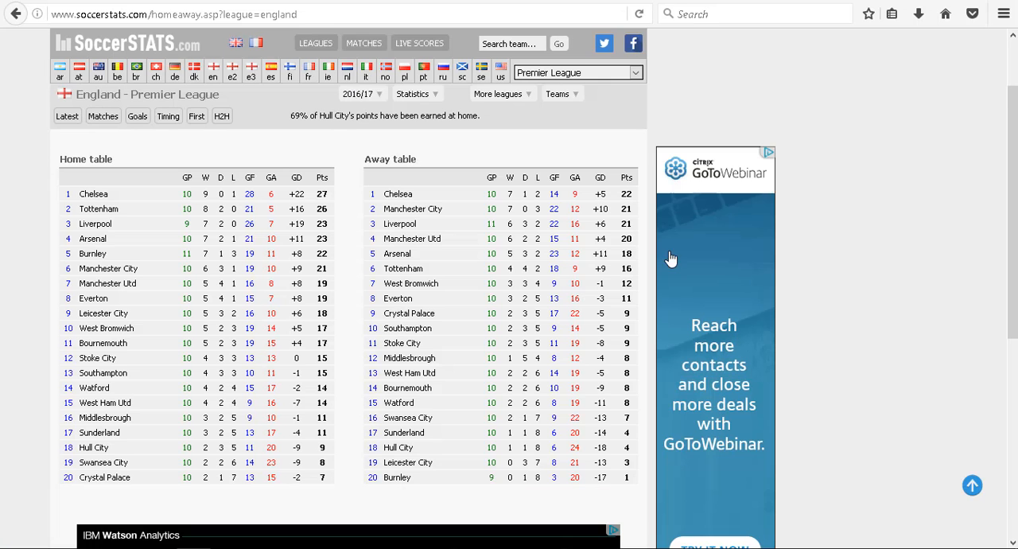
mouse_move(540, 267)
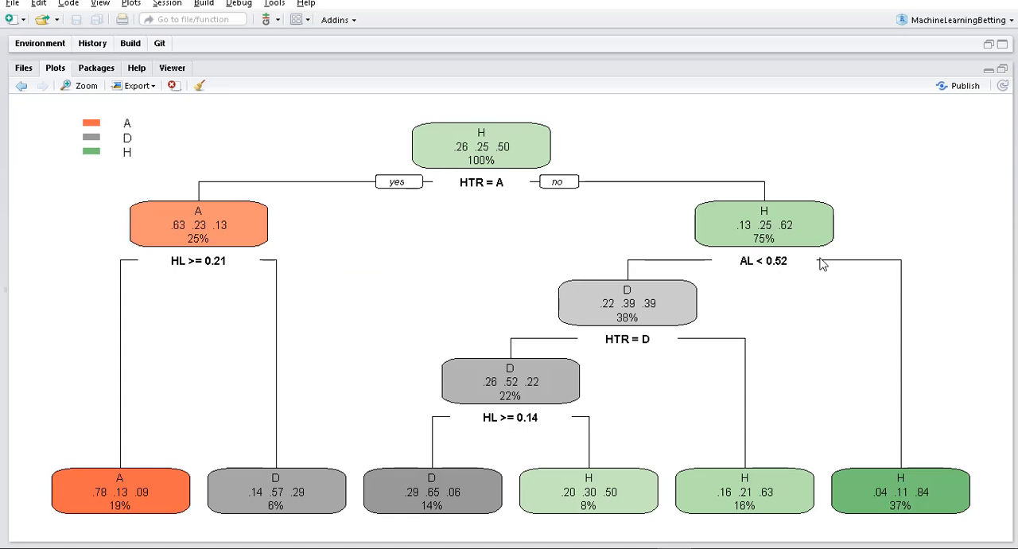
mouse_move(608, 274)
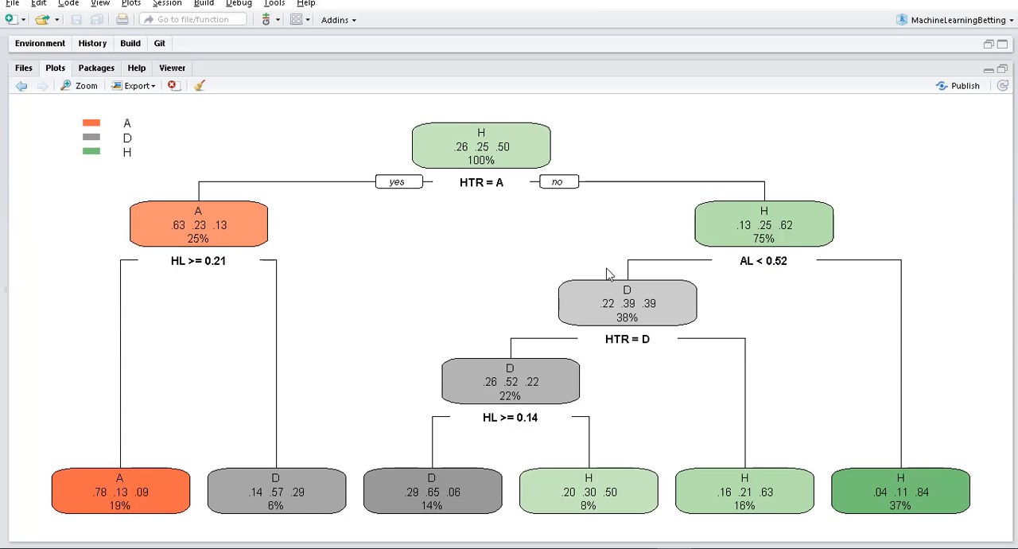
mouse_move(629, 267)
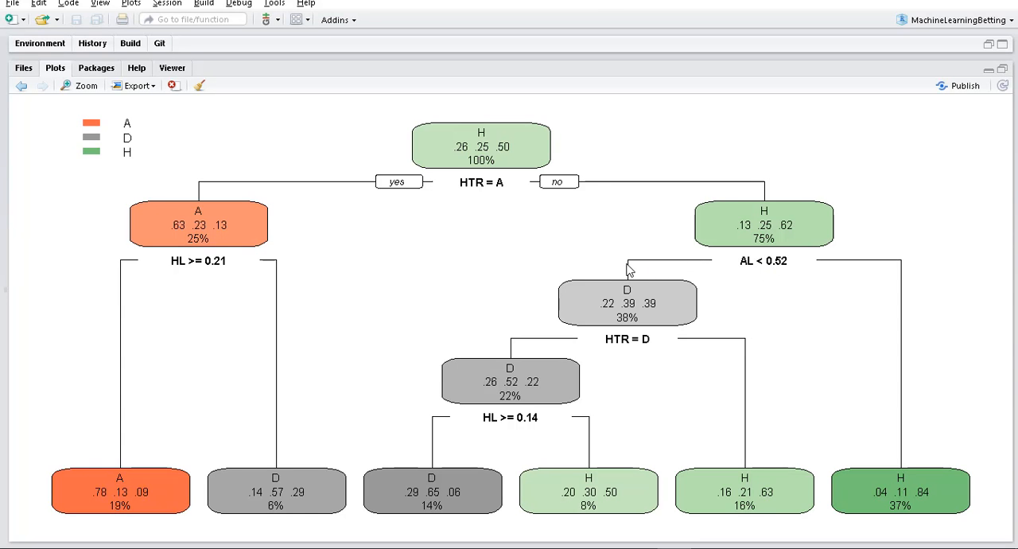
mouse_move(633, 280)
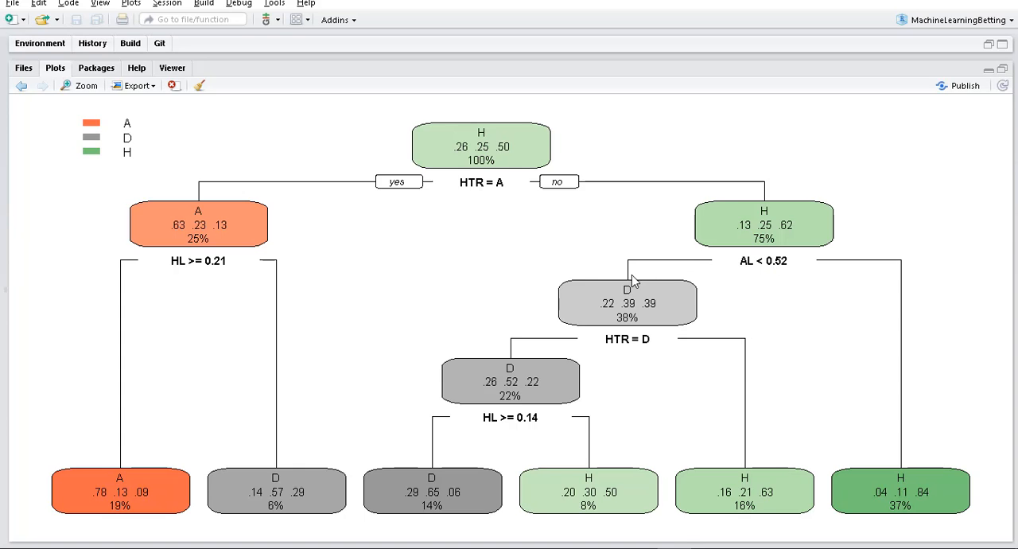
mouse_move(761, 271)
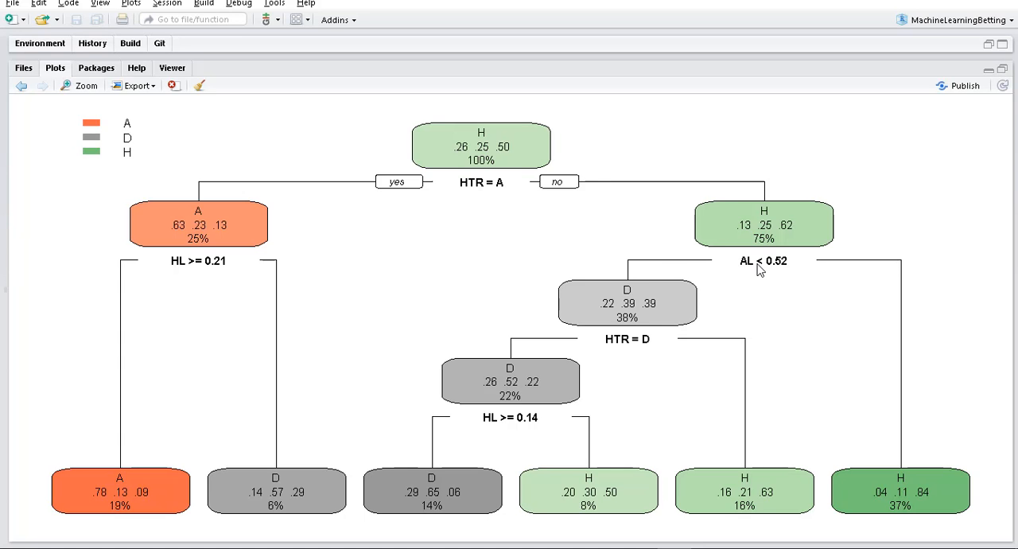
mouse_move(850, 264)
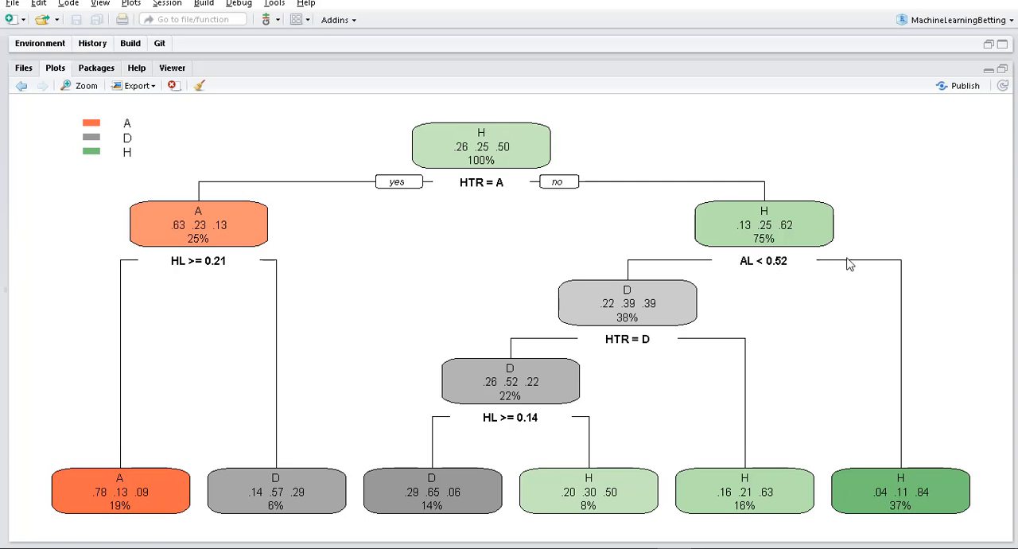
mouse_move(929, 364)
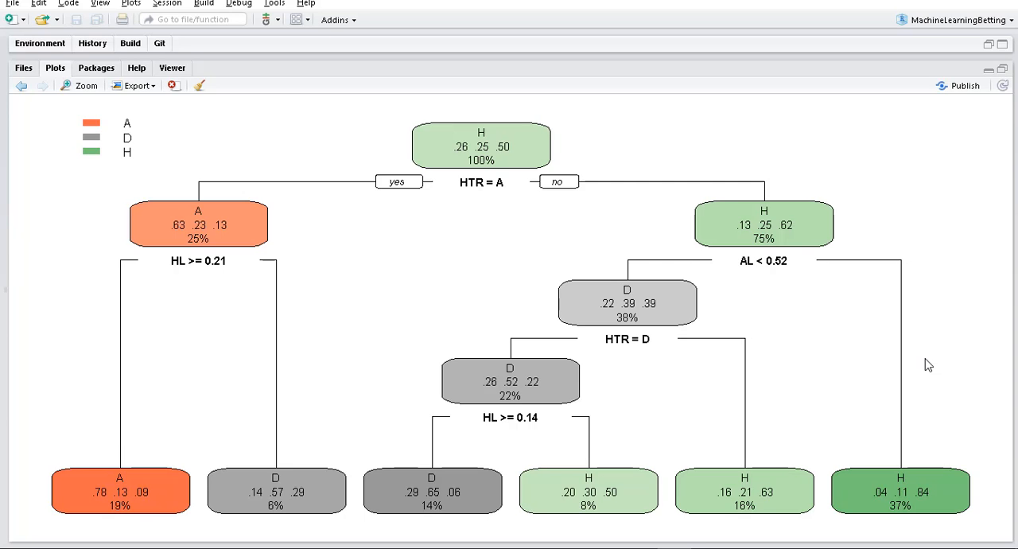
mouse_move(929, 455)
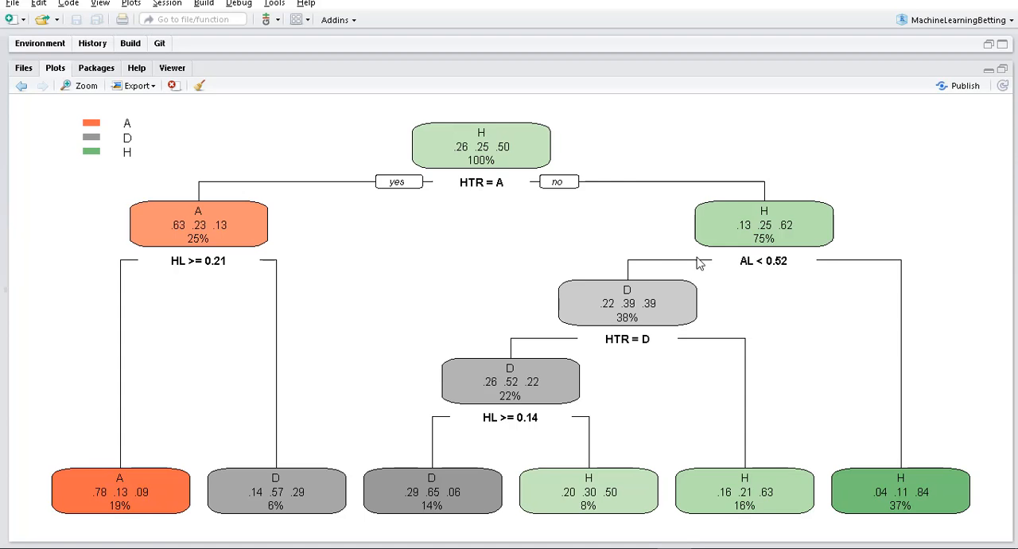
mouse_move(628, 261)
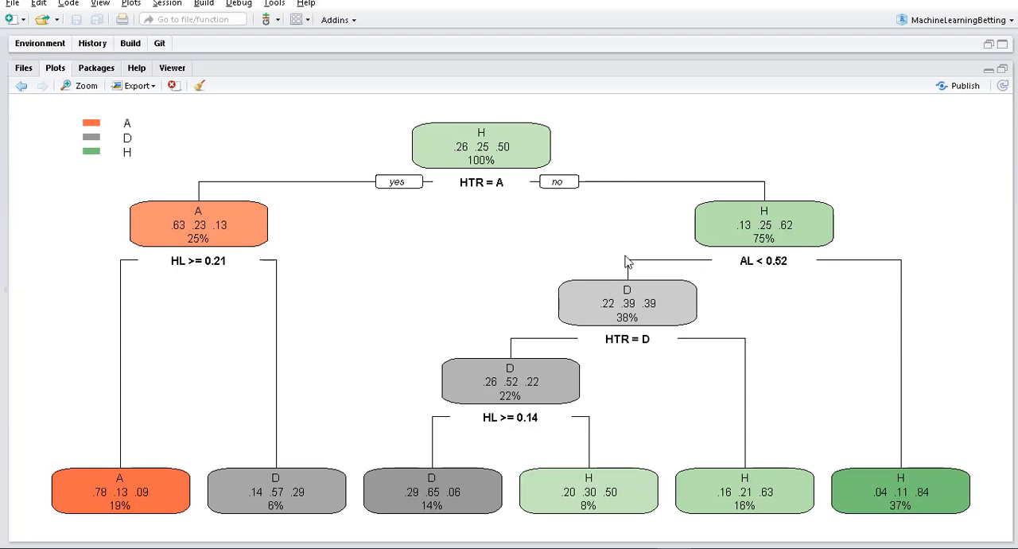
mouse_move(636, 346)
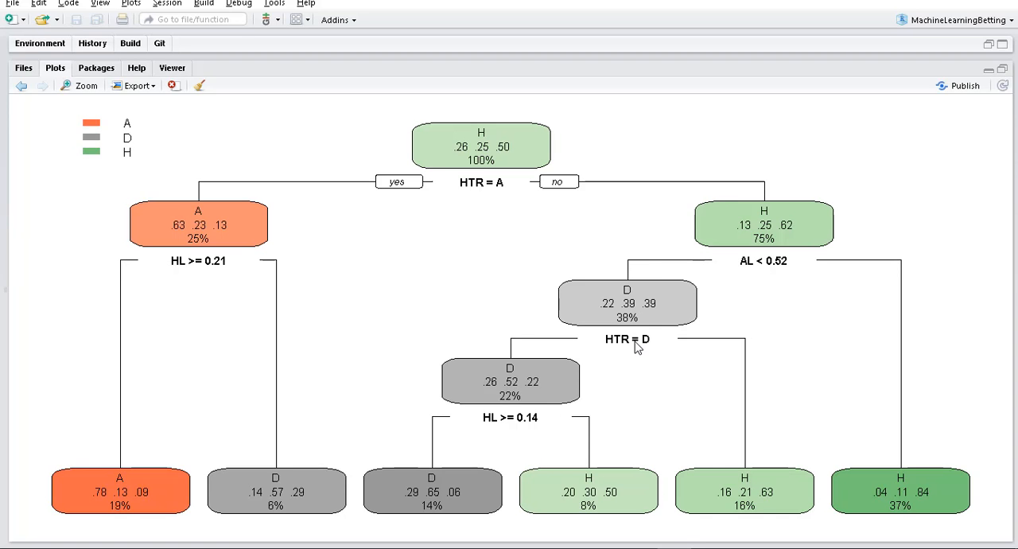
mouse_move(629, 350)
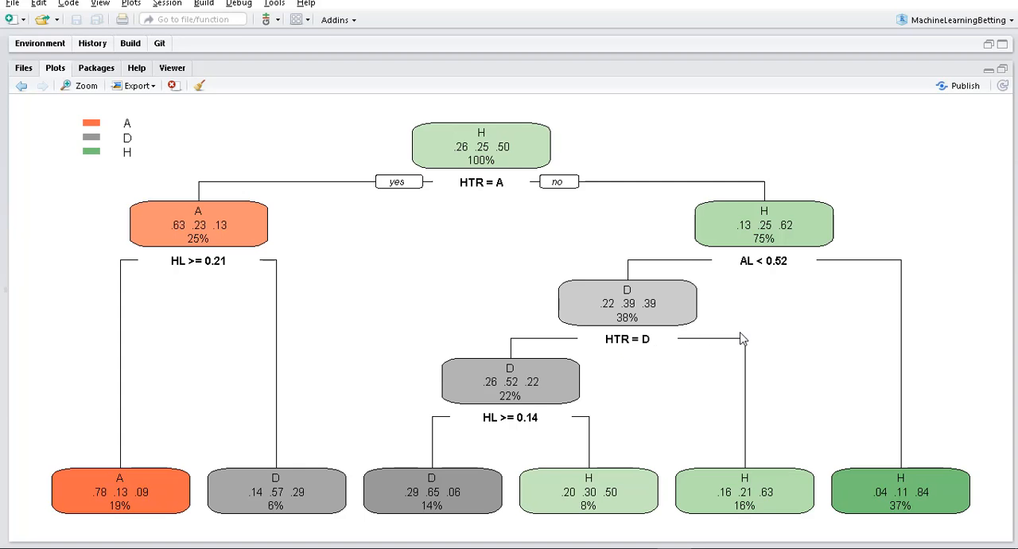
mouse_move(652, 353)
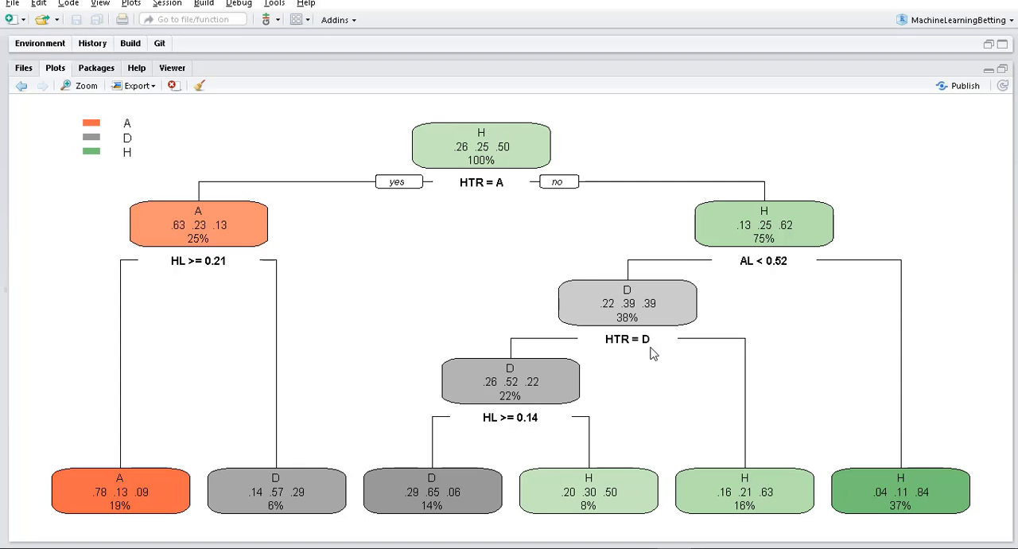
mouse_move(633, 348)
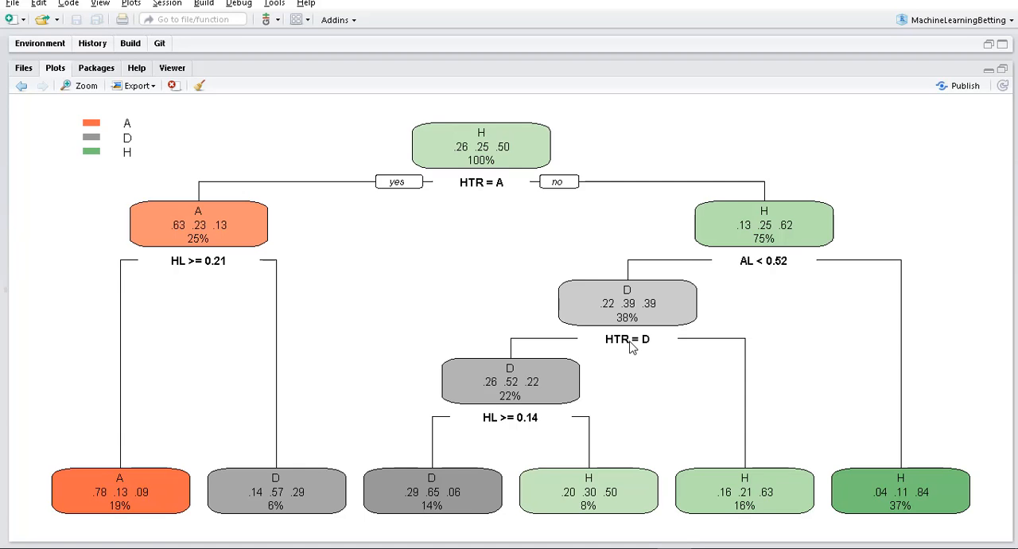
mouse_move(735, 394)
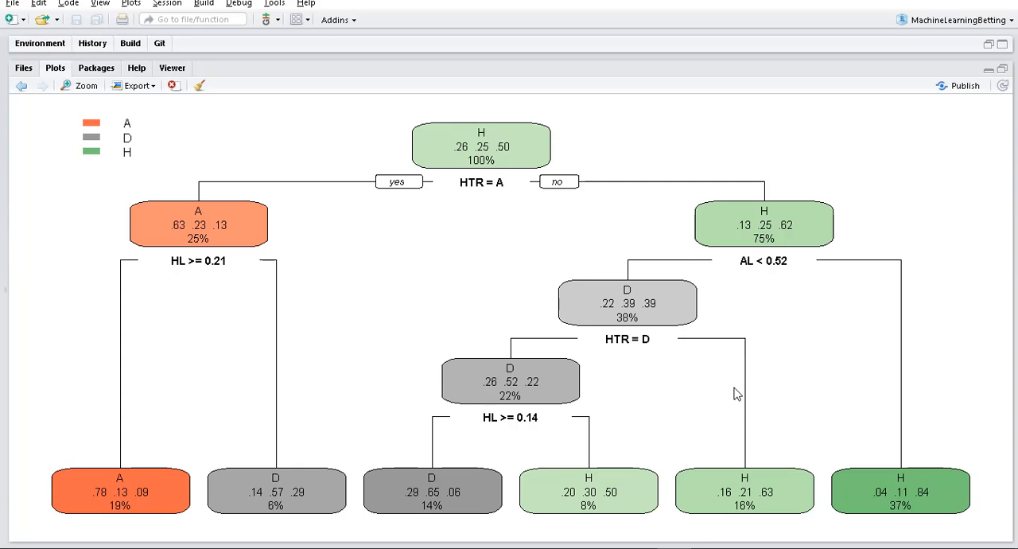
mouse_move(746, 438)
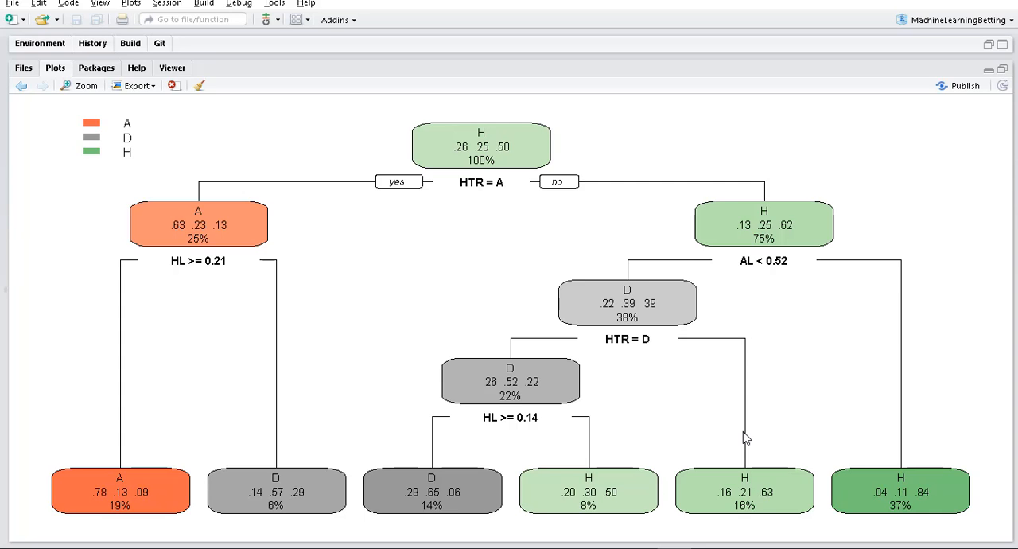
mouse_move(636, 347)
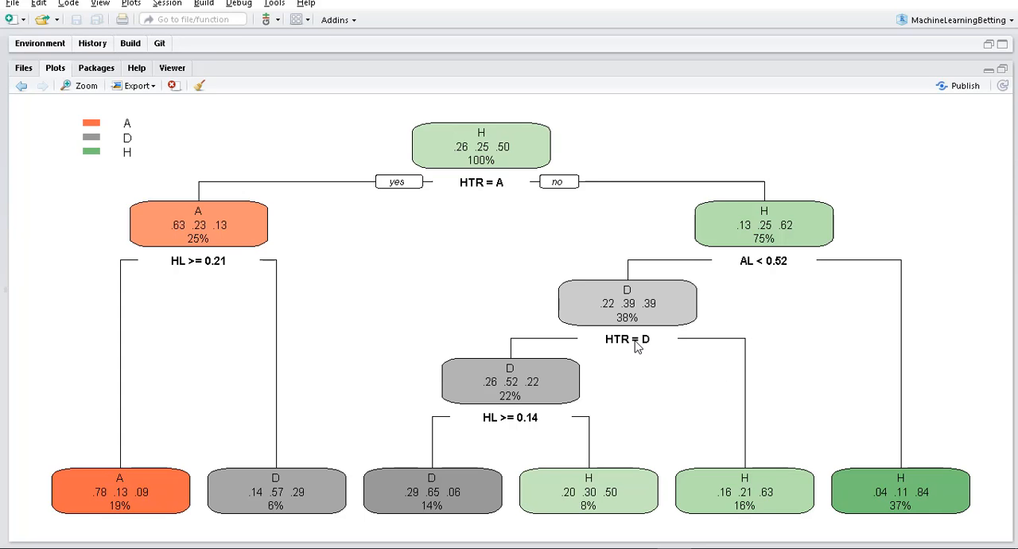
mouse_move(506, 324)
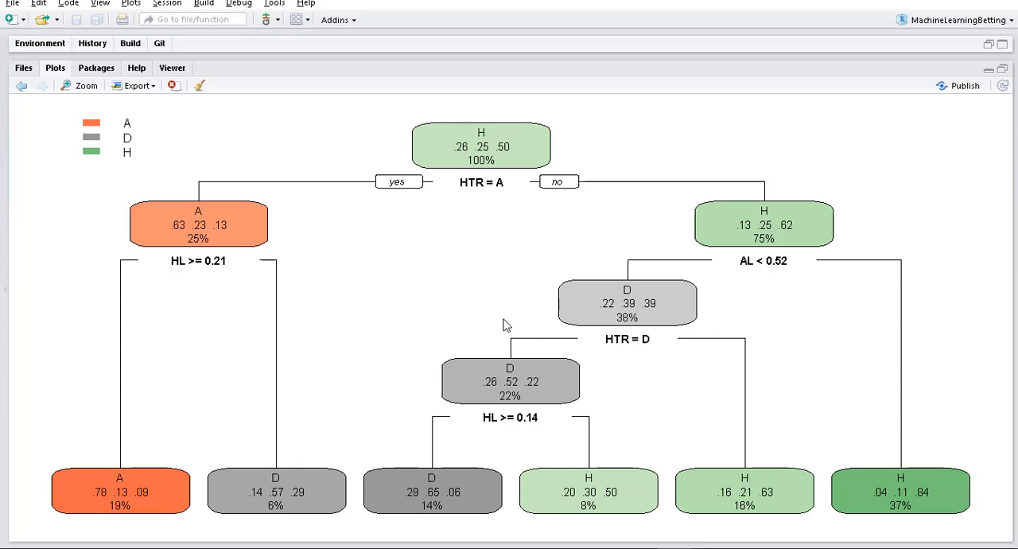
mouse_move(512, 347)
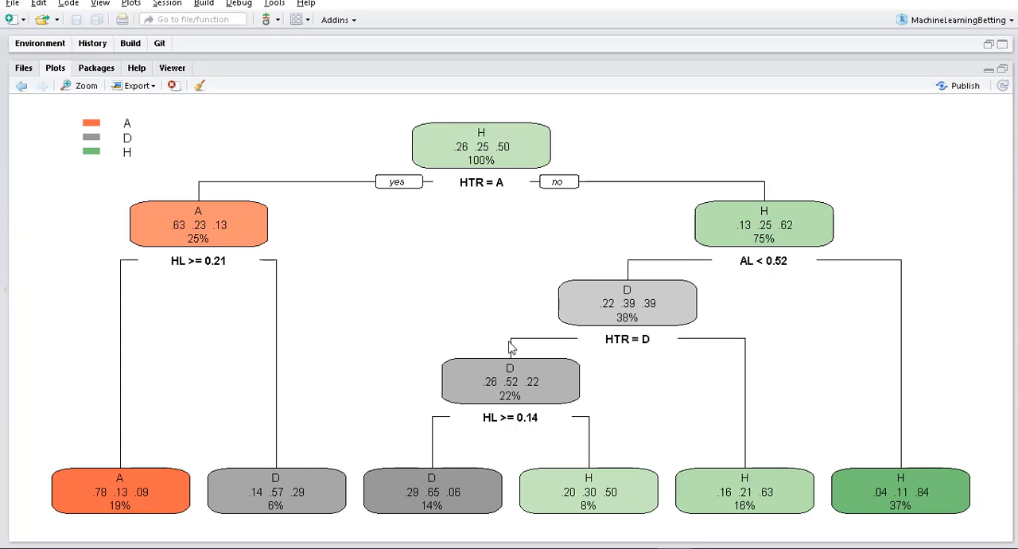
mouse_move(515, 391)
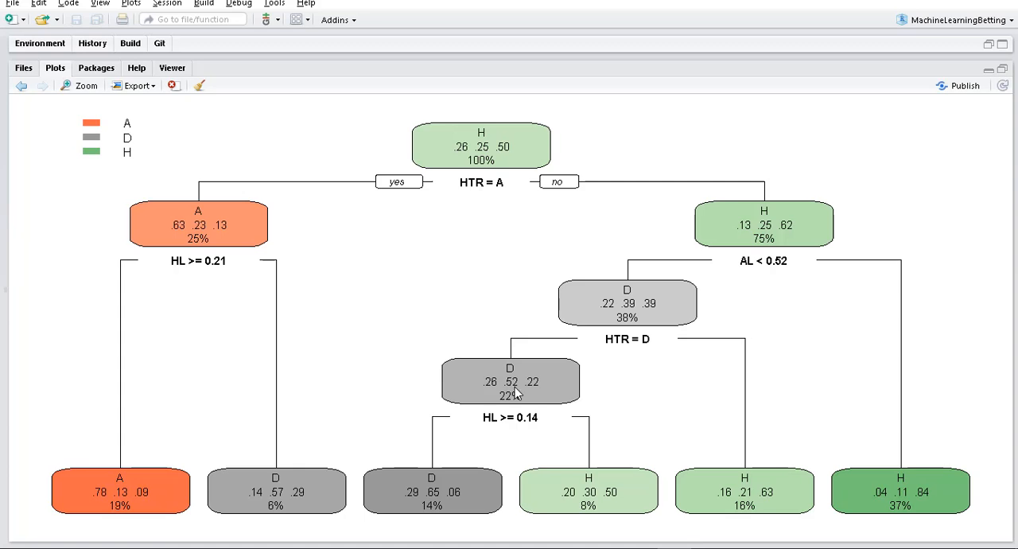
mouse_move(519, 410)
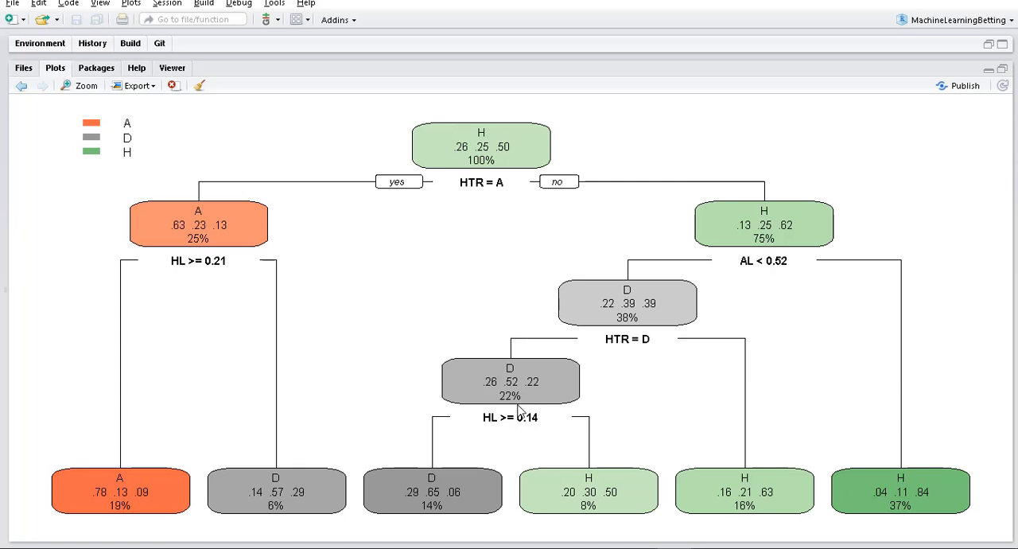
mouse_move(497, 428)
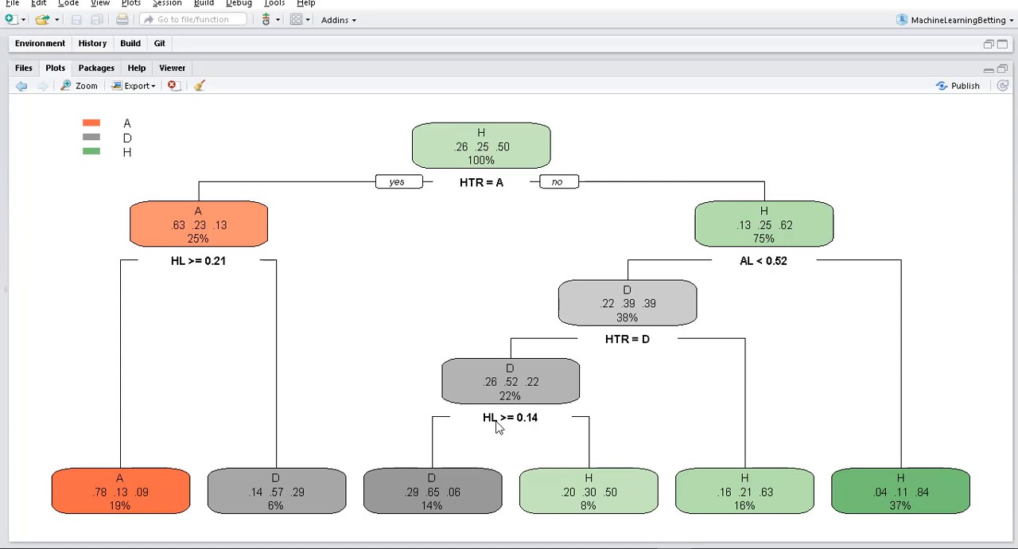
mouse_move(538, 430)
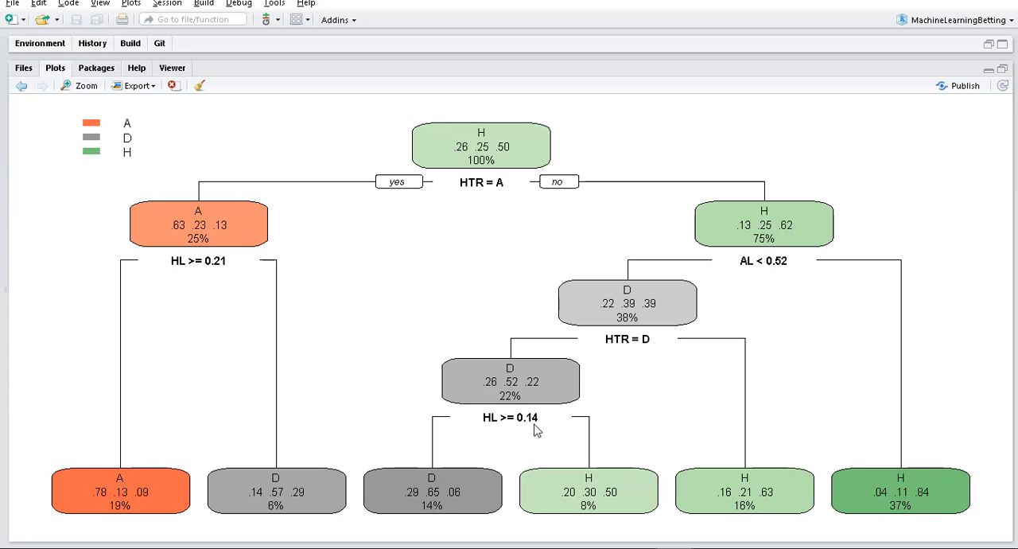
mouse_move(603, 412)
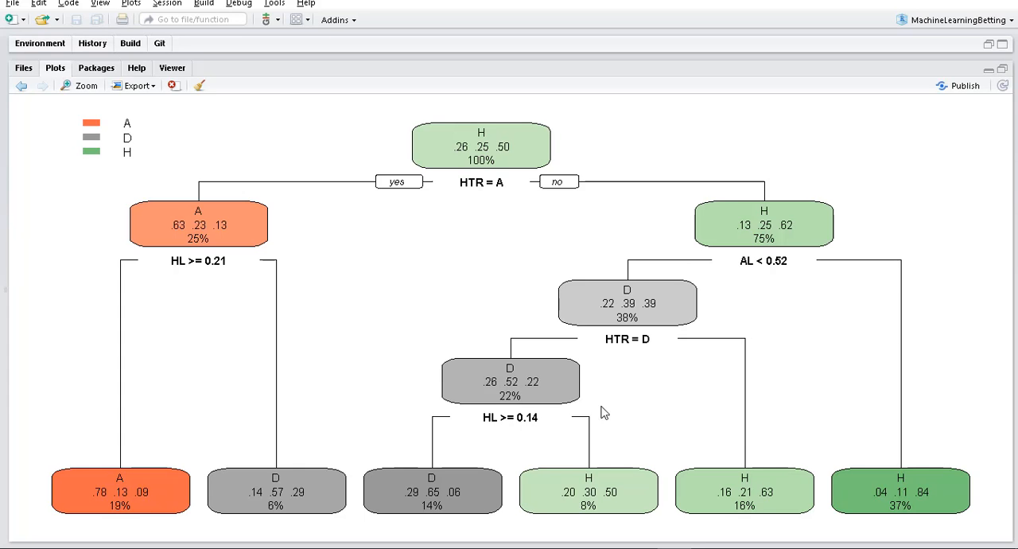
mouse_move(608, 484)
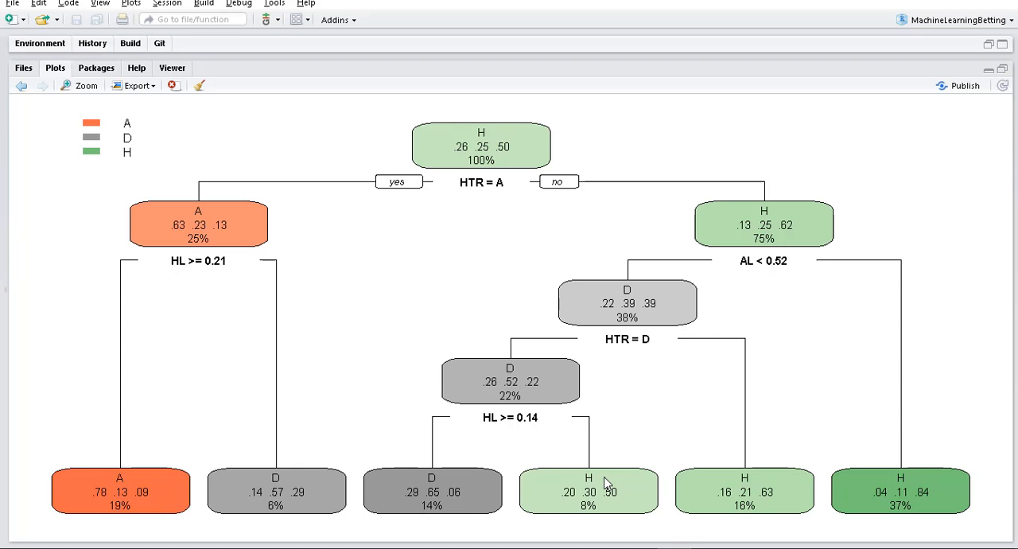
mouse_move(560, 441)
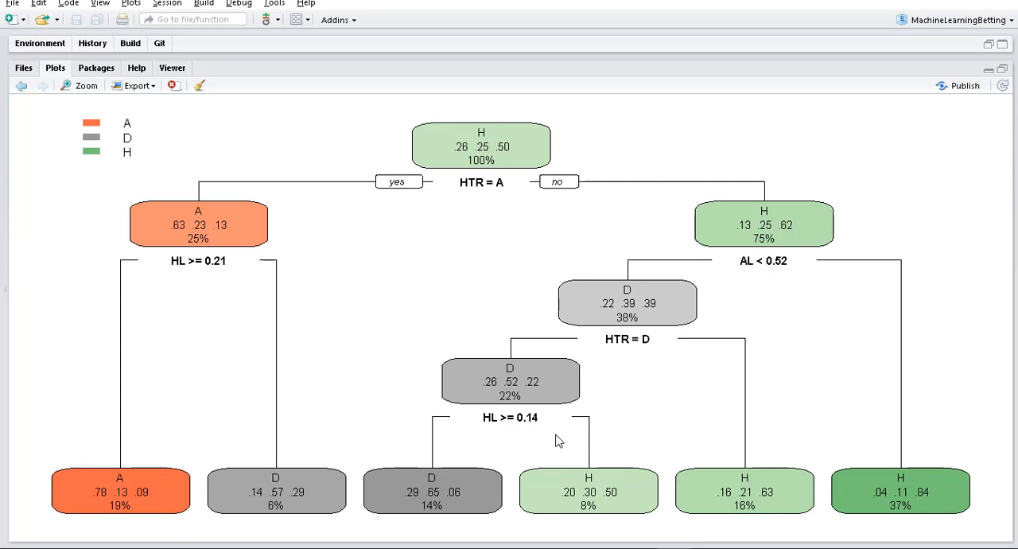
mouse_move(506, 423)
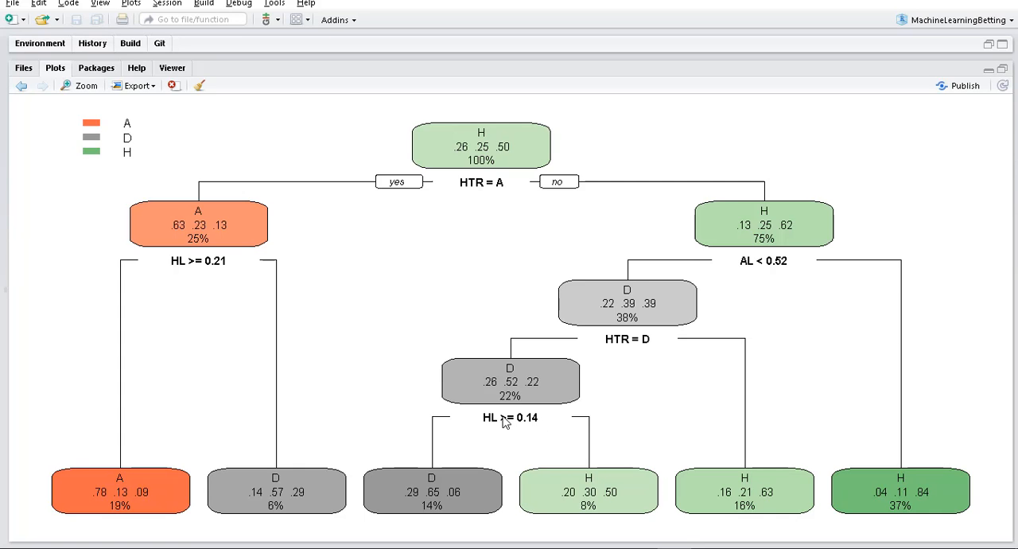
mouse_move(512, 427)
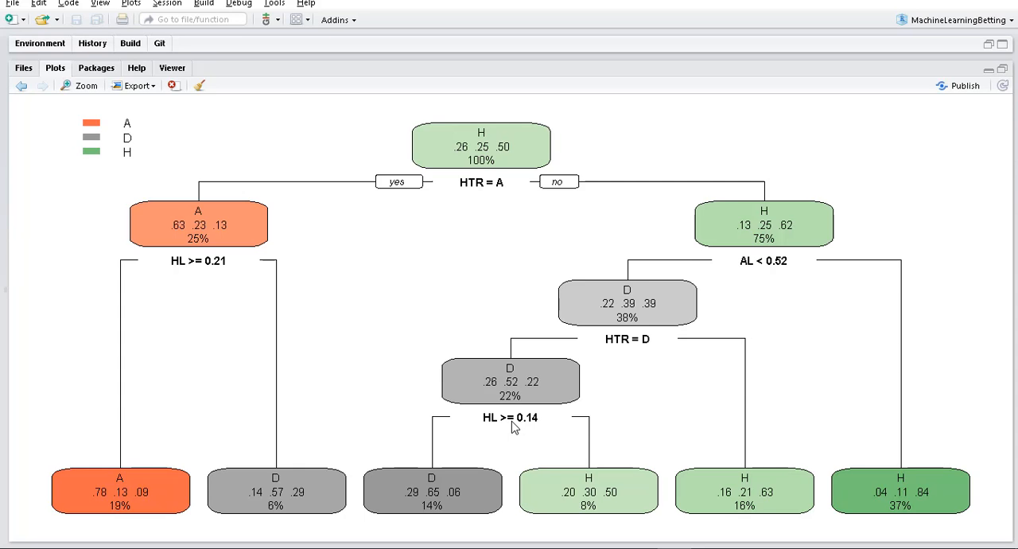
mouse_move(443, 421)
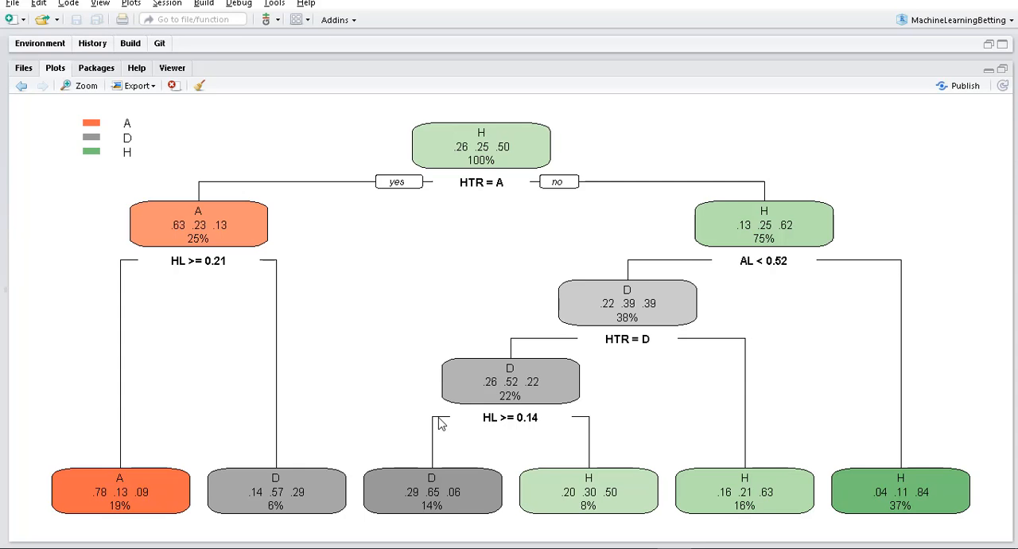
mouse_move(444, 506)
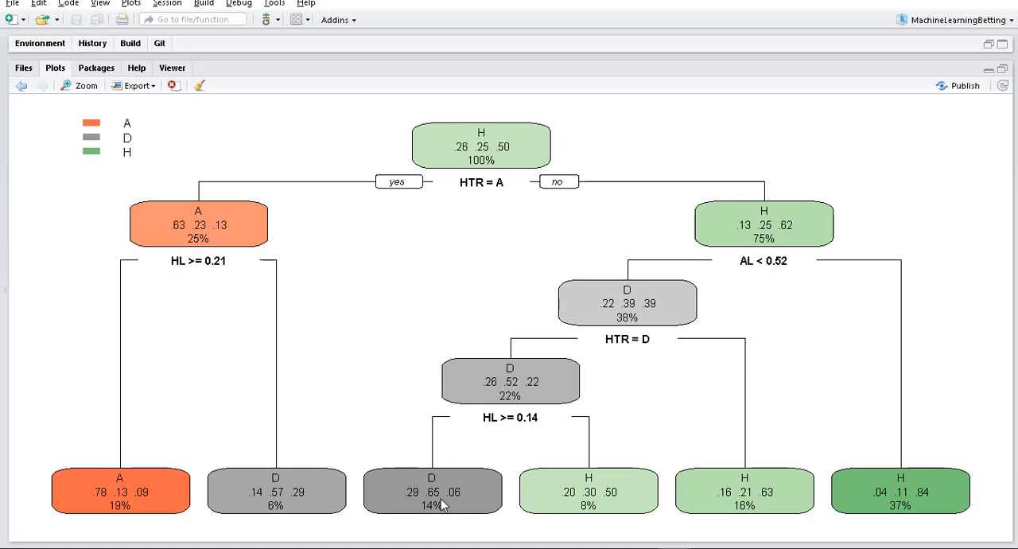
mouse_move(427, 444)
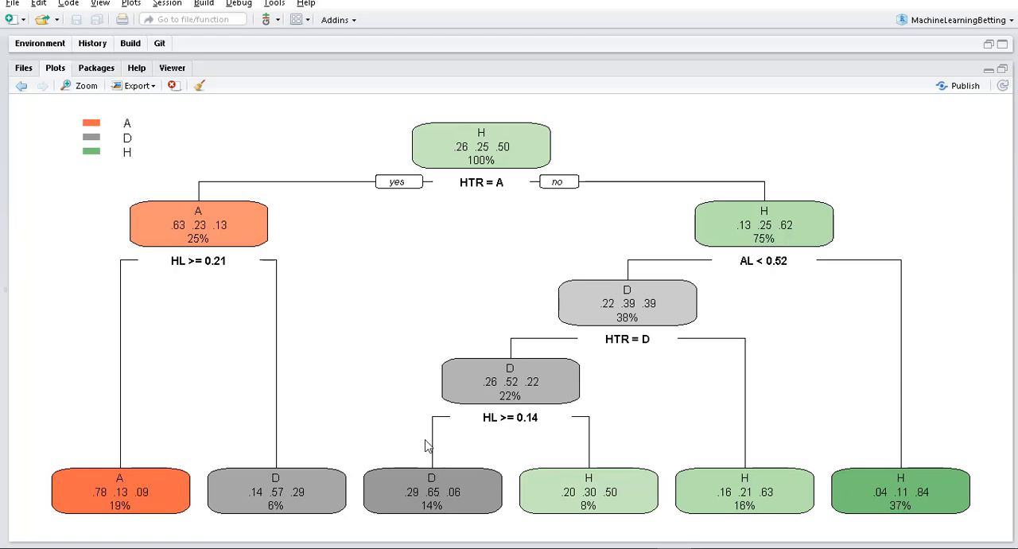
mouse_move(415, 212)
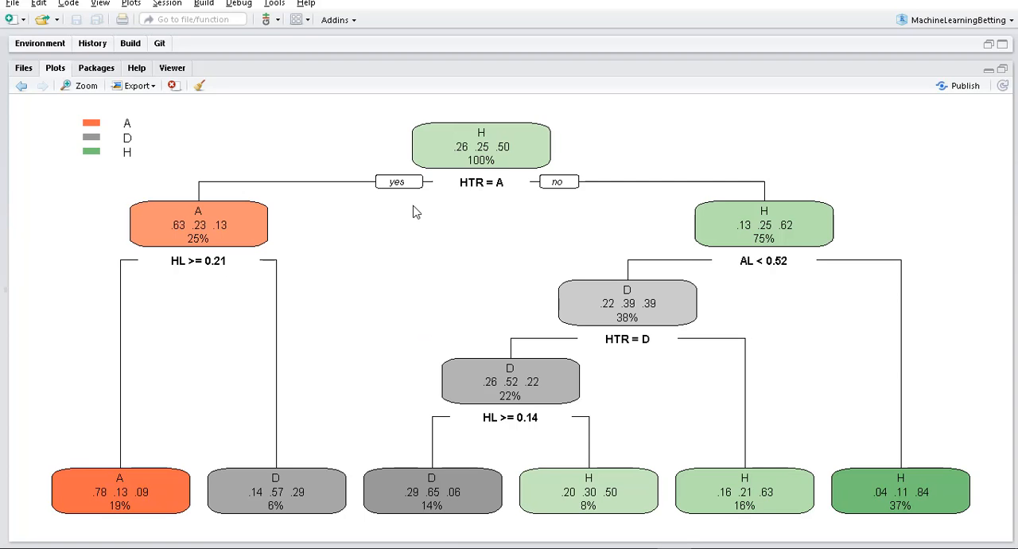
mouse_move(431, 207)
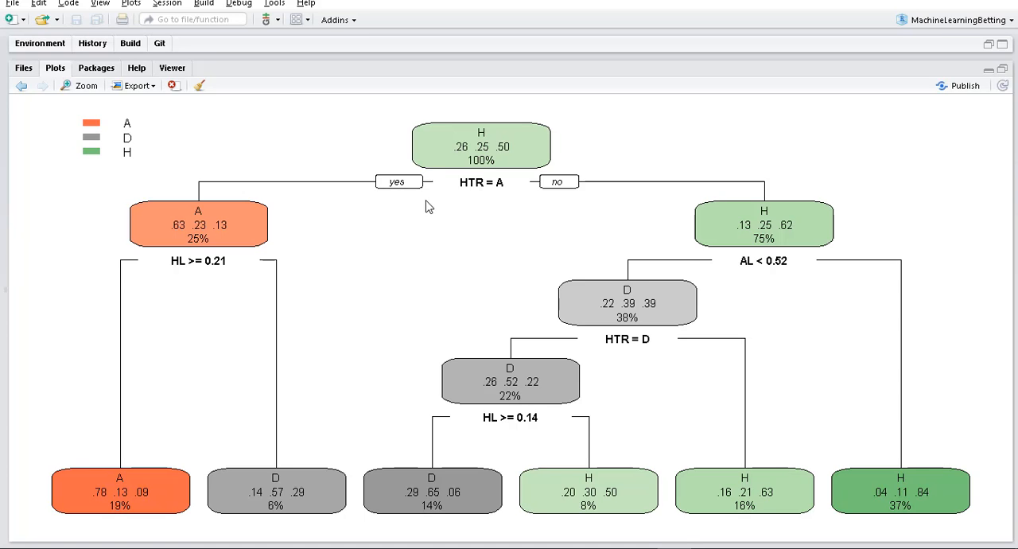
mouse_move(120, 408)
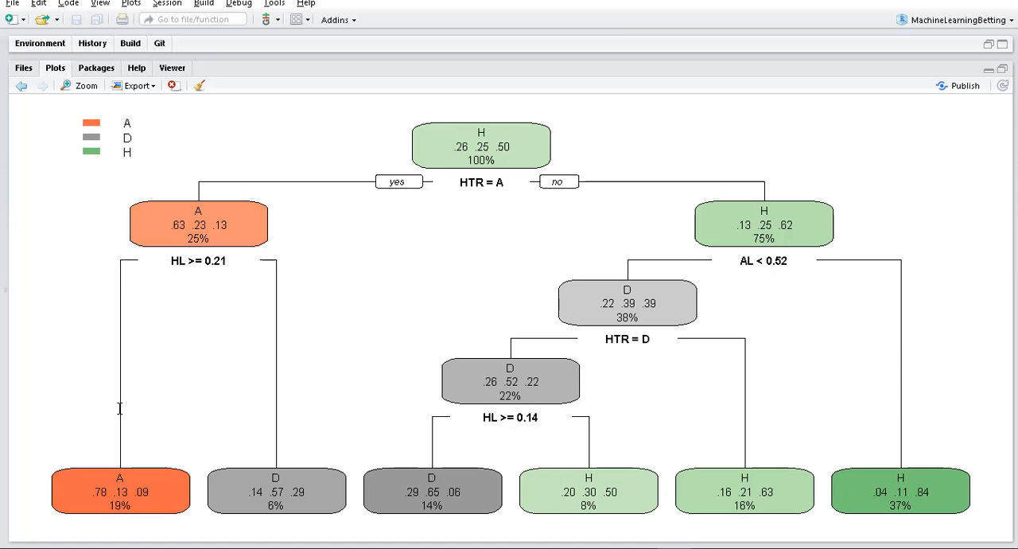
mouse_move(131, 477)
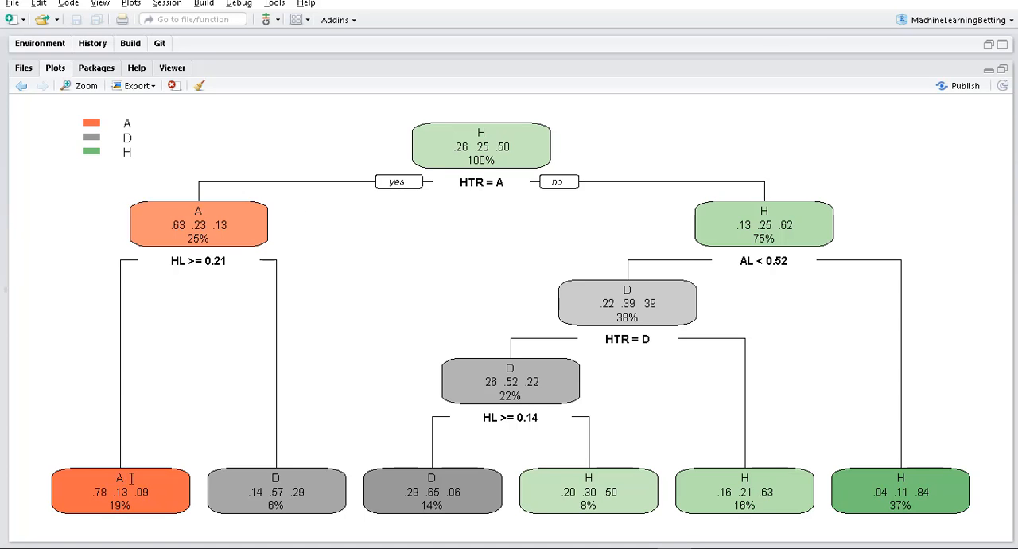
mouse_move(388, 238)
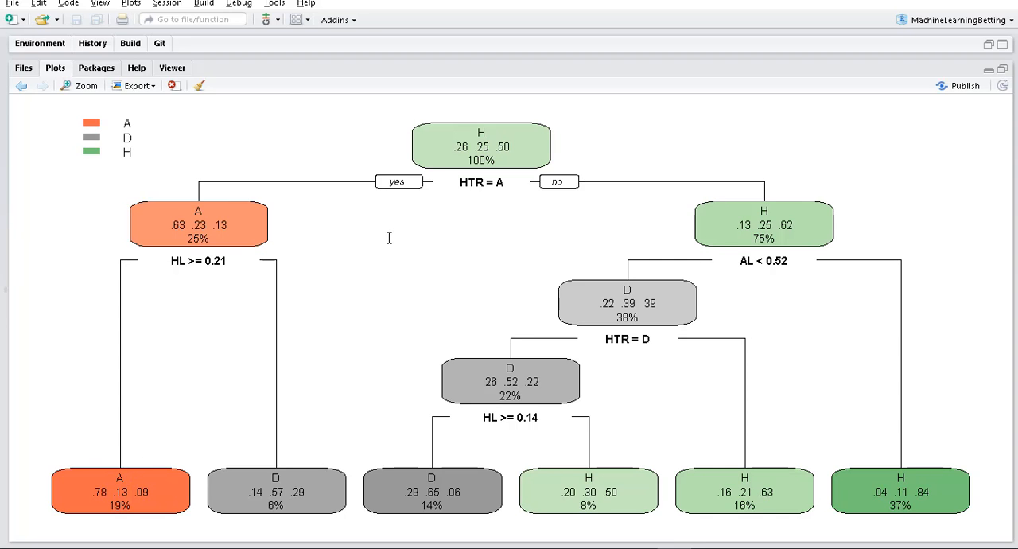
mouse_move(508, 201)
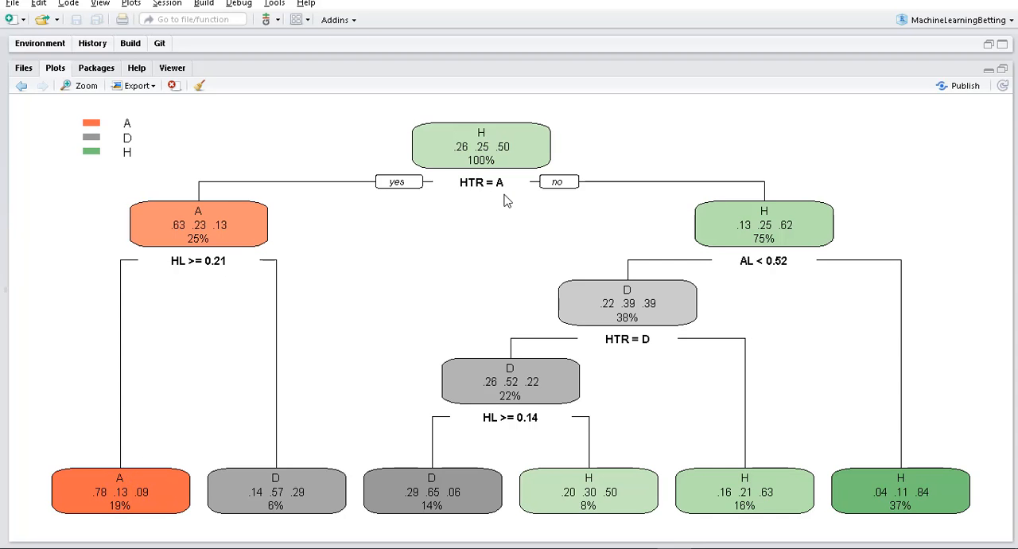
mouse_move(726, 156)
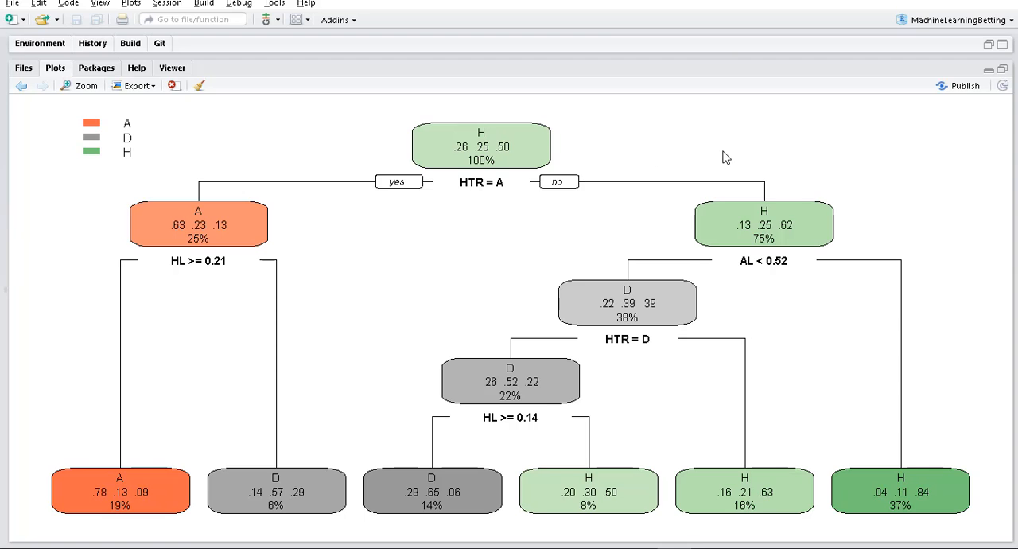
mouse_move(780, 239)
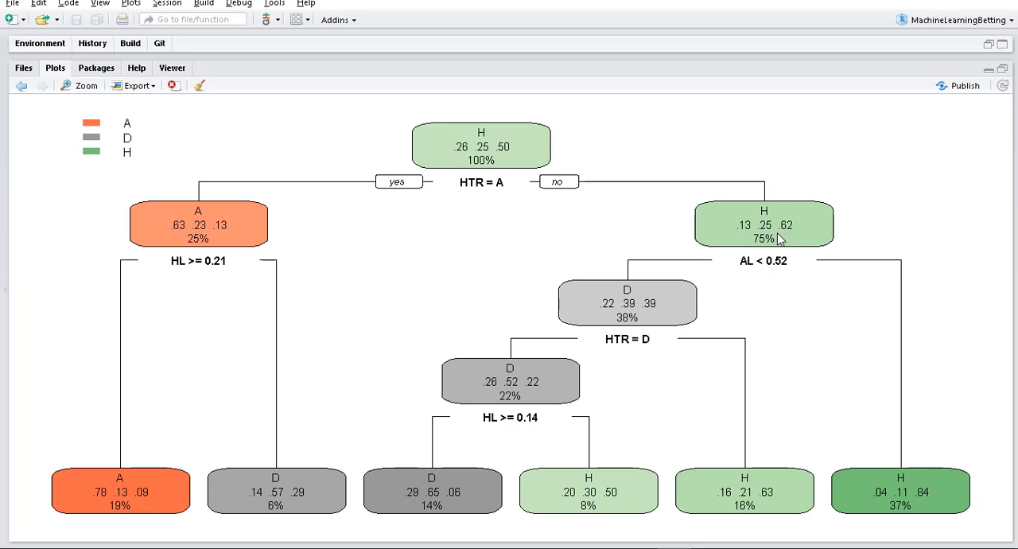
mouse_move(862, 480)
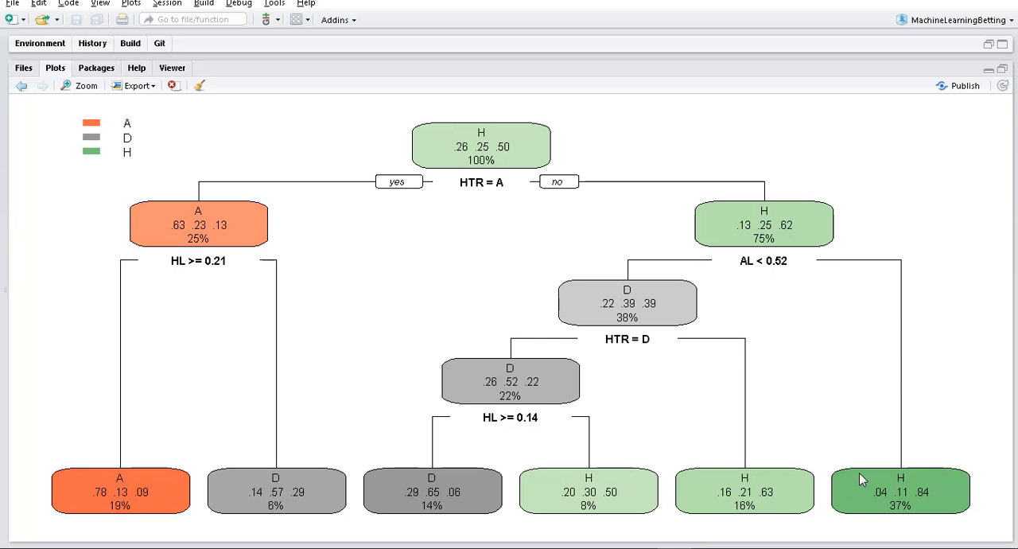
mouse_move(485, 490)
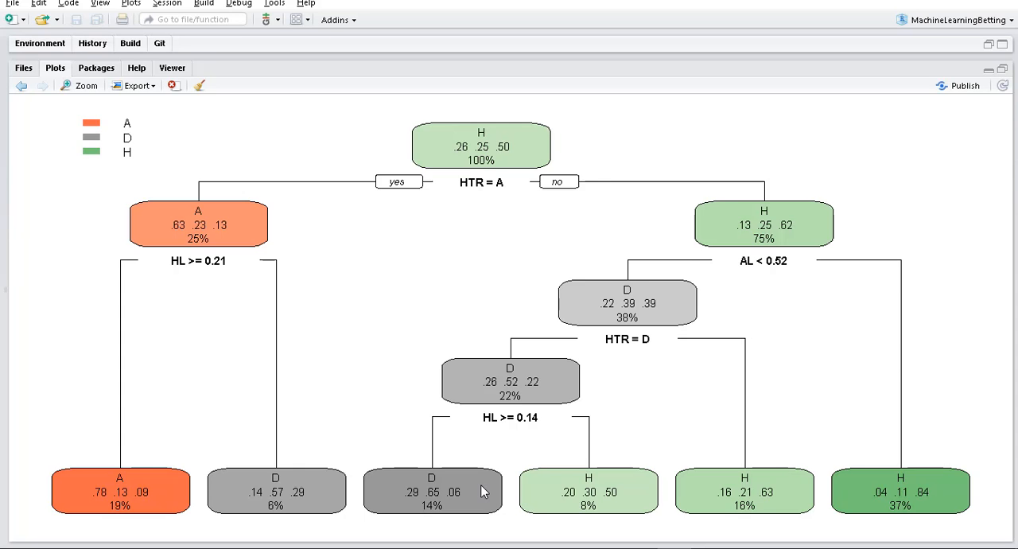
mouse_move(442, 335)
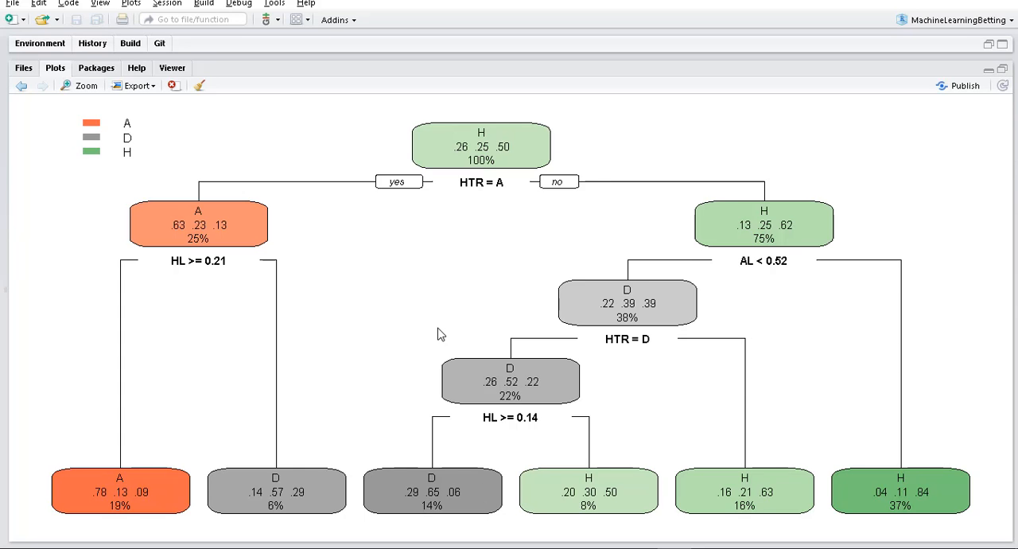